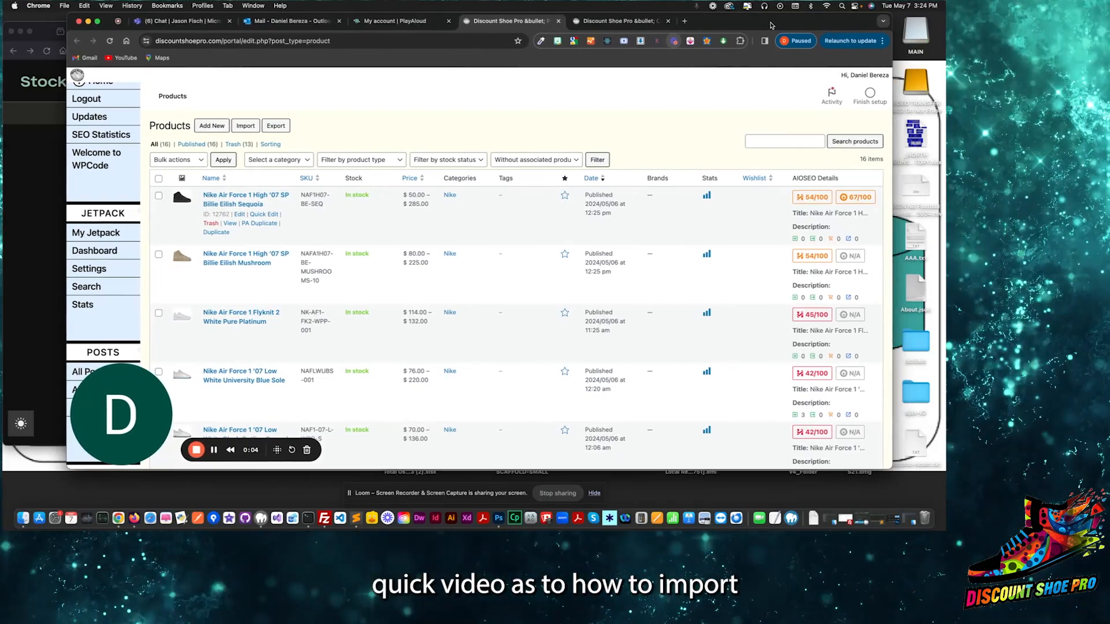
Bring the Nike Master sheet to the front and review its product rows
scroll("down", 3)
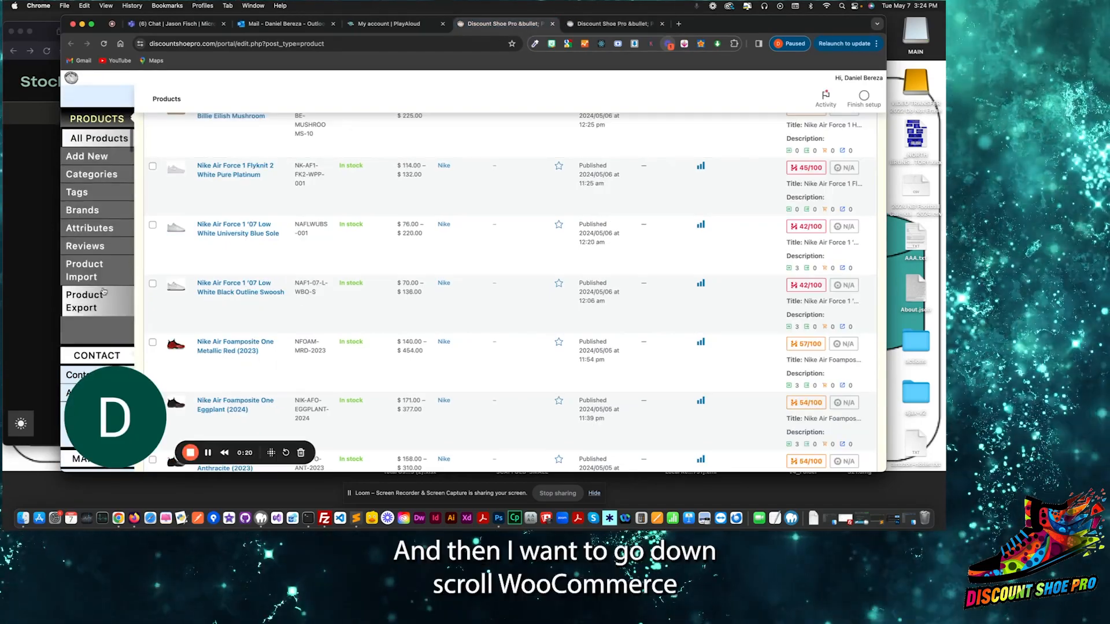
scroll("down", 3)
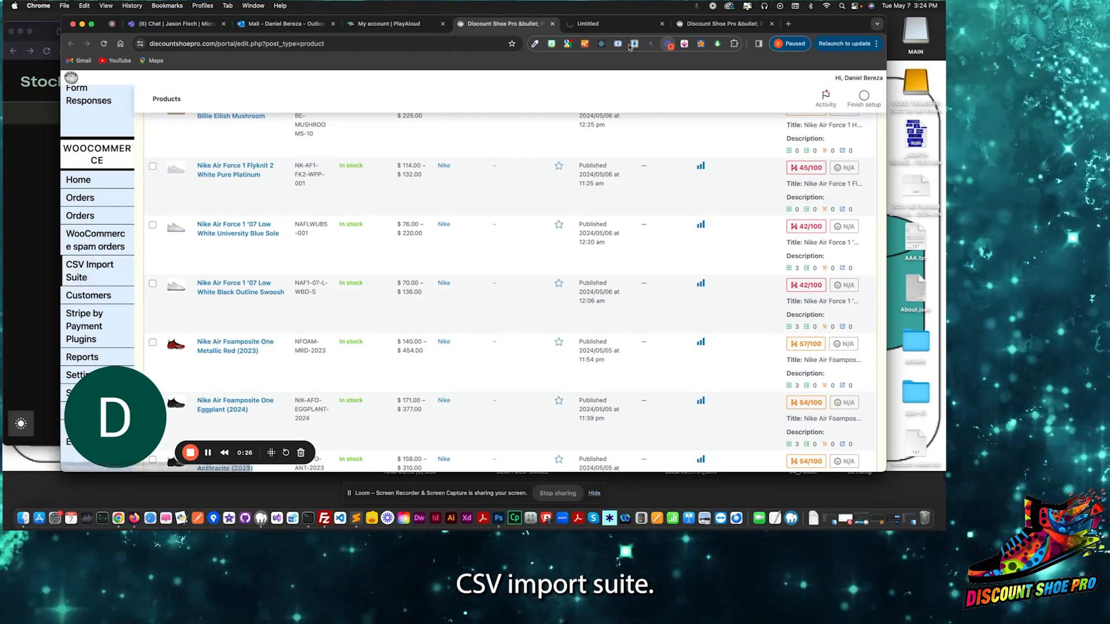
left_click(91, 270)
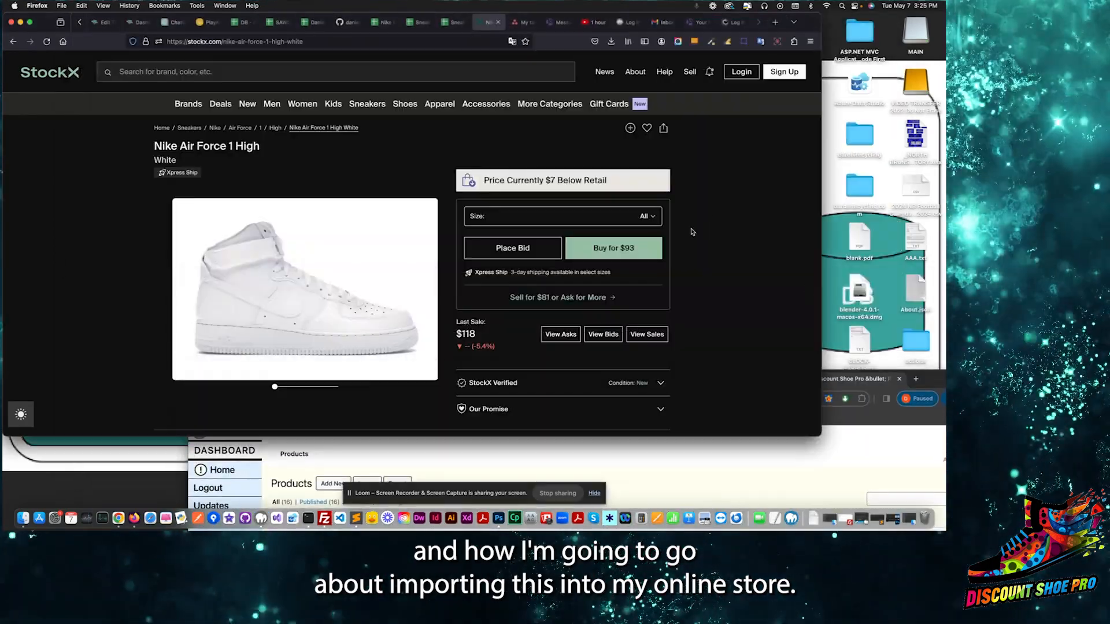
left_click(383, 22)
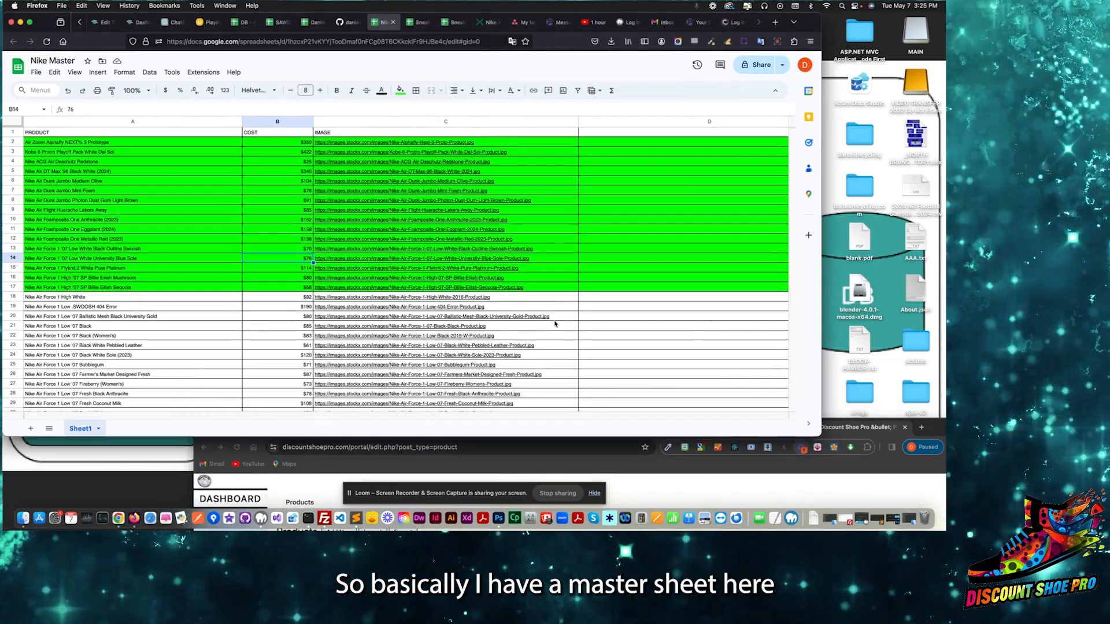
left_click(131, 248)
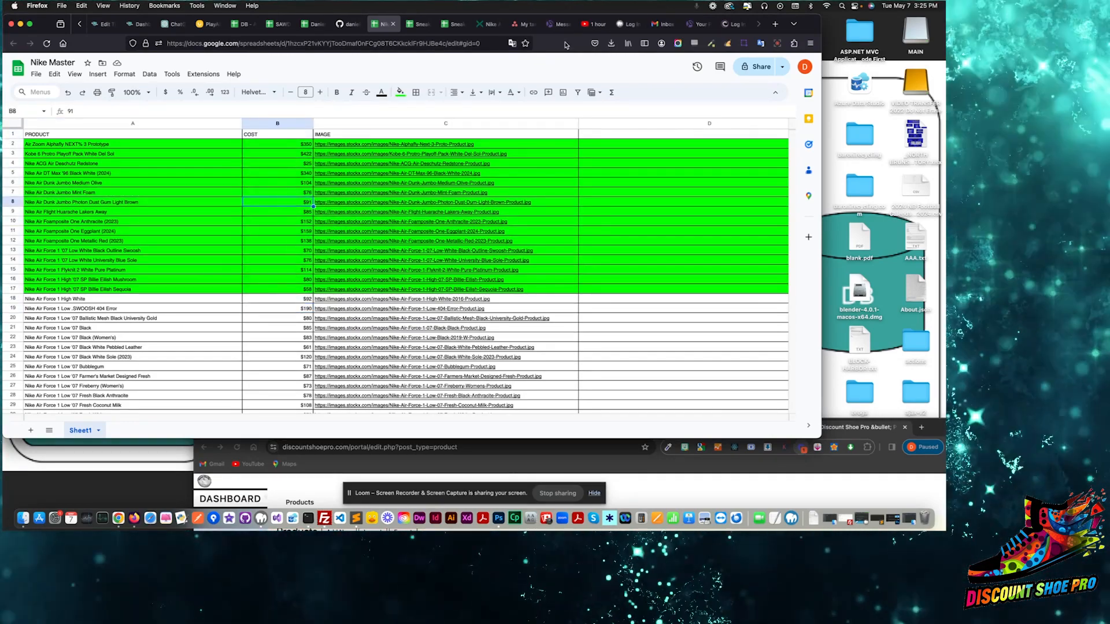
Delete the COST column so only product names and image links remain
left_click(276, 124)
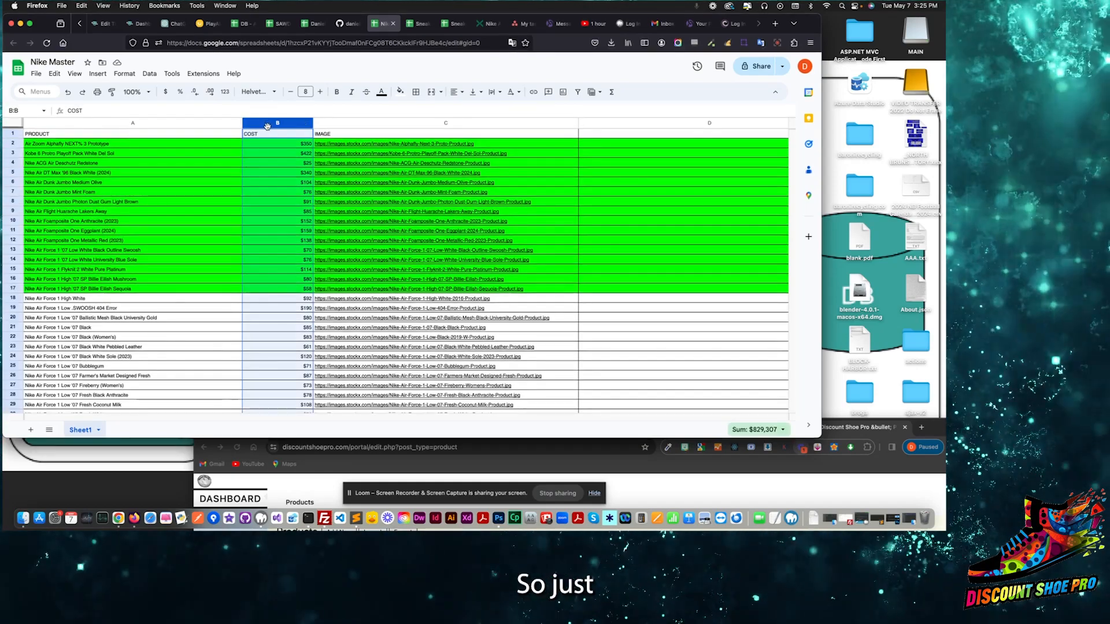
right_click(277, 124)
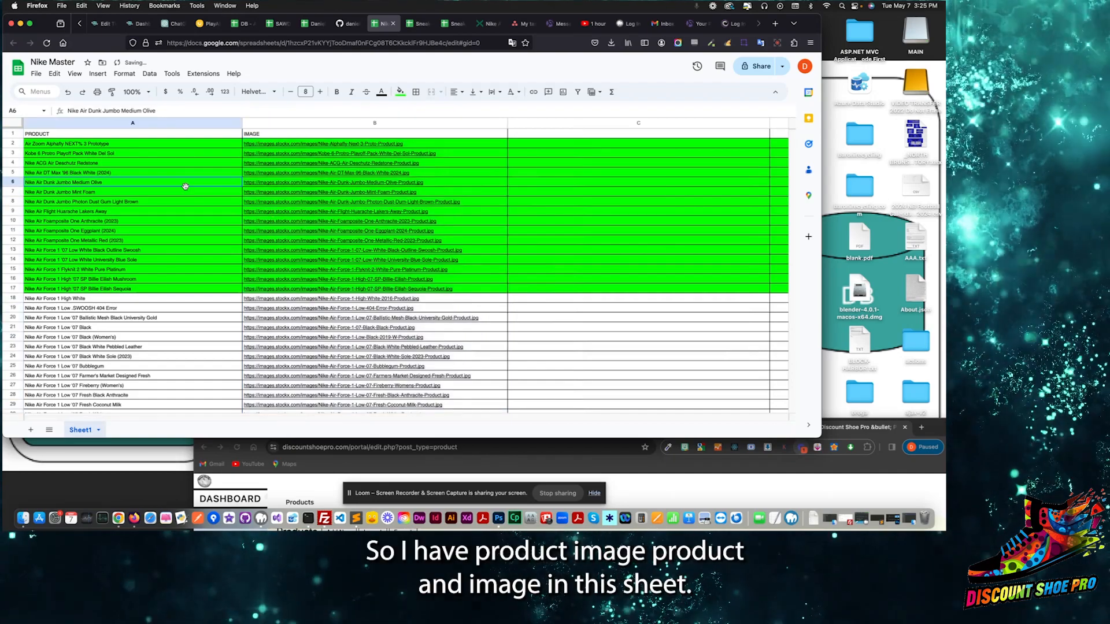
left_click(373, 260)
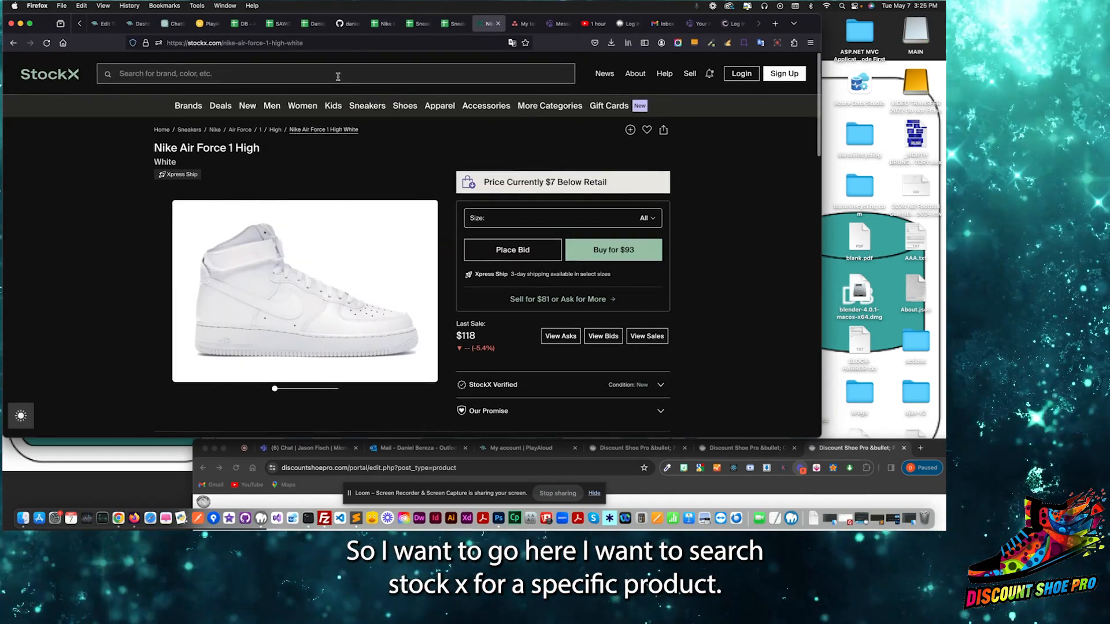
Search StockX for 'Nike Air Force 1 High White' and open the first listing
type("Nike Air Force 1 High White")
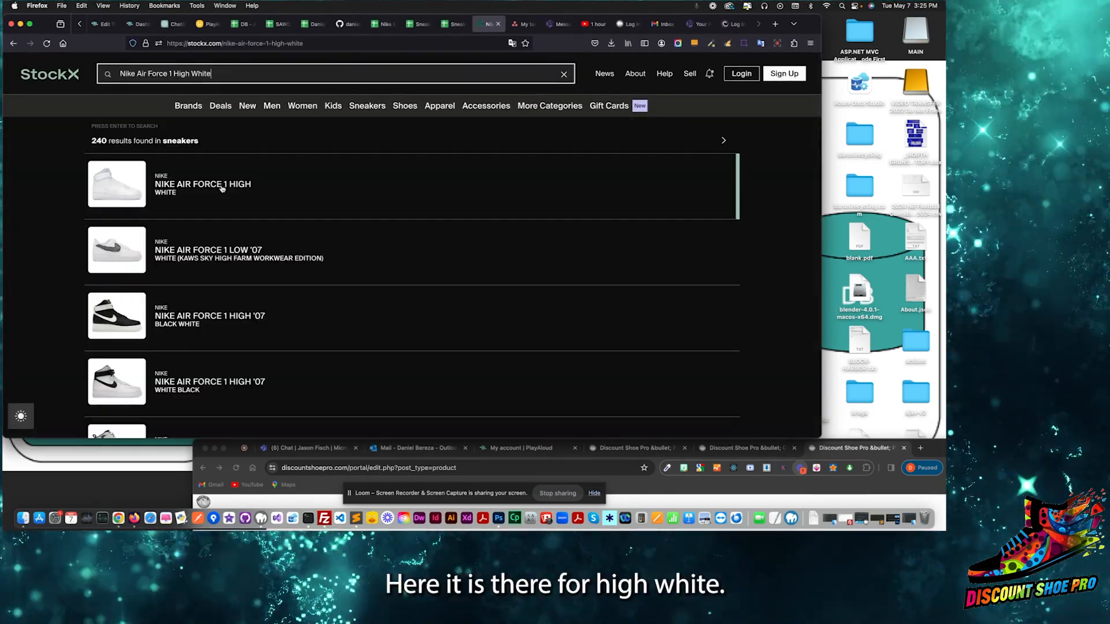
left_click(202, 184)
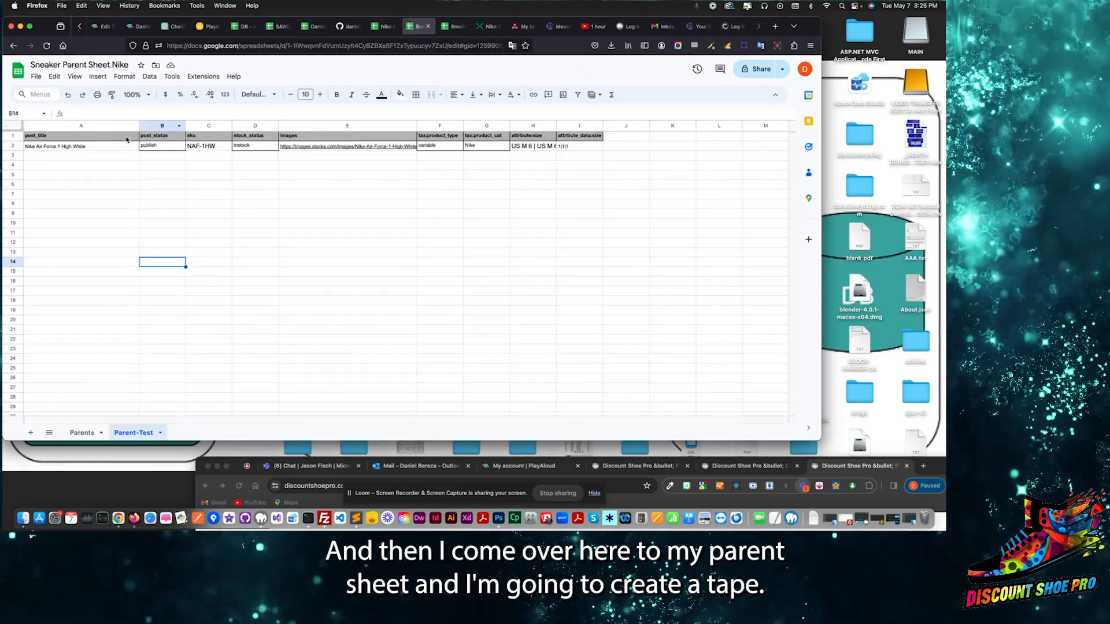
left_click(531, 136)
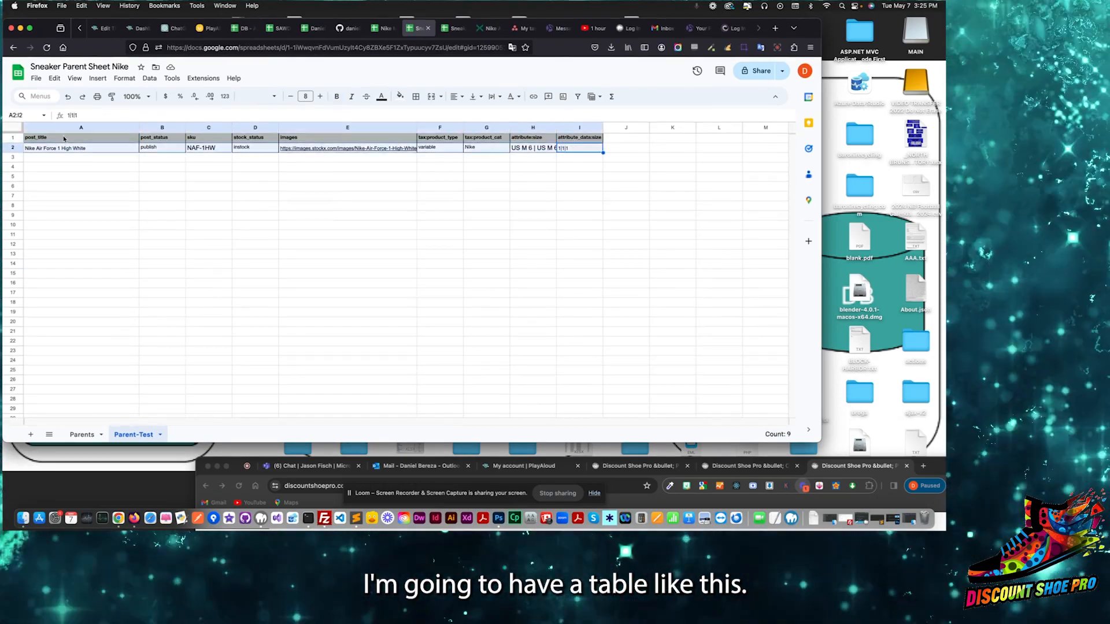
left_click(161, 137)
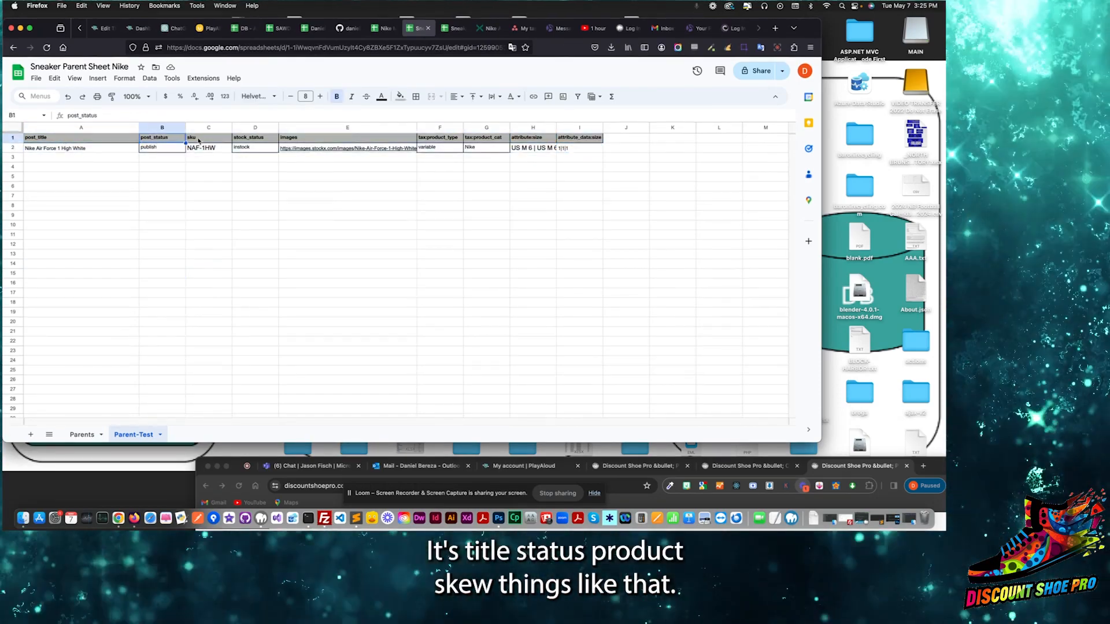
left_click(208, 136)
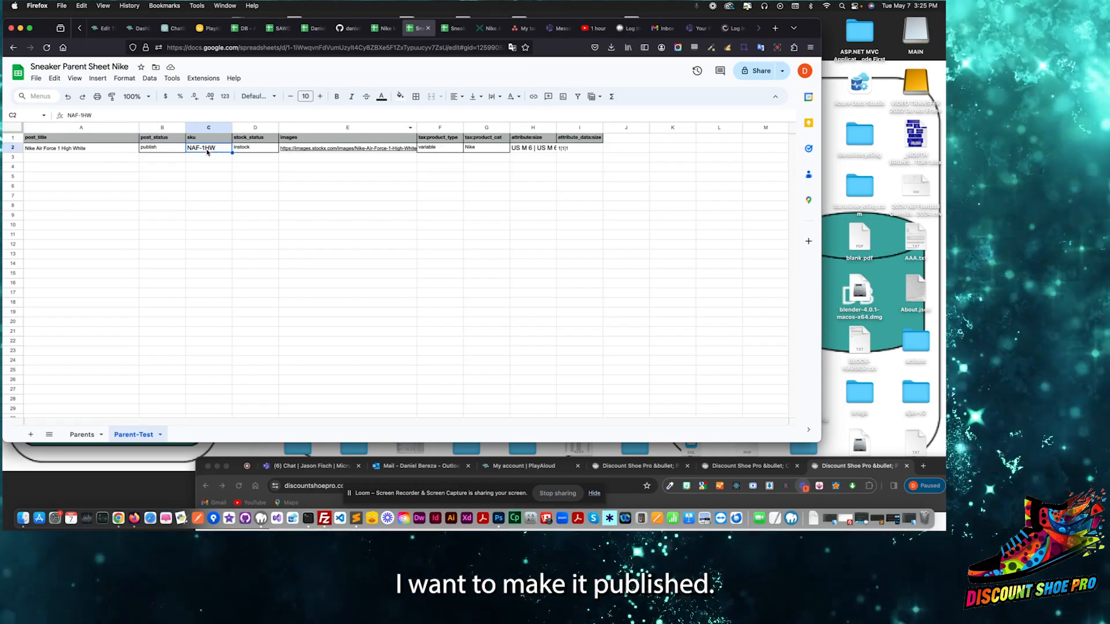
left_click(254, 146)
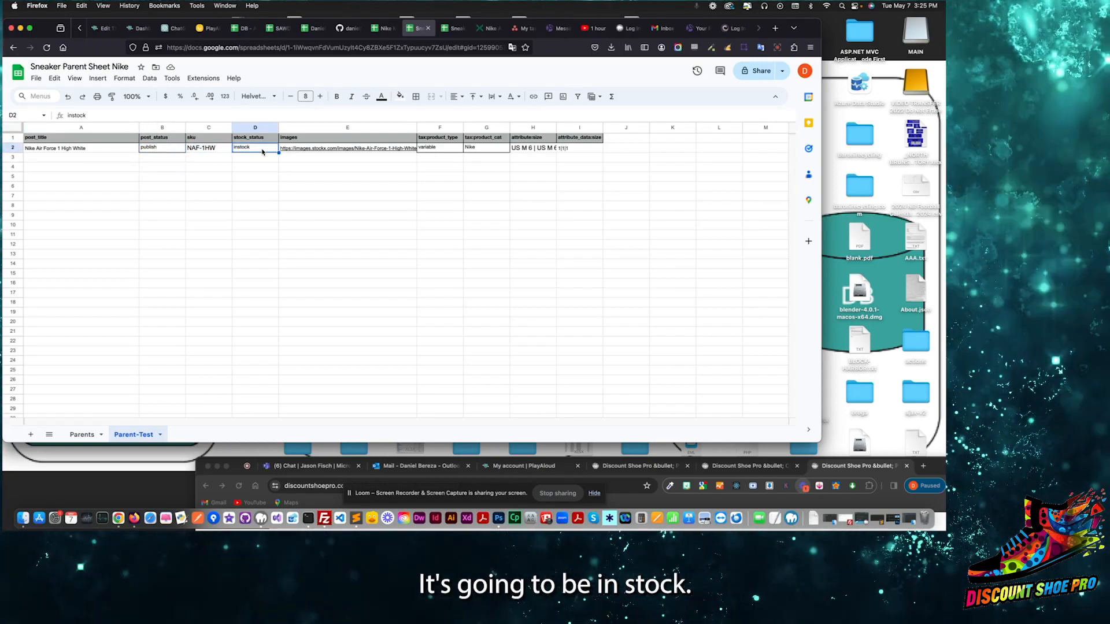
left_click(208, 147)
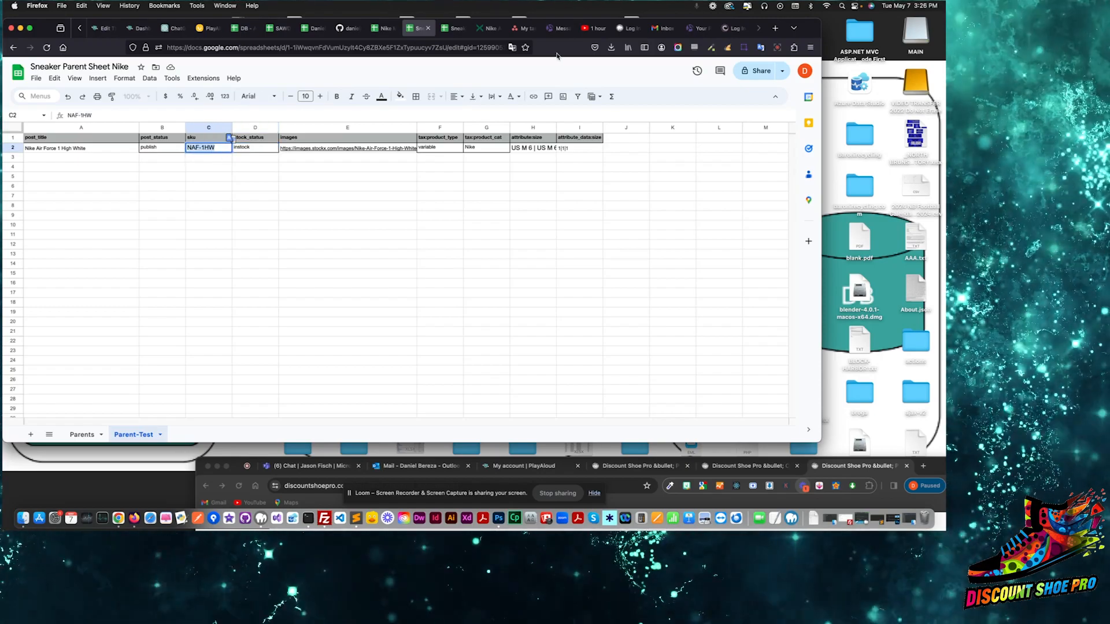
left_click(254, 166)
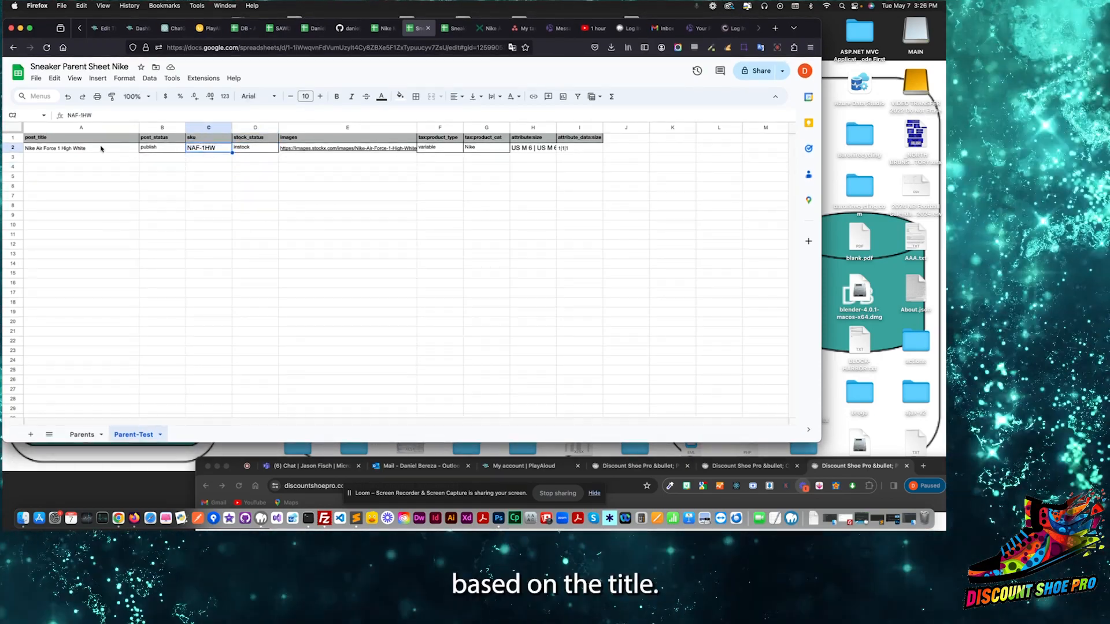
left_click(347, 146)
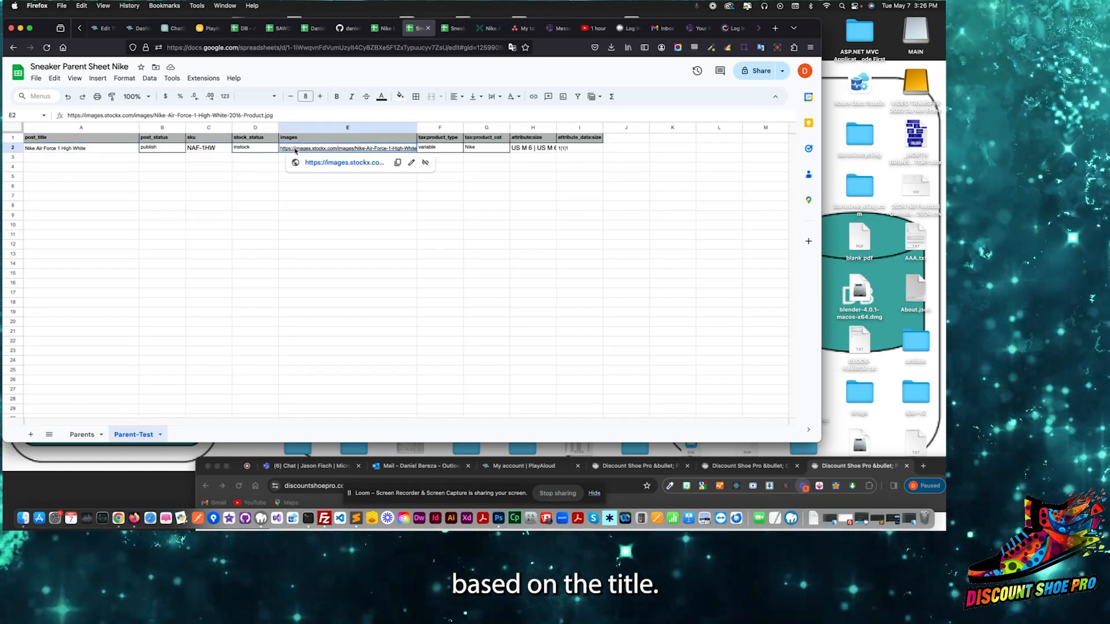
left_click(383, 28)
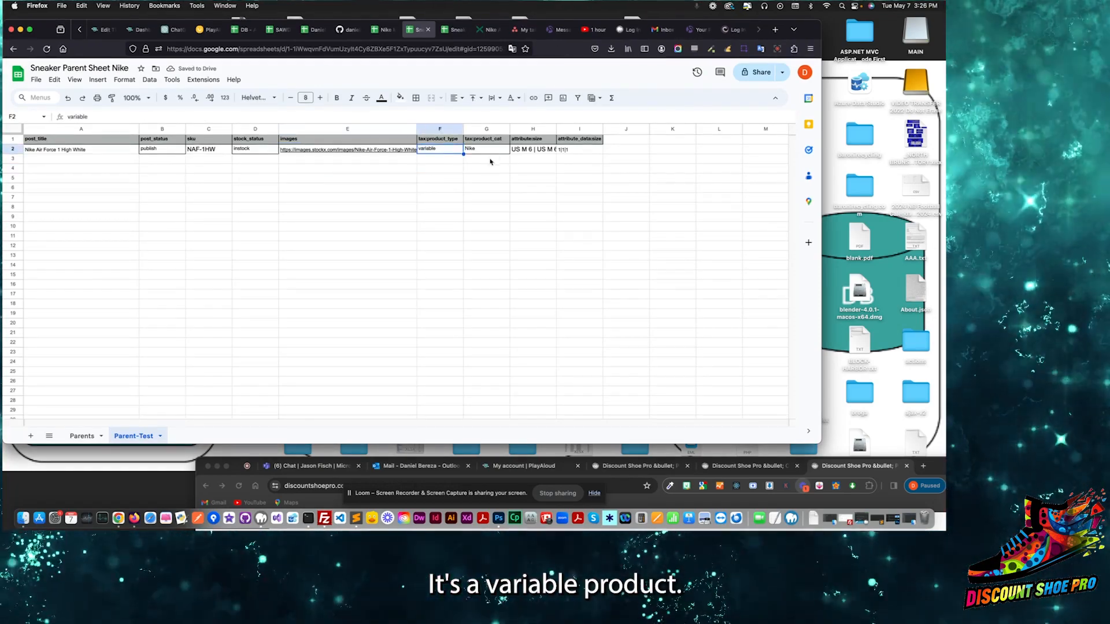
left_click(486, 150)
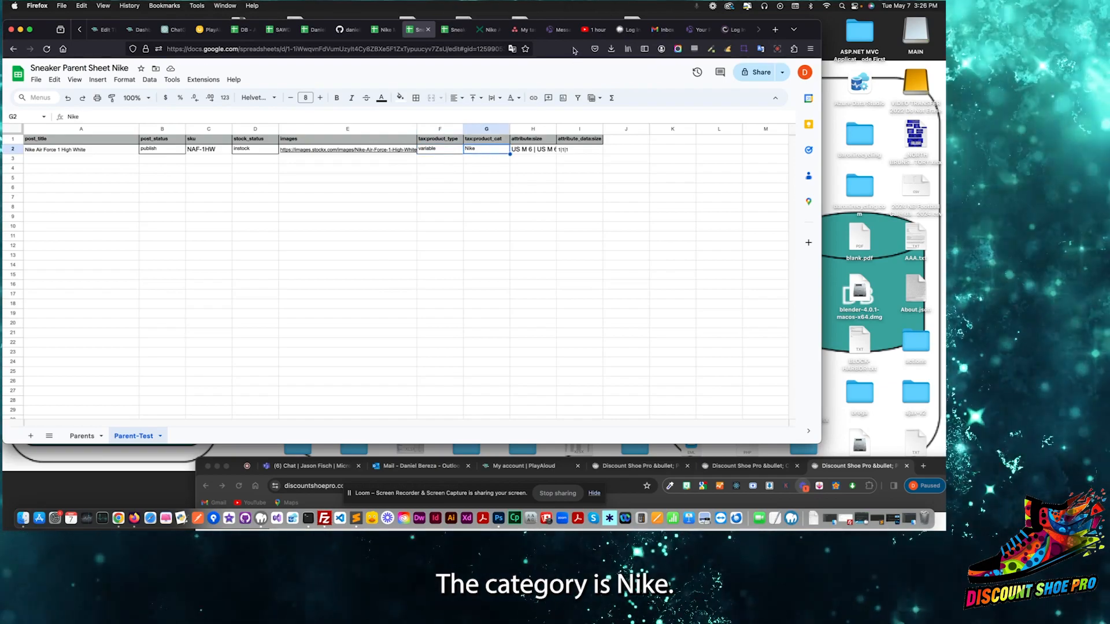
left_click(579, 147)
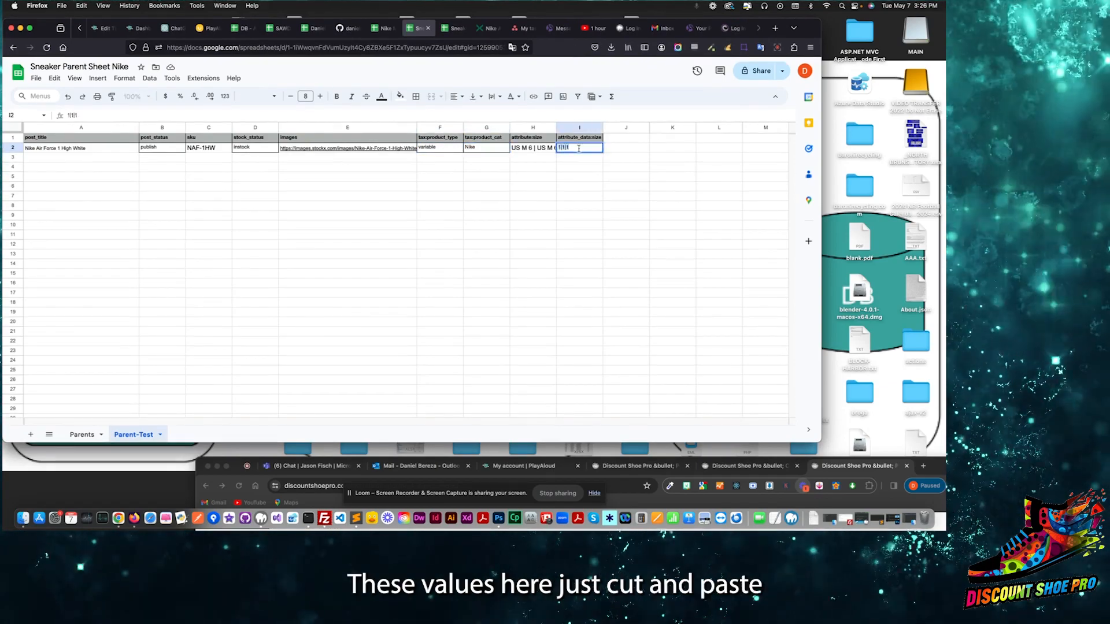
key("enter")
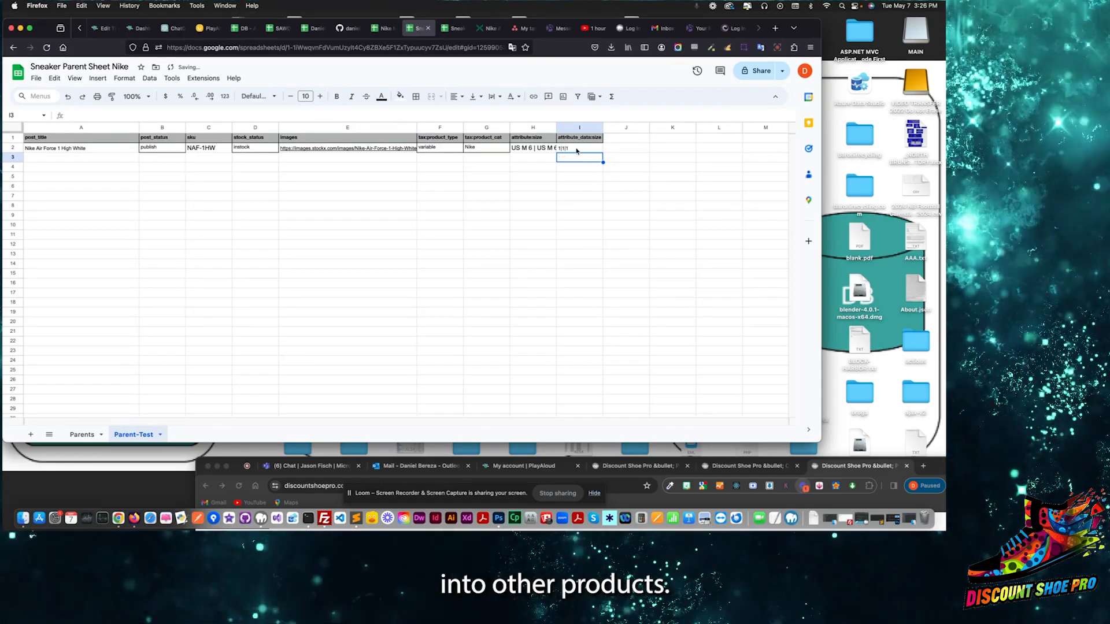
left_click(532, 146)
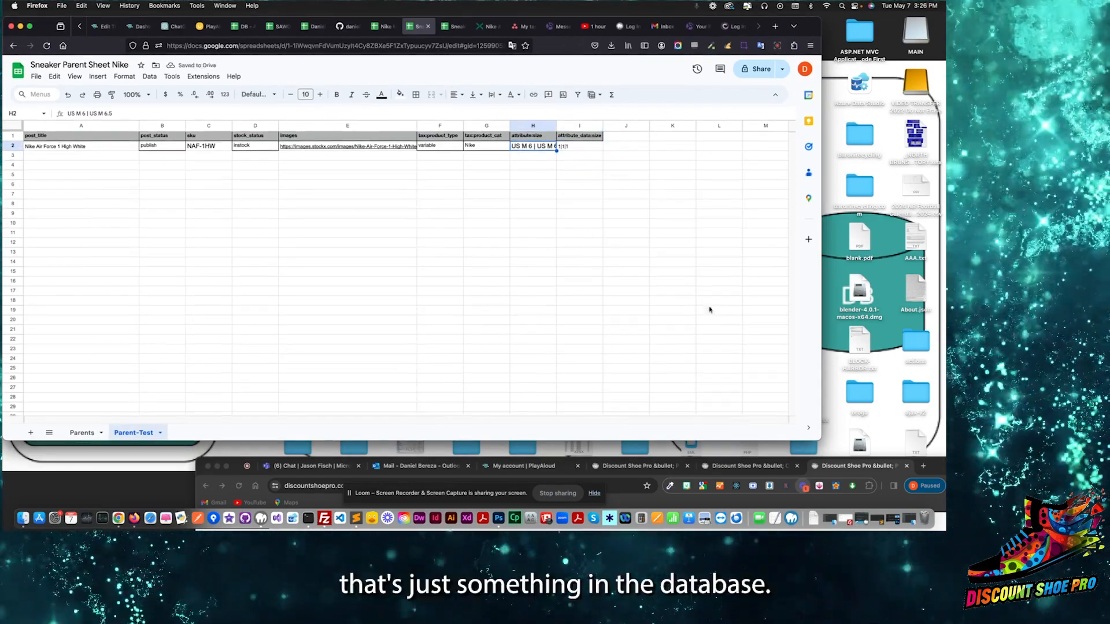
left_click(531, 175)
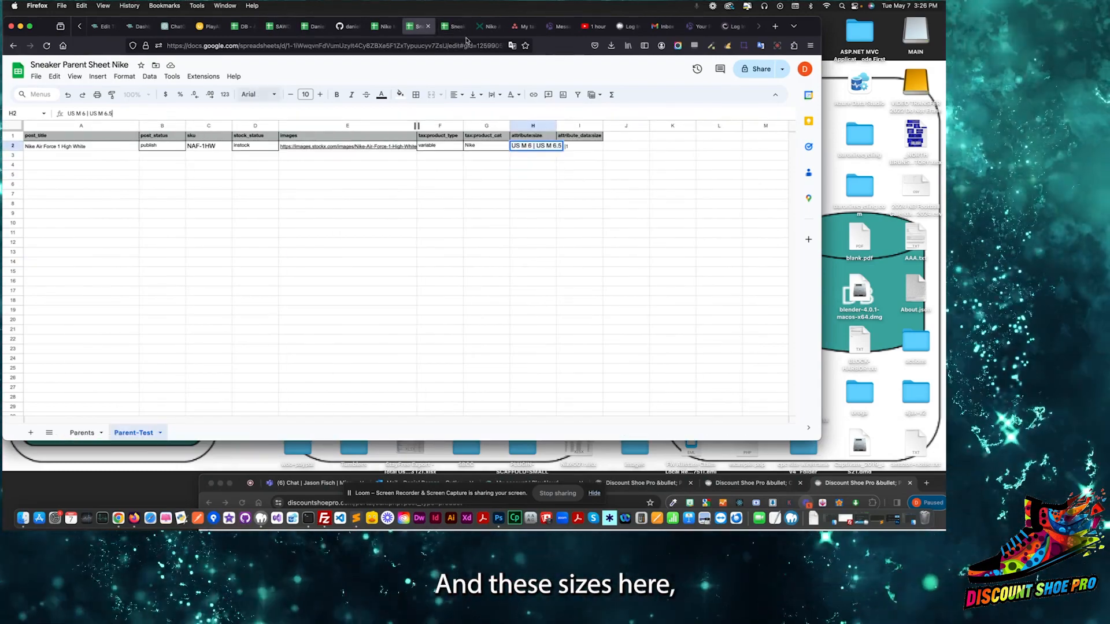
left_click(485, 27)
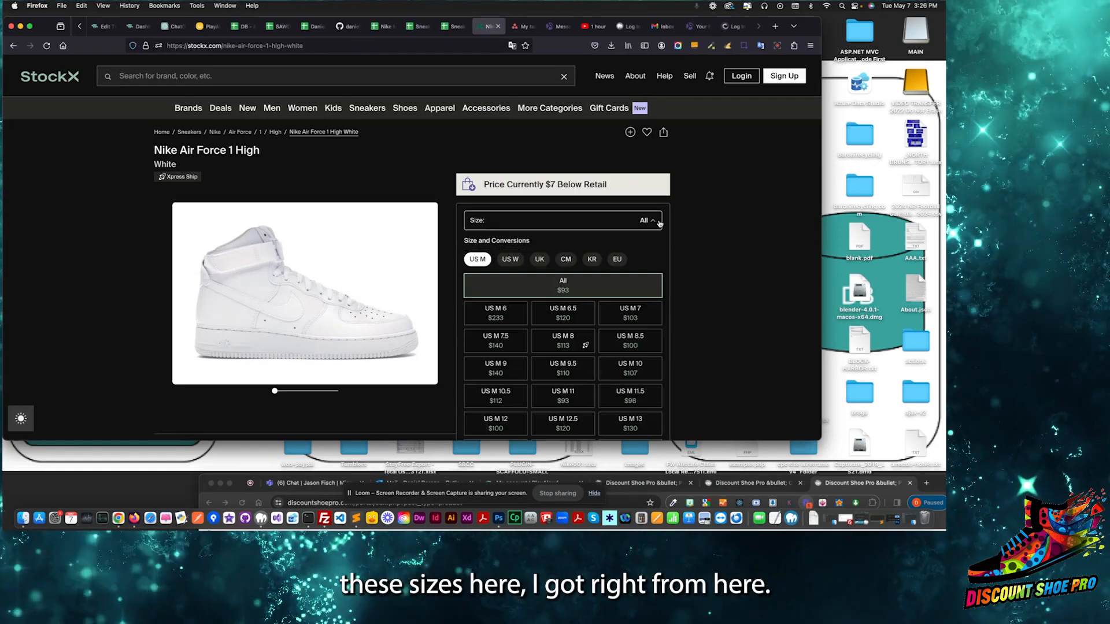
scroll("down", 3)
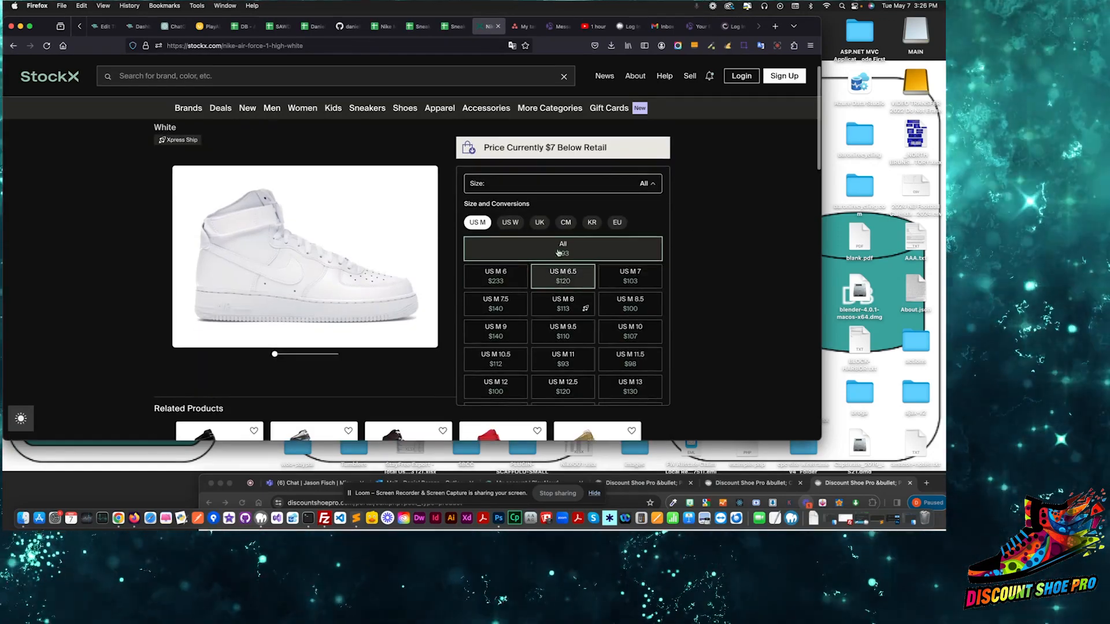
left_click(451, 27)
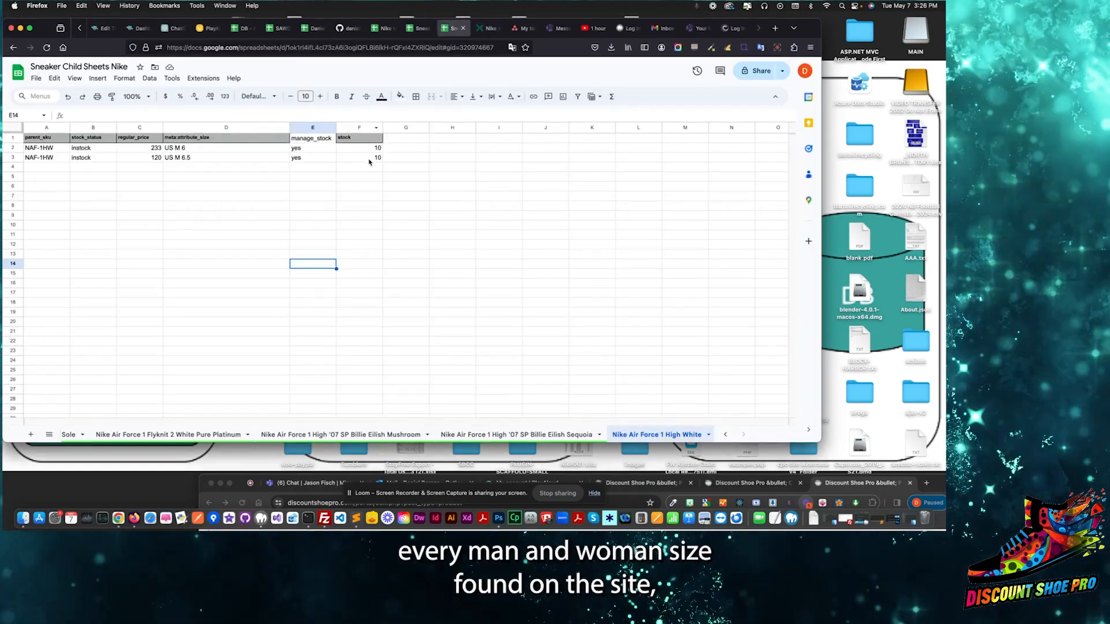
left_click(417, 28)
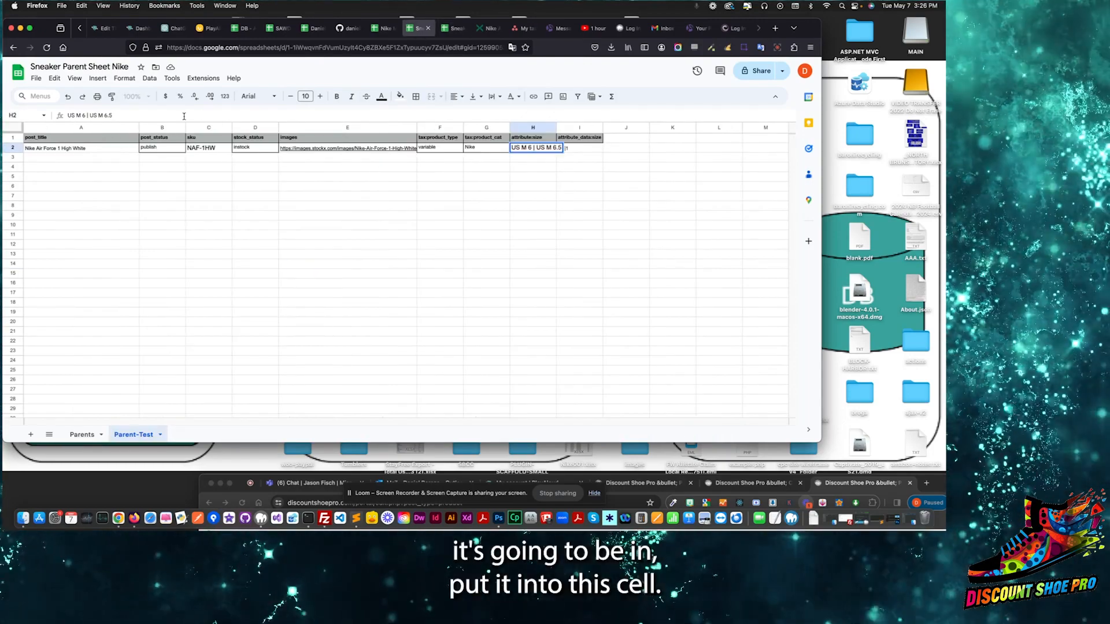
type("|")
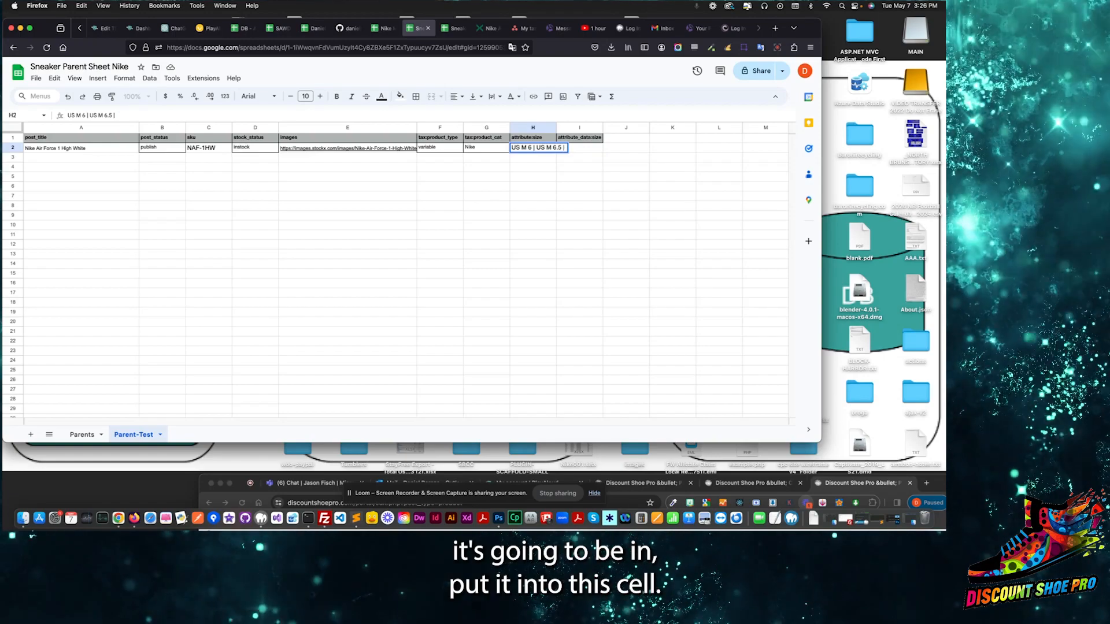
left_click(416, 28)
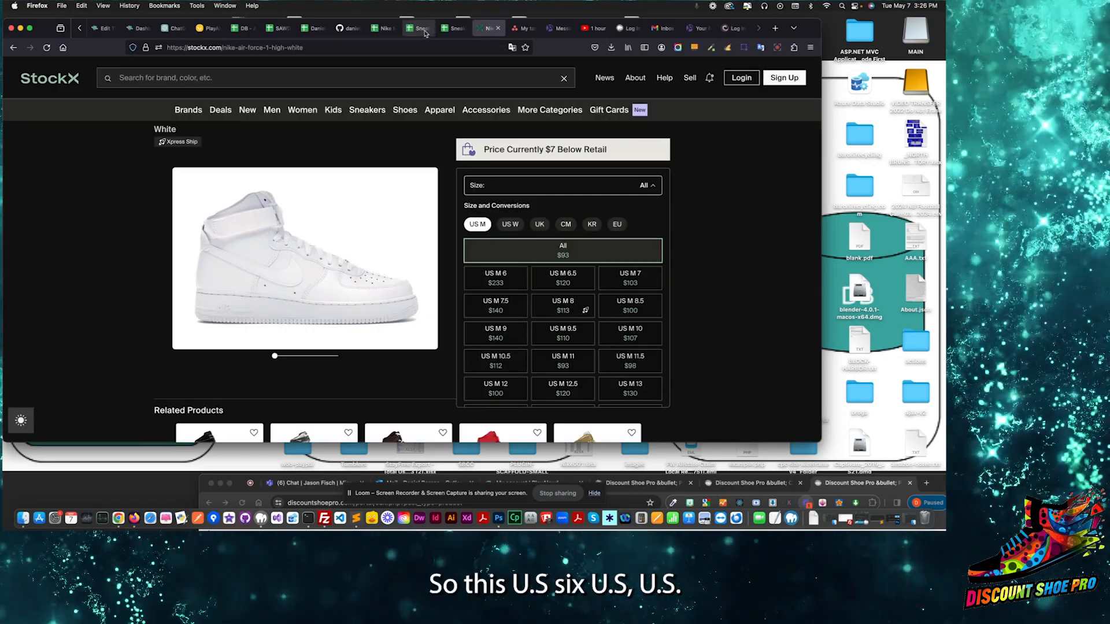
left_click(414, 27)
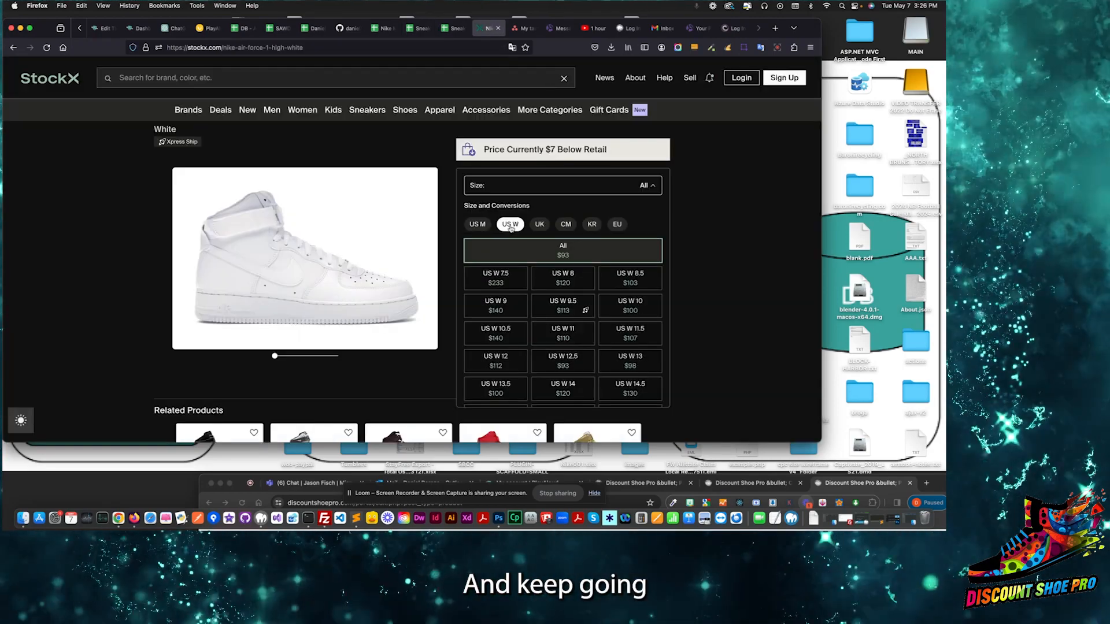
left_click(448, 28)
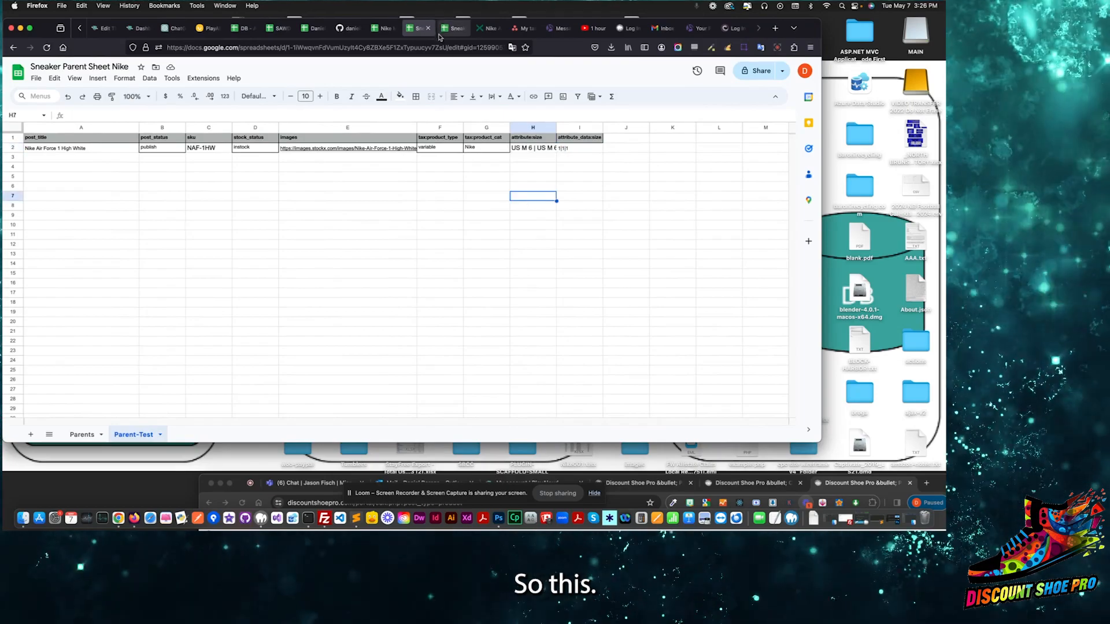
left_click(453, 27)
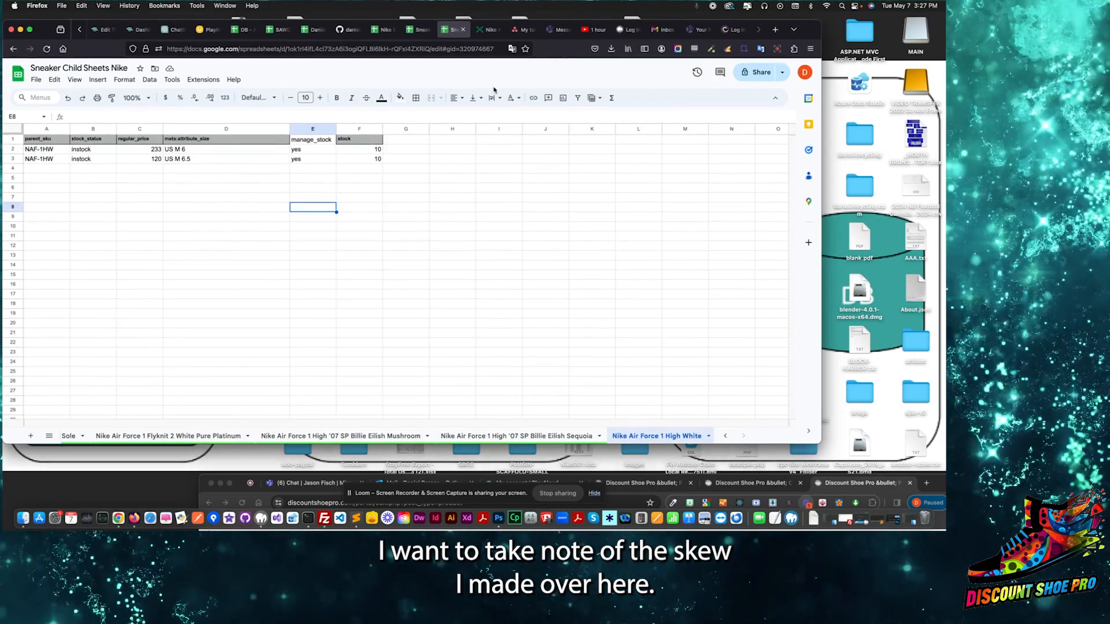
left_click(40, 158)
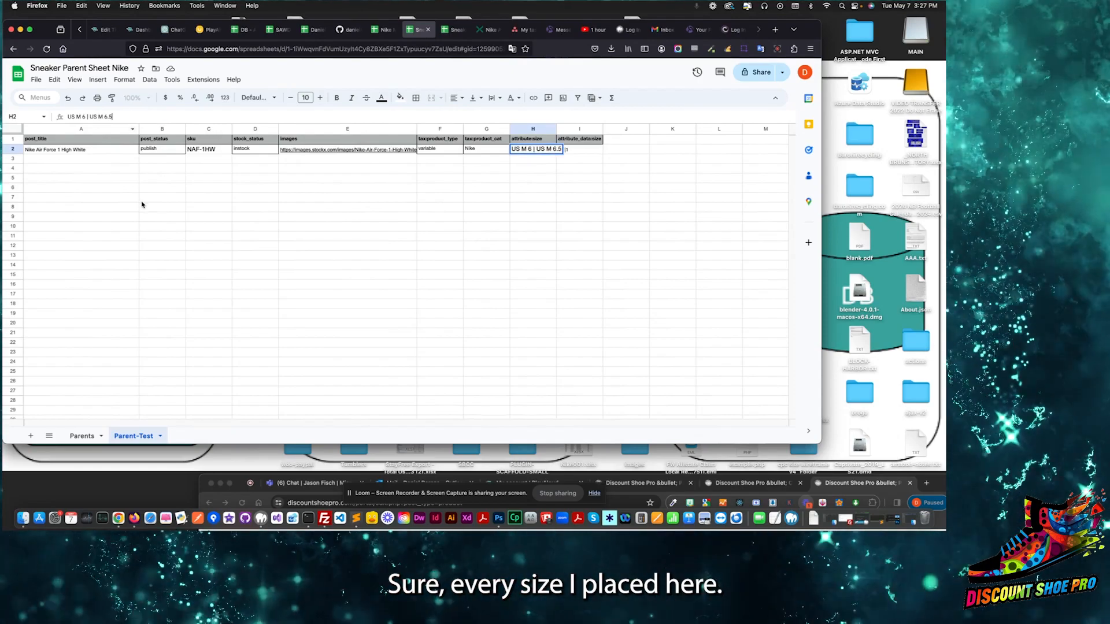
left_click(504, 24)
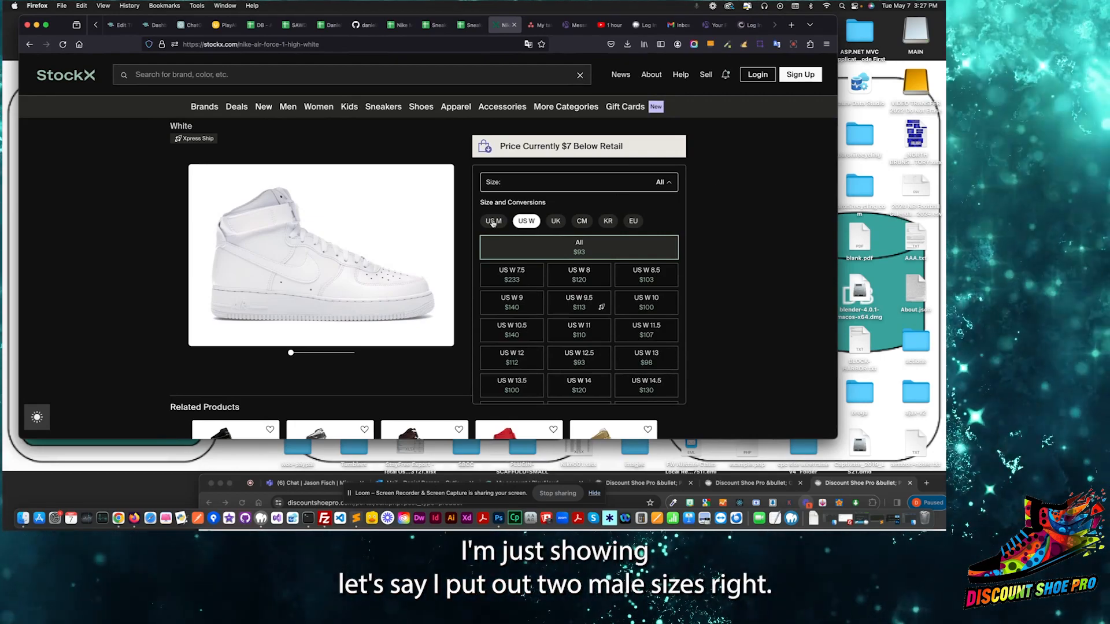
left_click(492, 221)
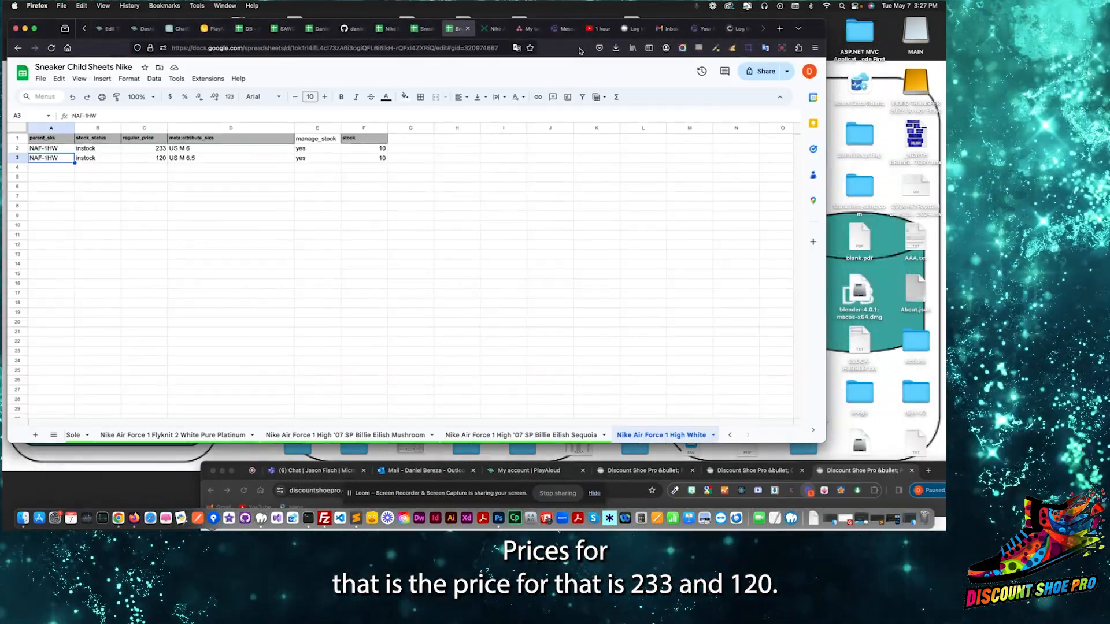
left_click(50, 148)
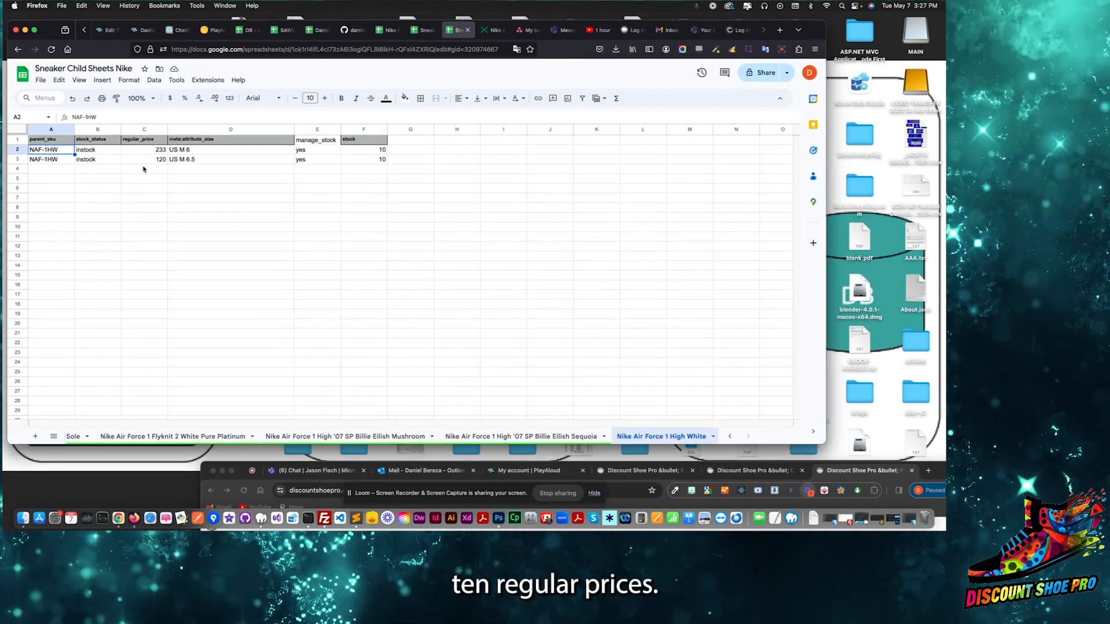
left_click(488, 30)
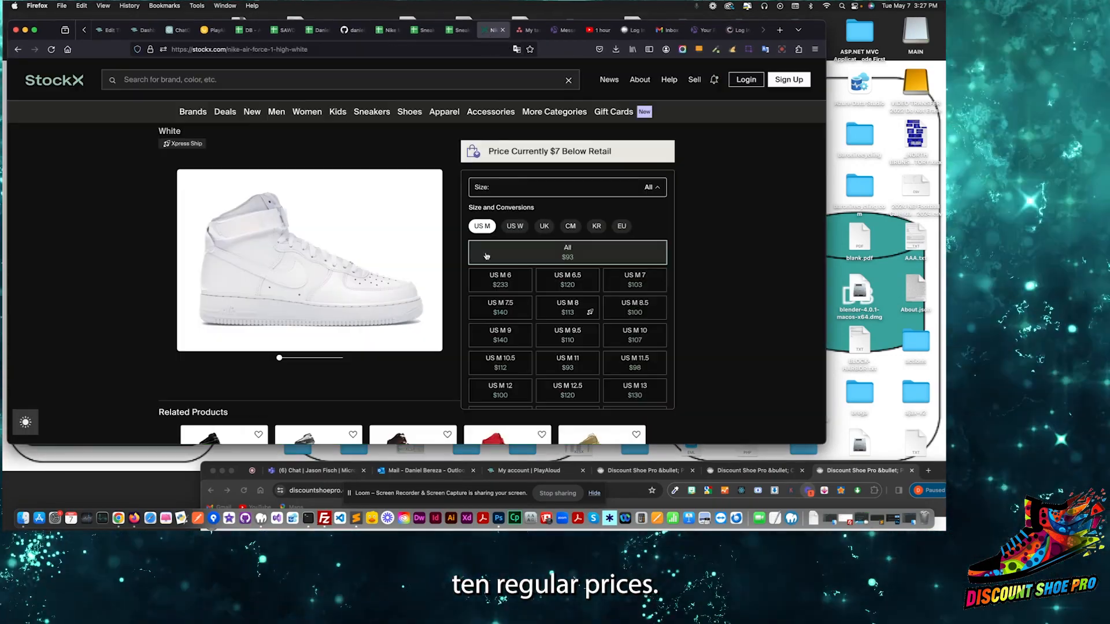
left_click(454, 30)
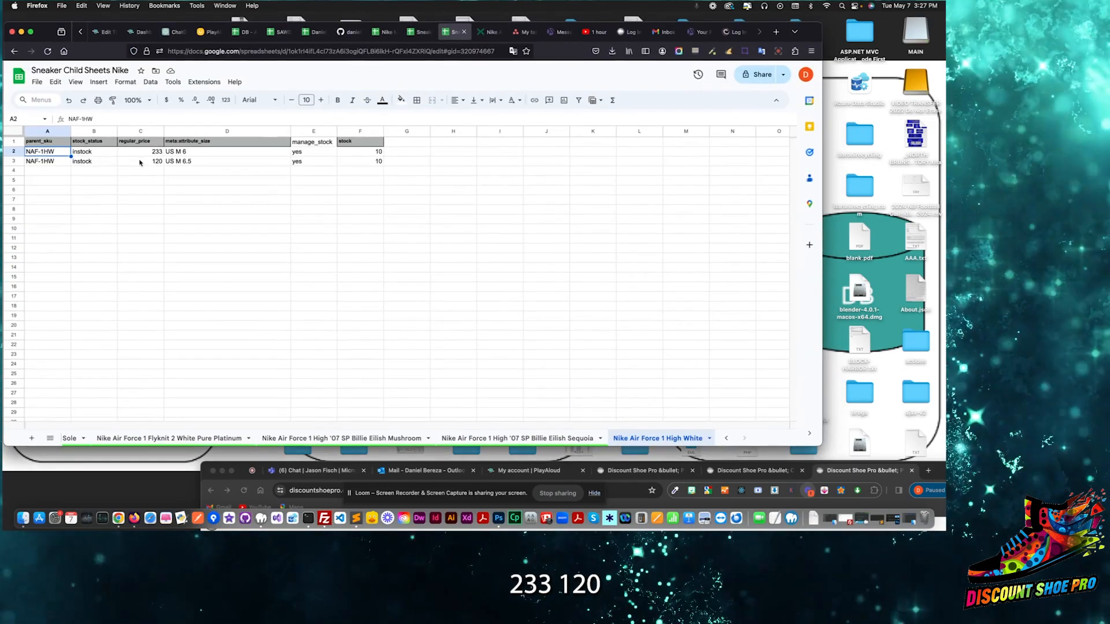
left_click(227, 152)
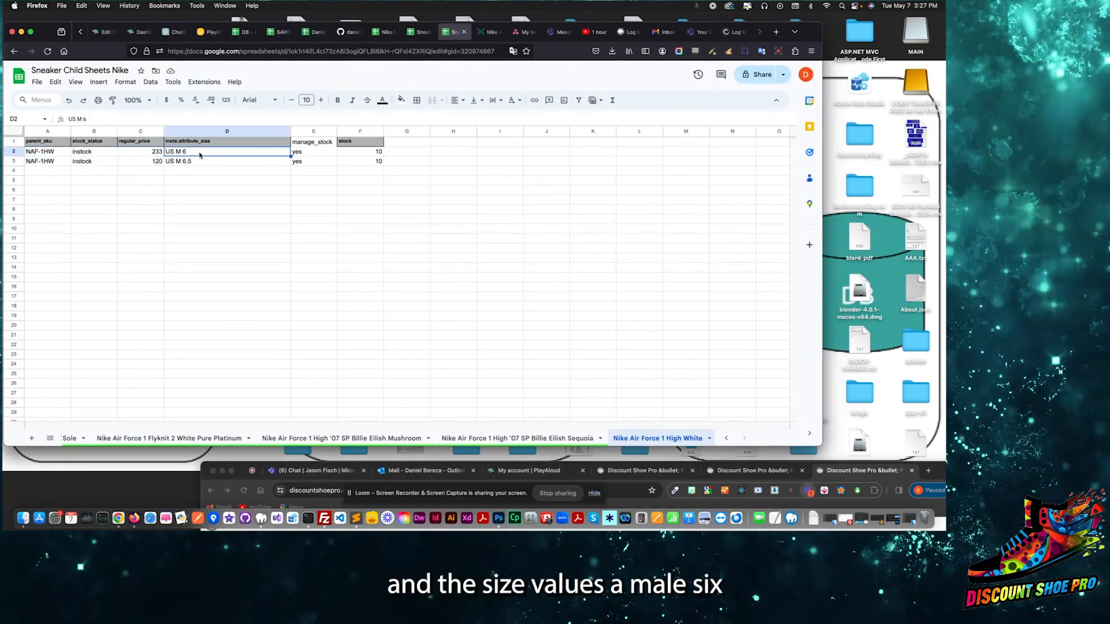
left_click(226, 161)
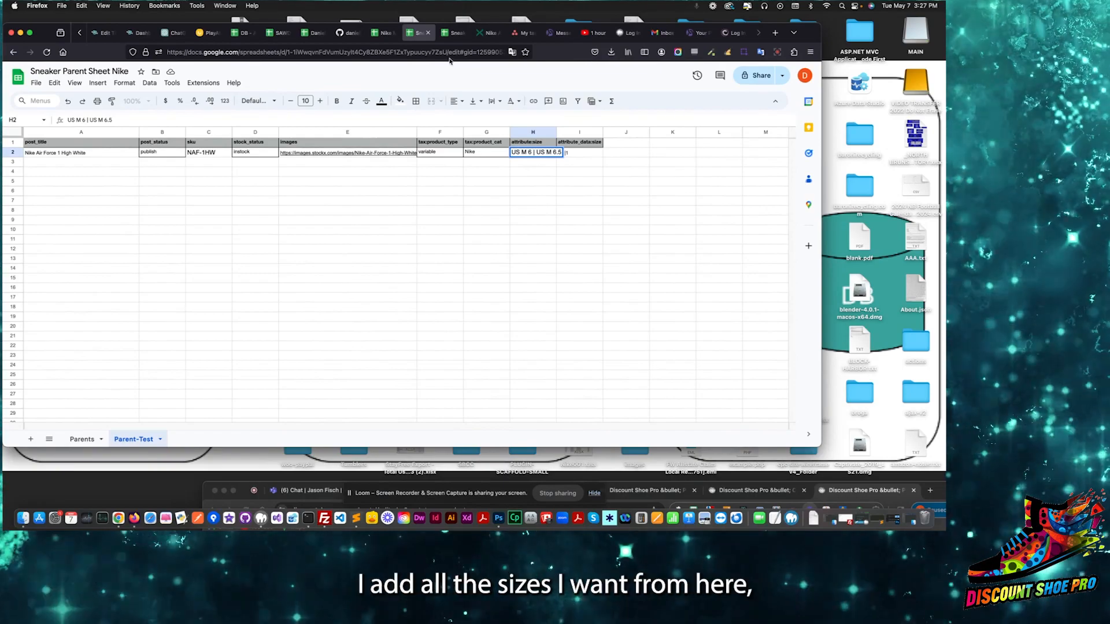
Append ' | US M 7' to the parent product's pipe-separated size list in H2
left_click(470, 33)
type(" | adffads")
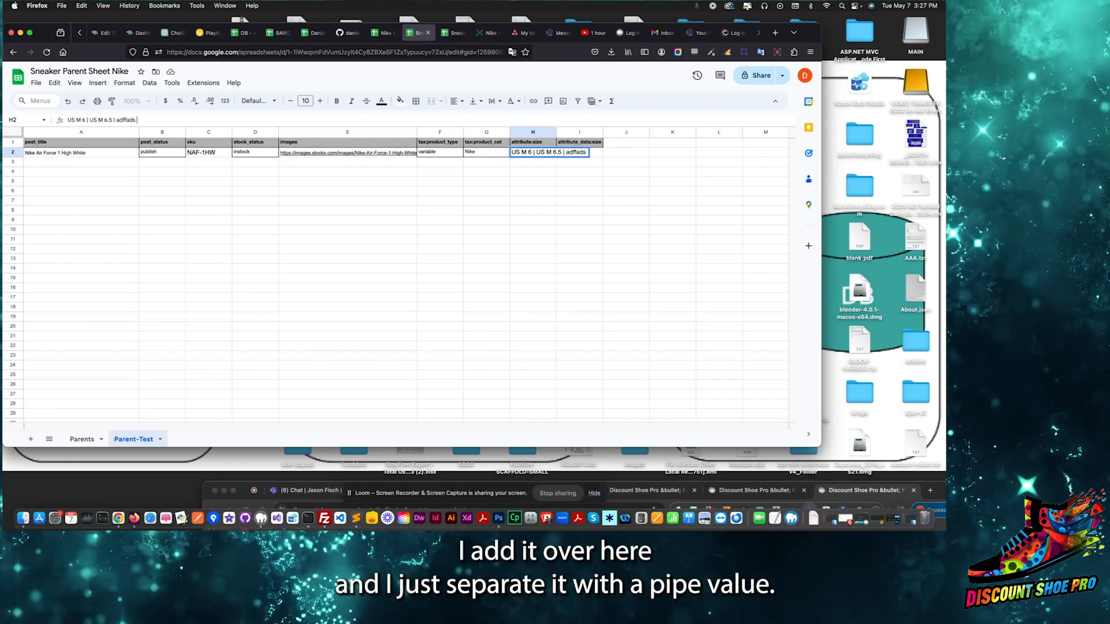
type("|")
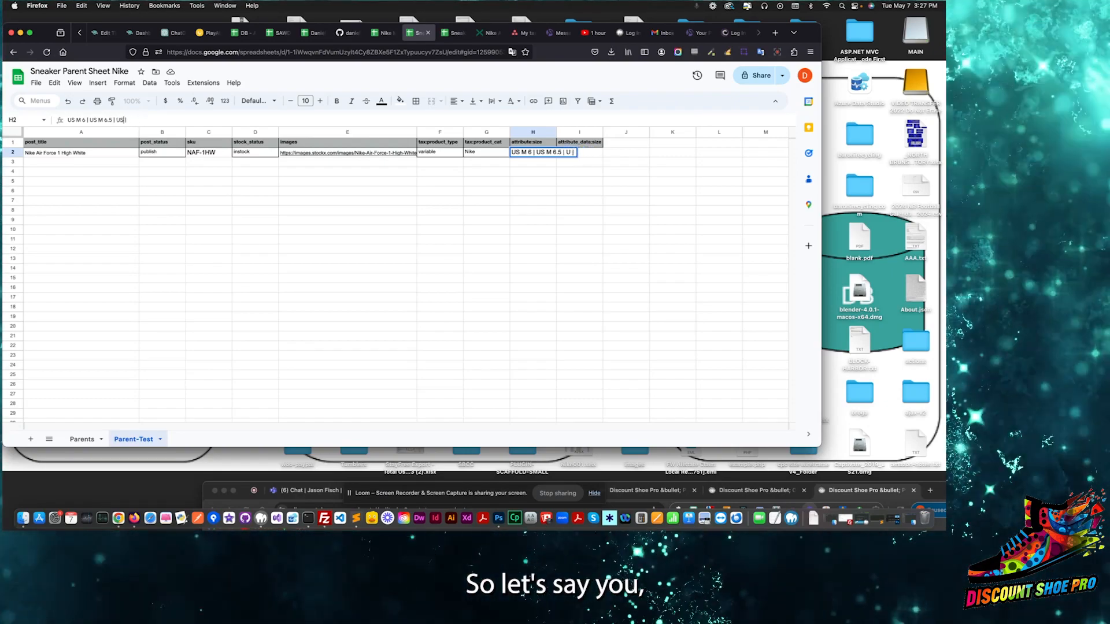
type("S M |")
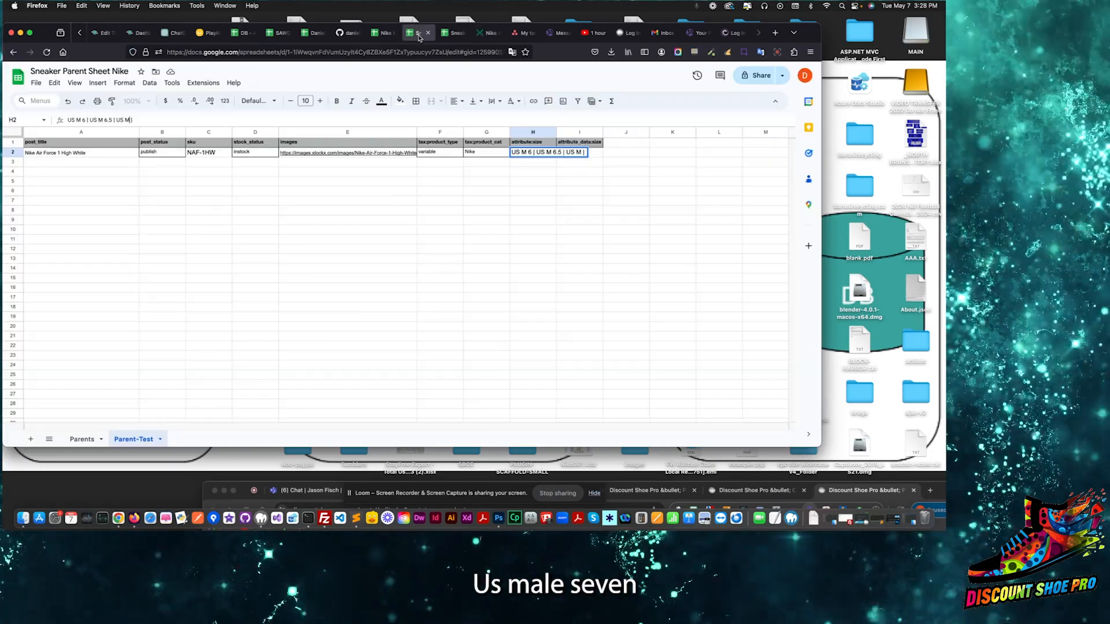
type("7")
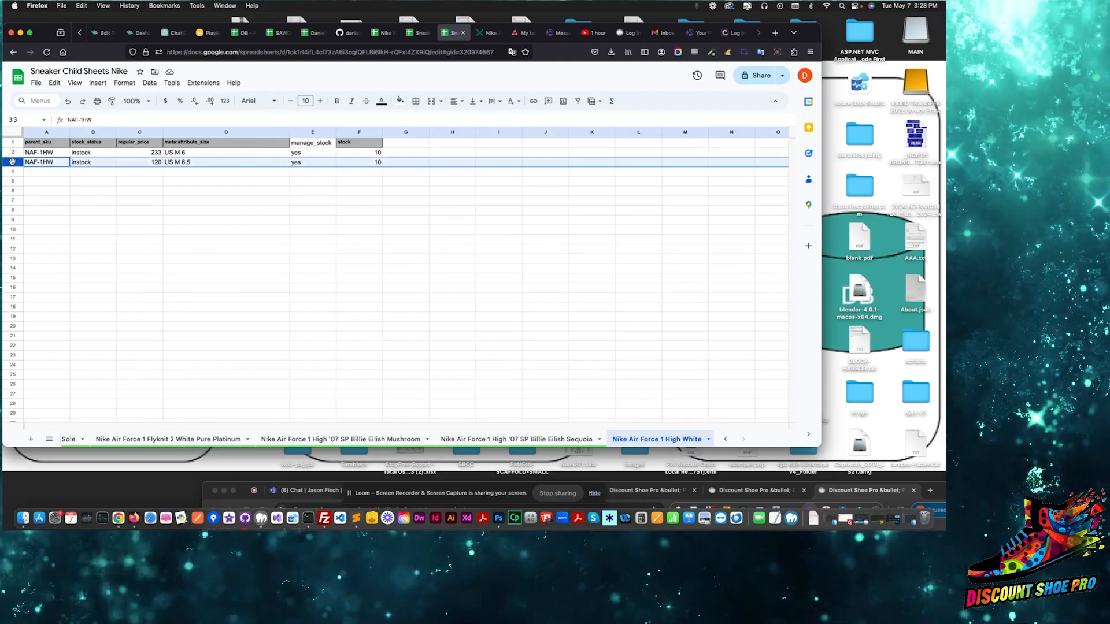
Fill row 3 into row 4 as a US M 7 variation priced at 103
left_click(39, 162)
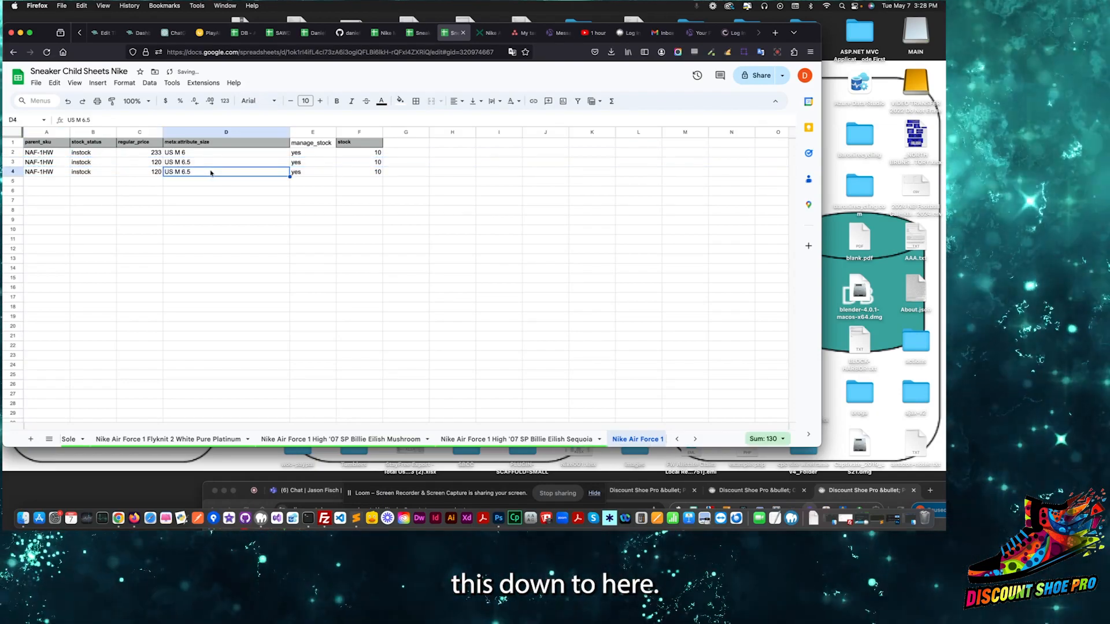
type("US M 6")
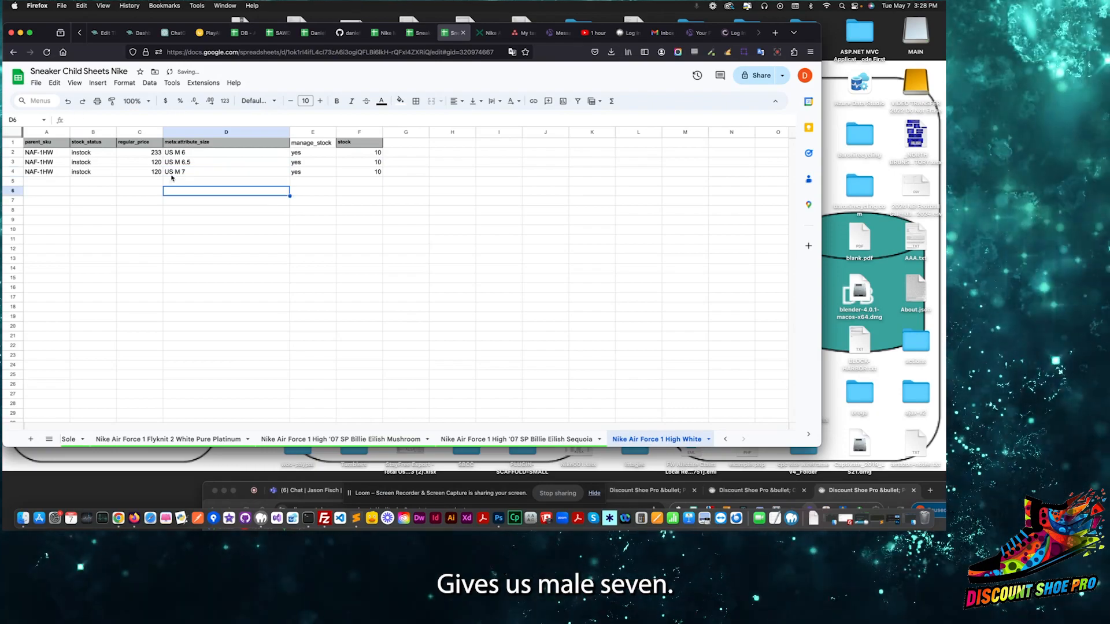
left_click(226, 171)
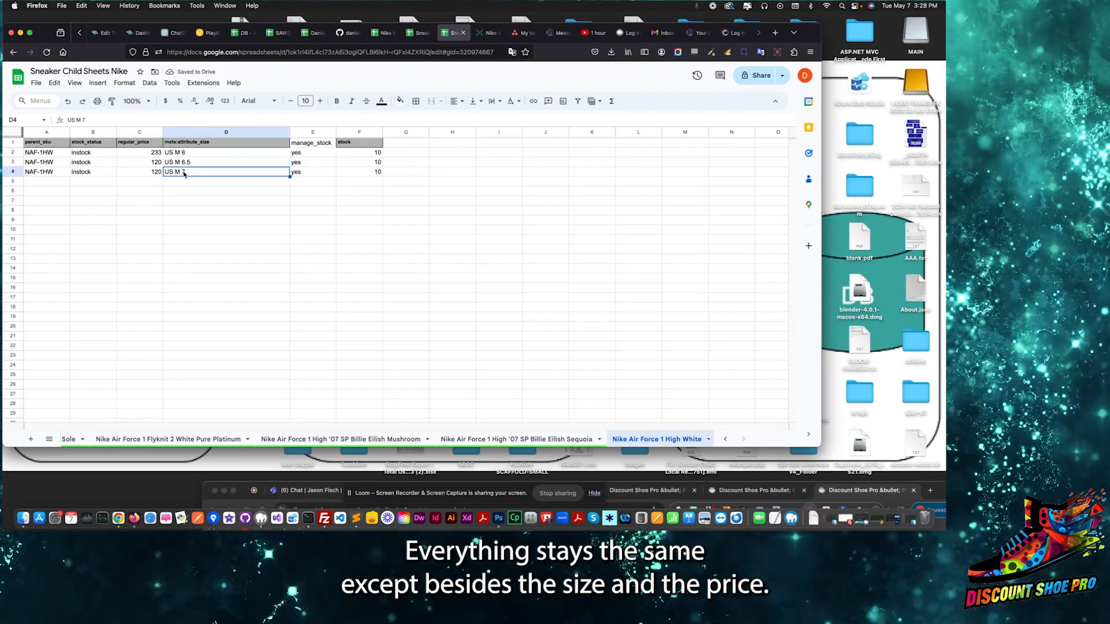
left_click(140, 171)
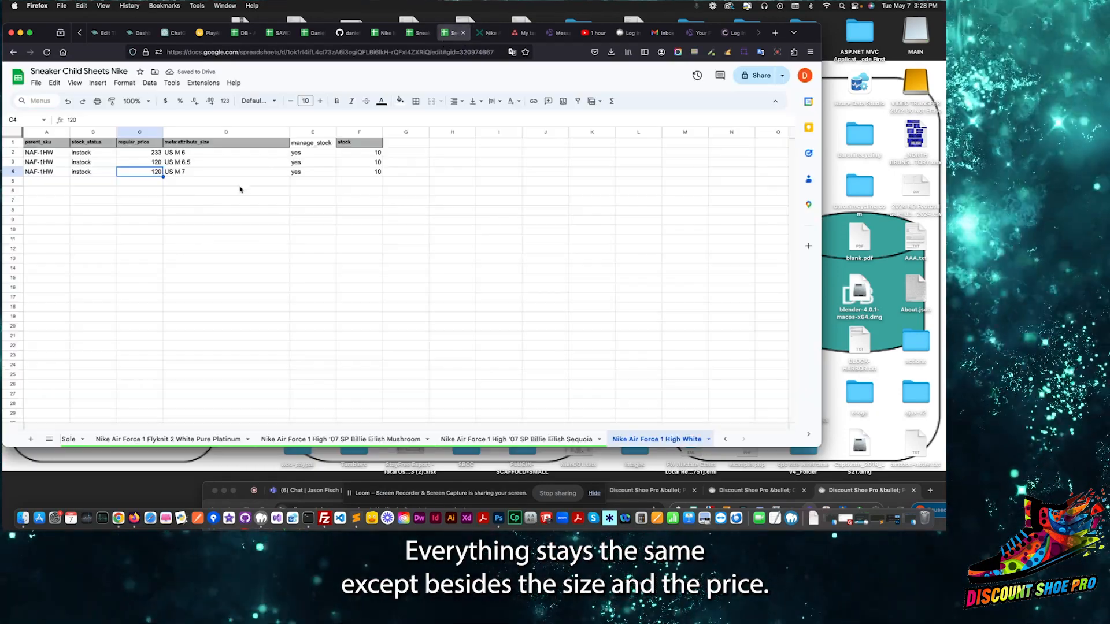
type("103")
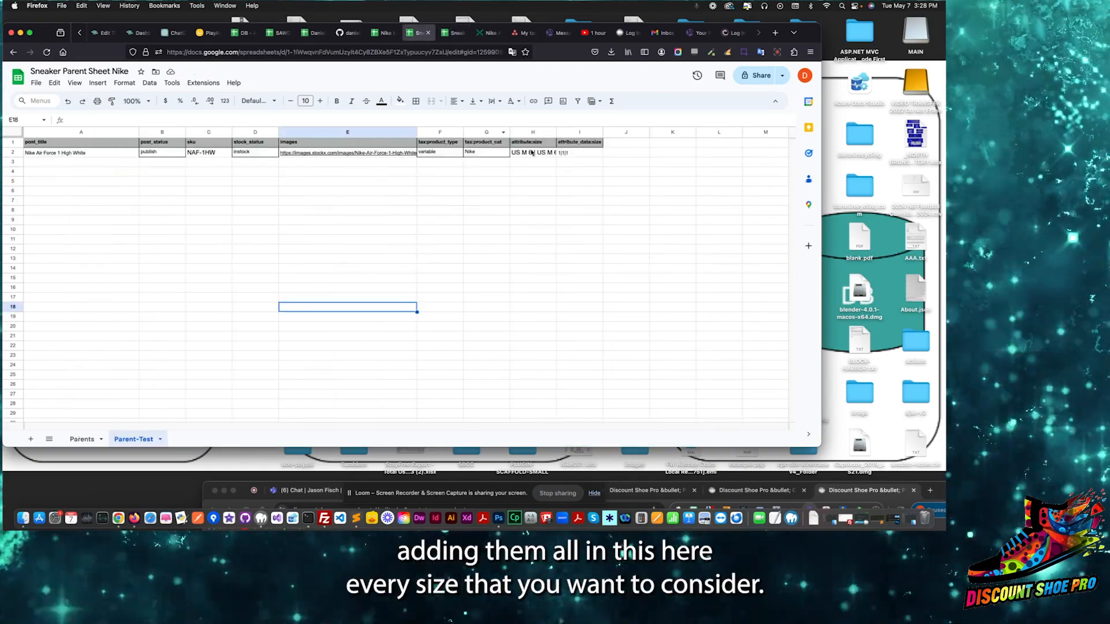
Confirm the size 7 price on StockX and check the child sheet's size and price cells
left_click(483, 33)
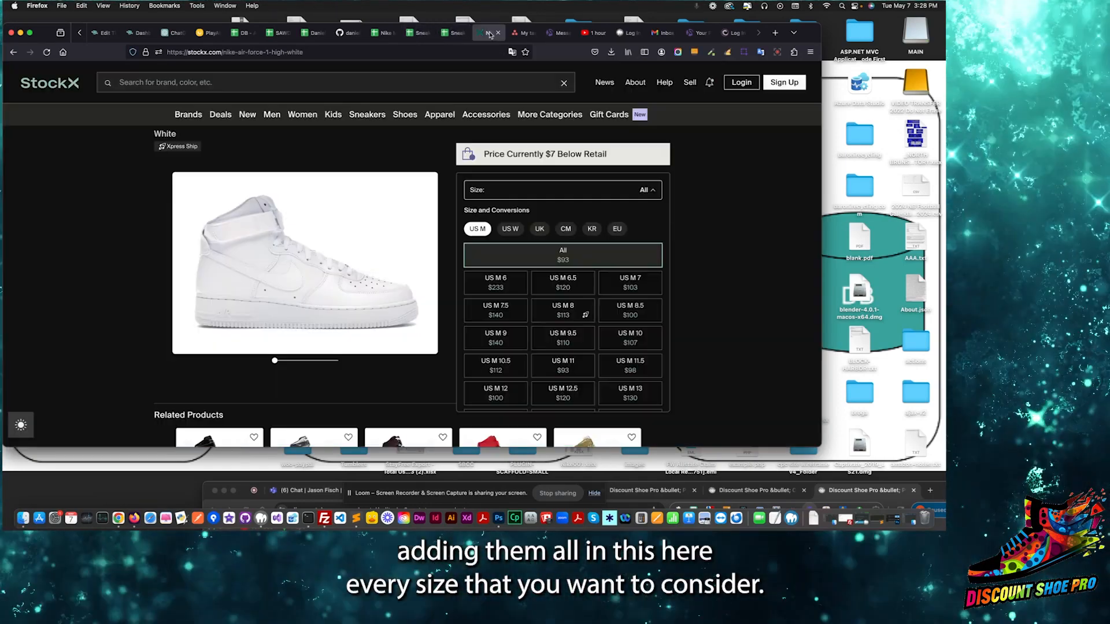
left_click(453, 34)
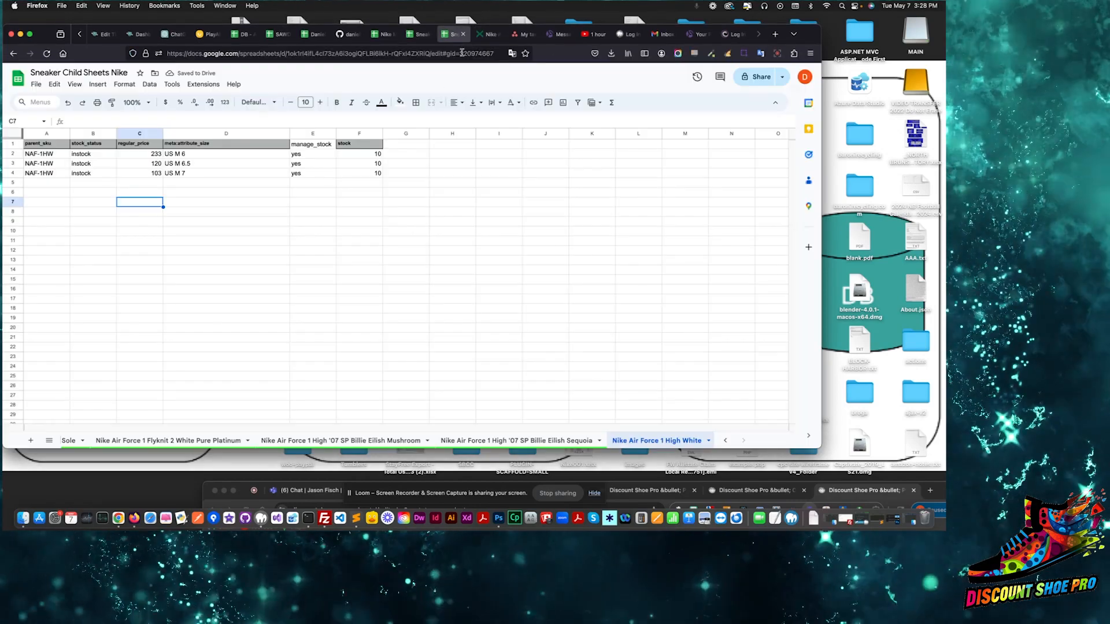
left_click(140, 211)
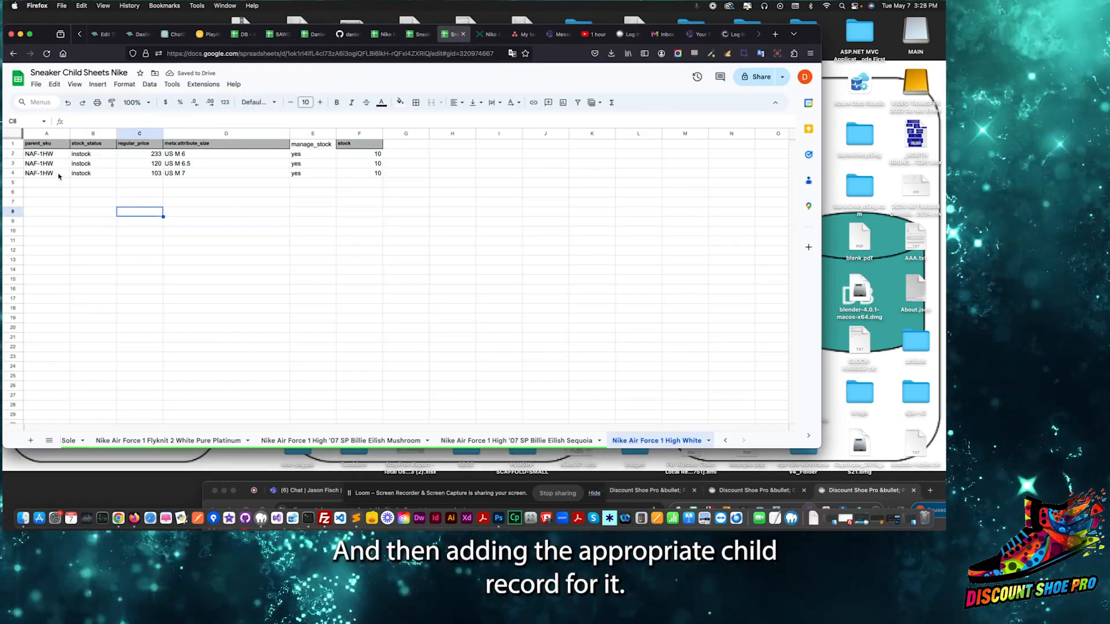
left_click(226, 163)
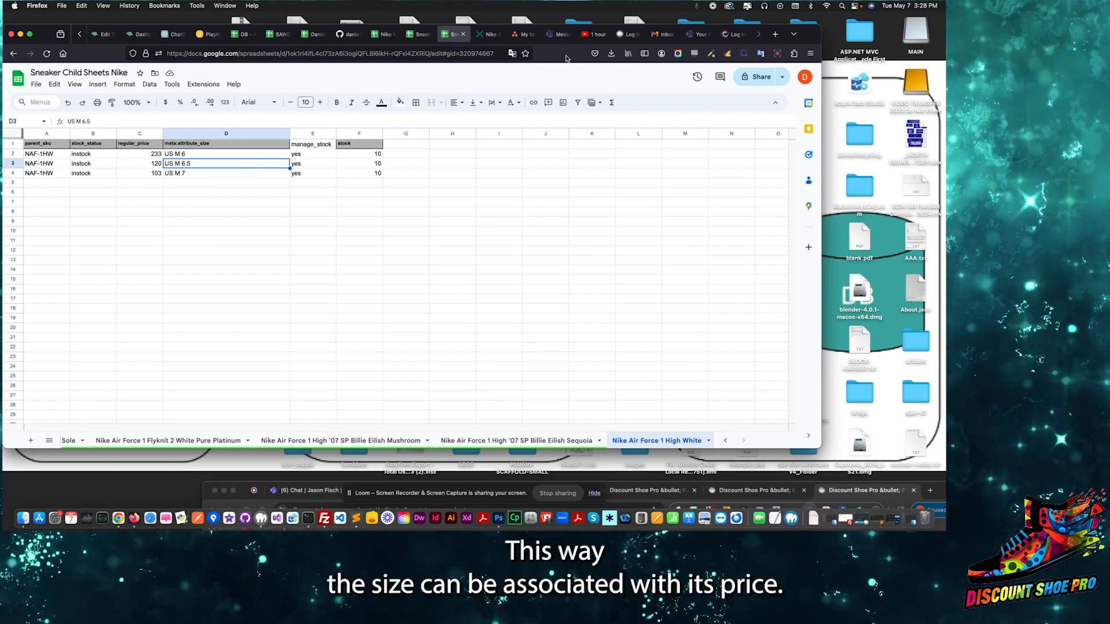
left_click(225, 171)
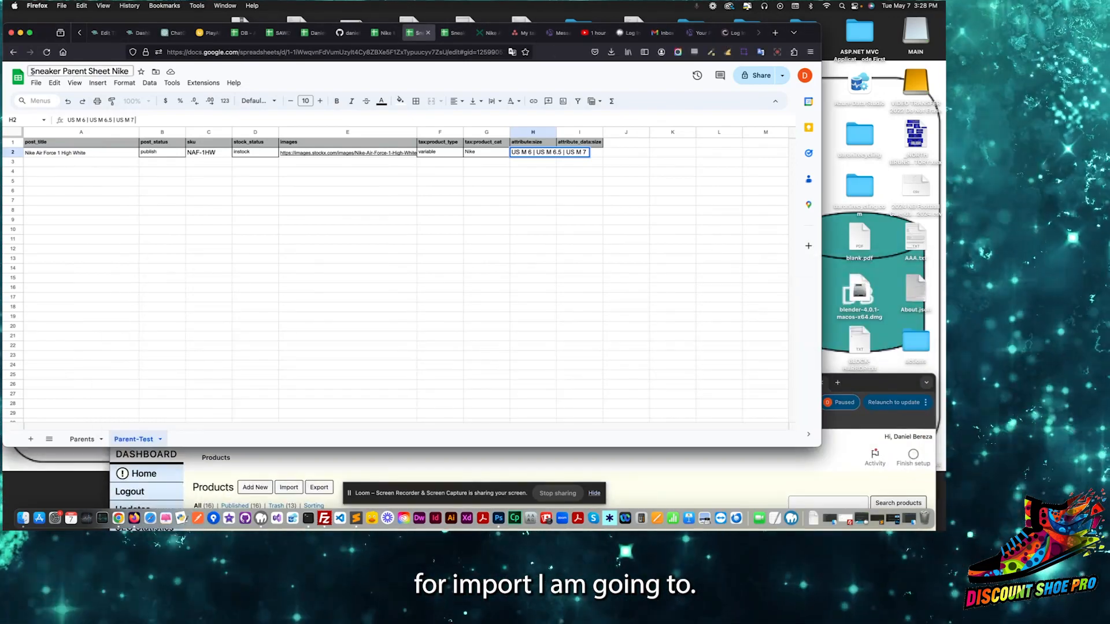
Download the Sneaker Child Sheets tab as a comma-separated values (.csv) file
left_click(36, 83)
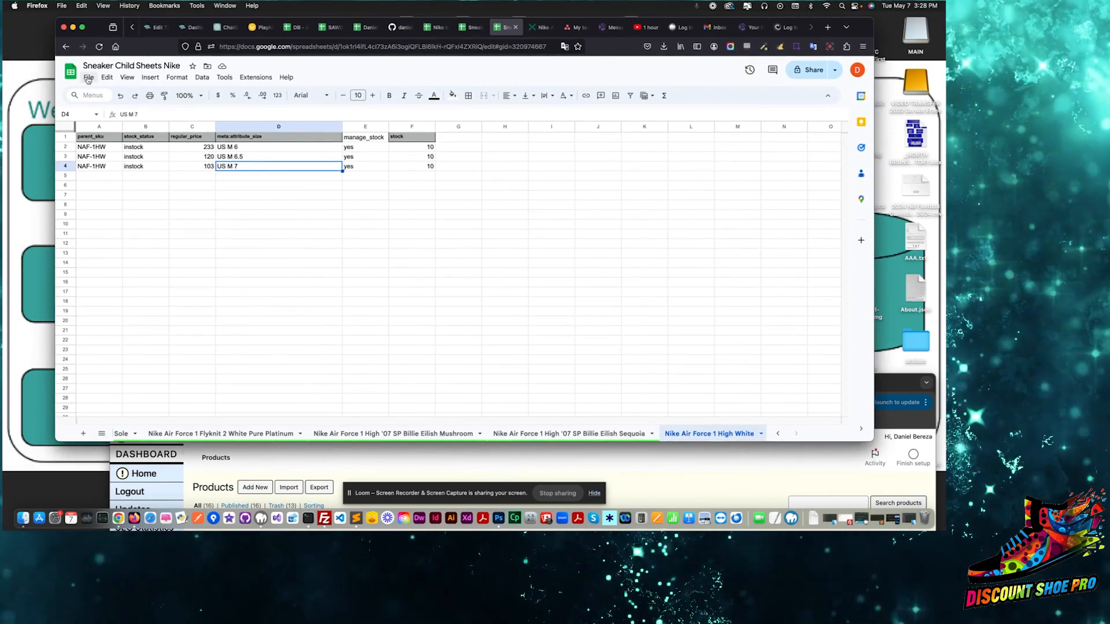
left_click(89, 77)
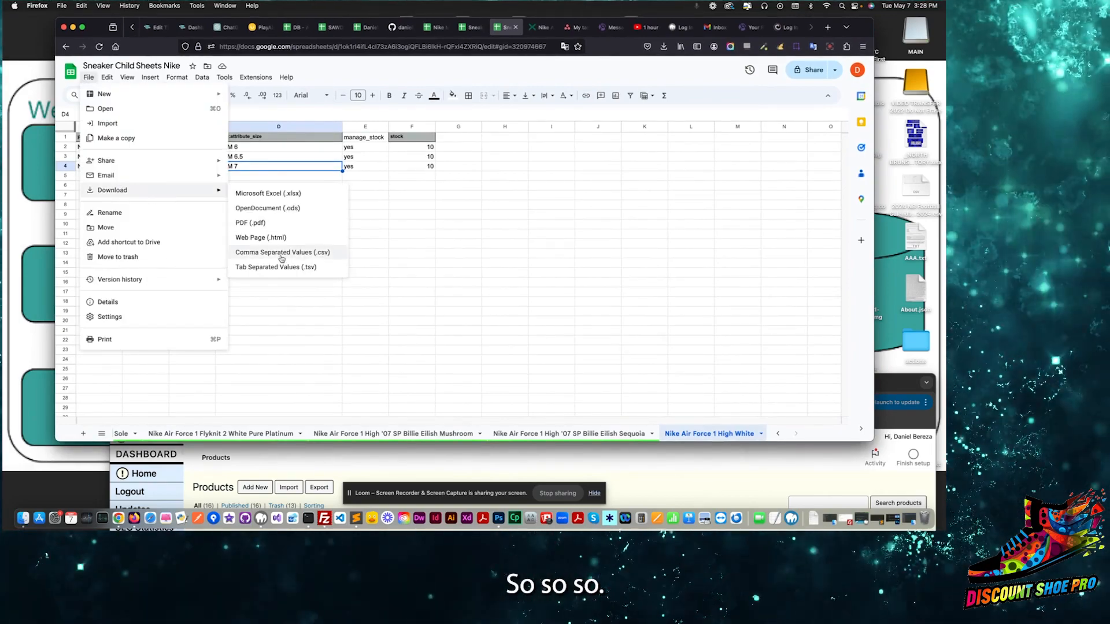
left_click(282, 252)
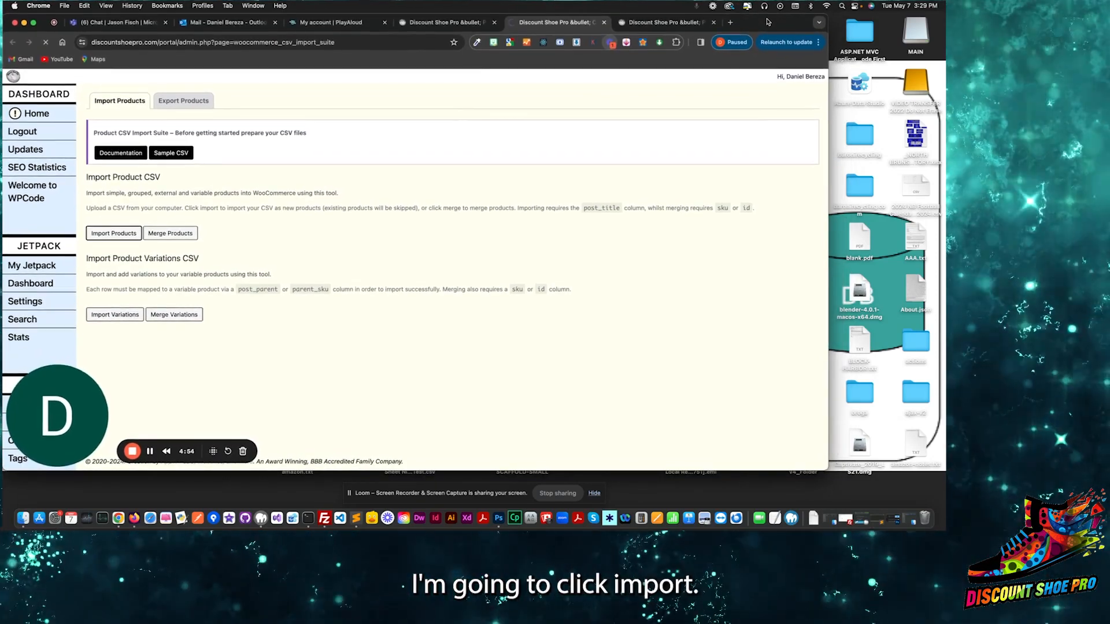
Import the parent CSV via Import Products, upload it and submit the field mapping for NAF-1HW
left_click(114, 233)
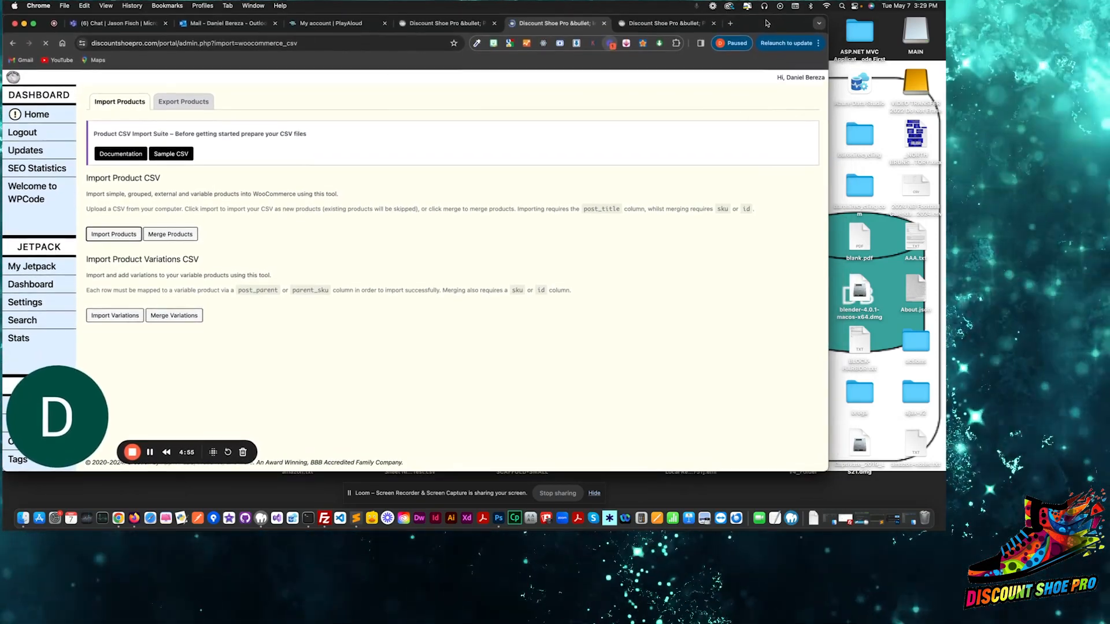
left_click(114, 234)
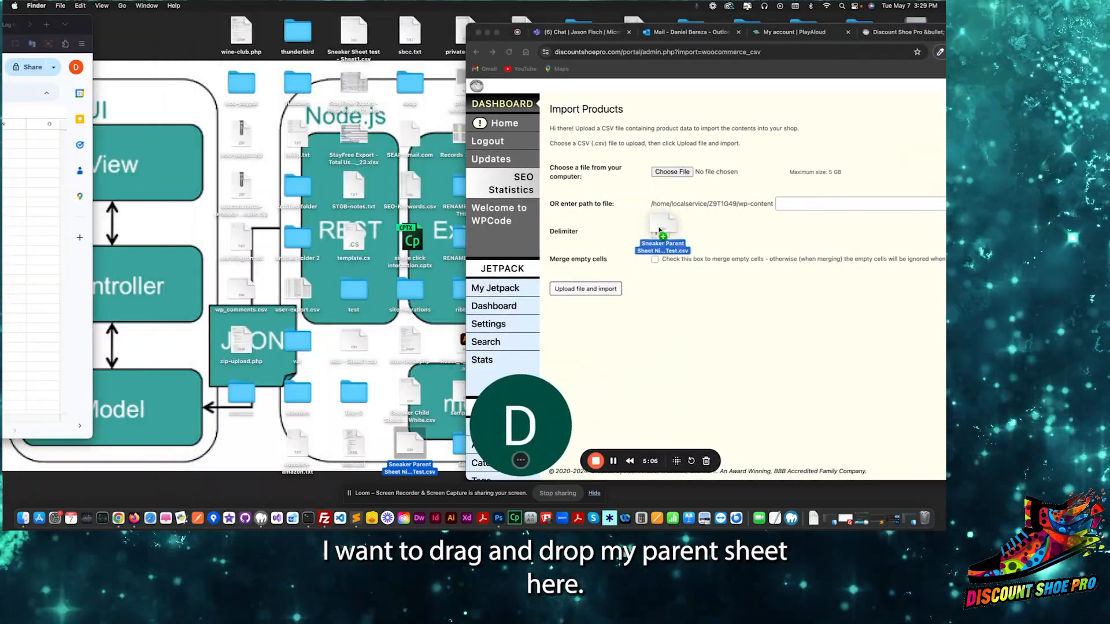
left_click_drag(409, 454, 661, 234)
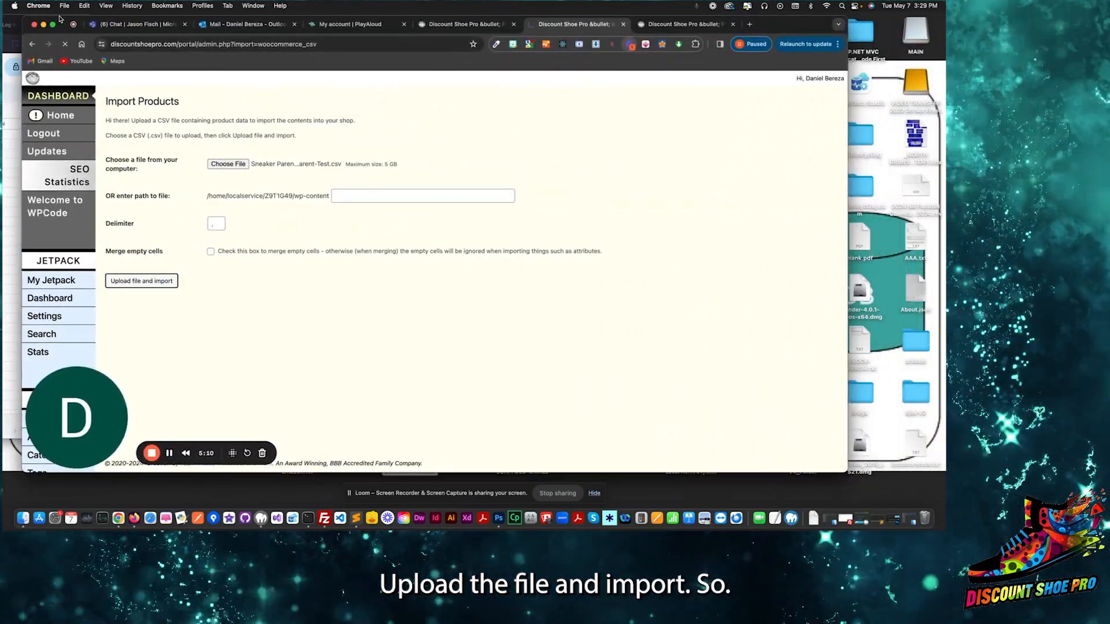
left_click(141, 280)
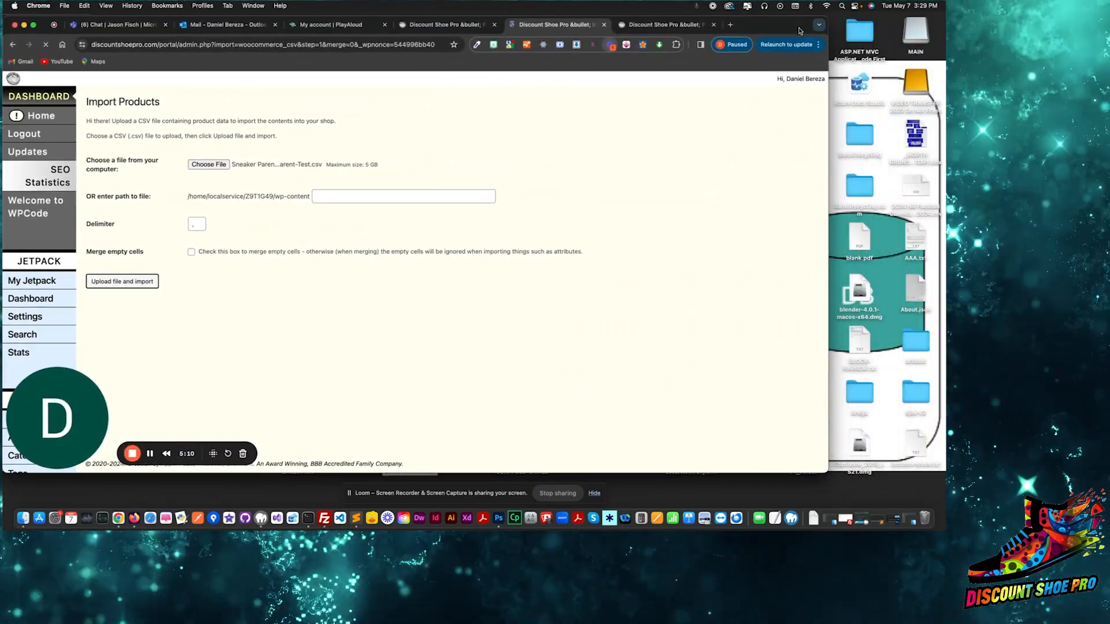
left_click(122, 280)
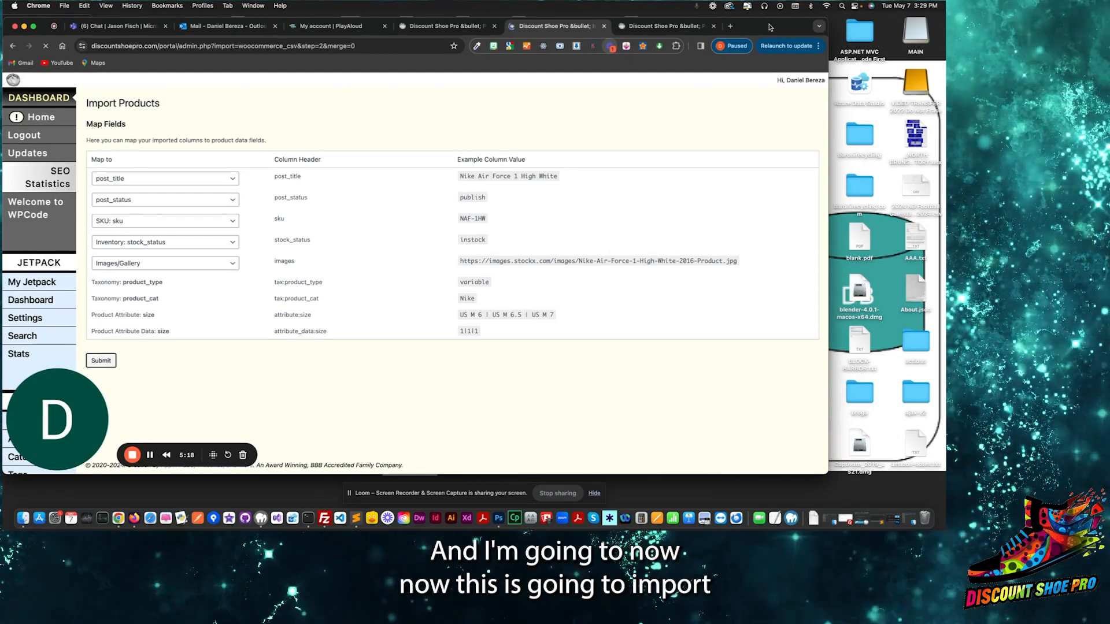
left_click(101, 361)
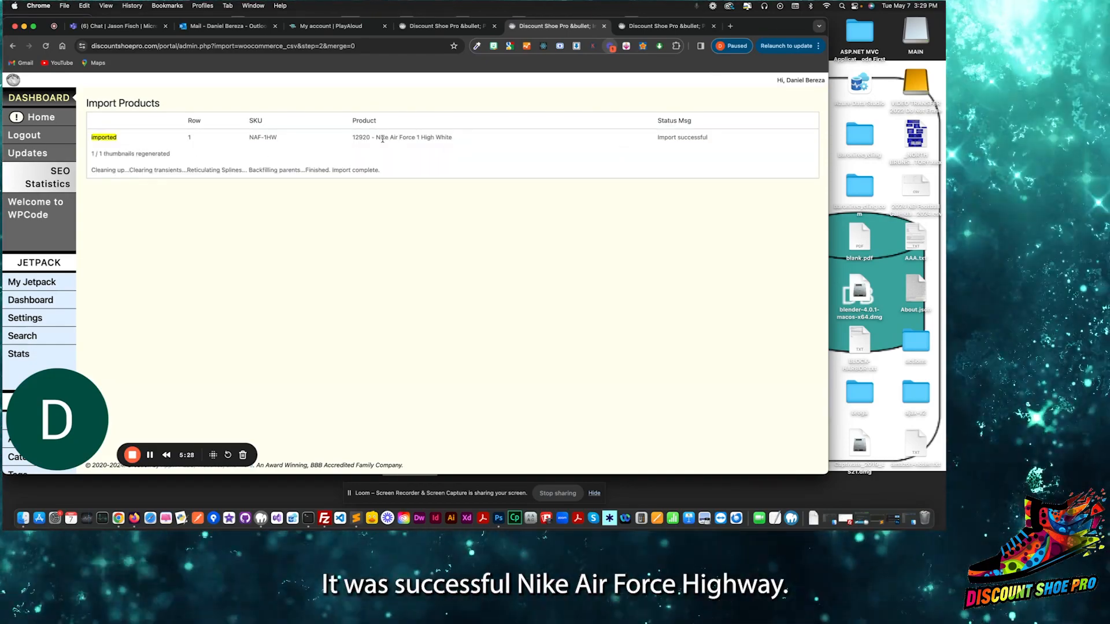
scroll("down", 3)
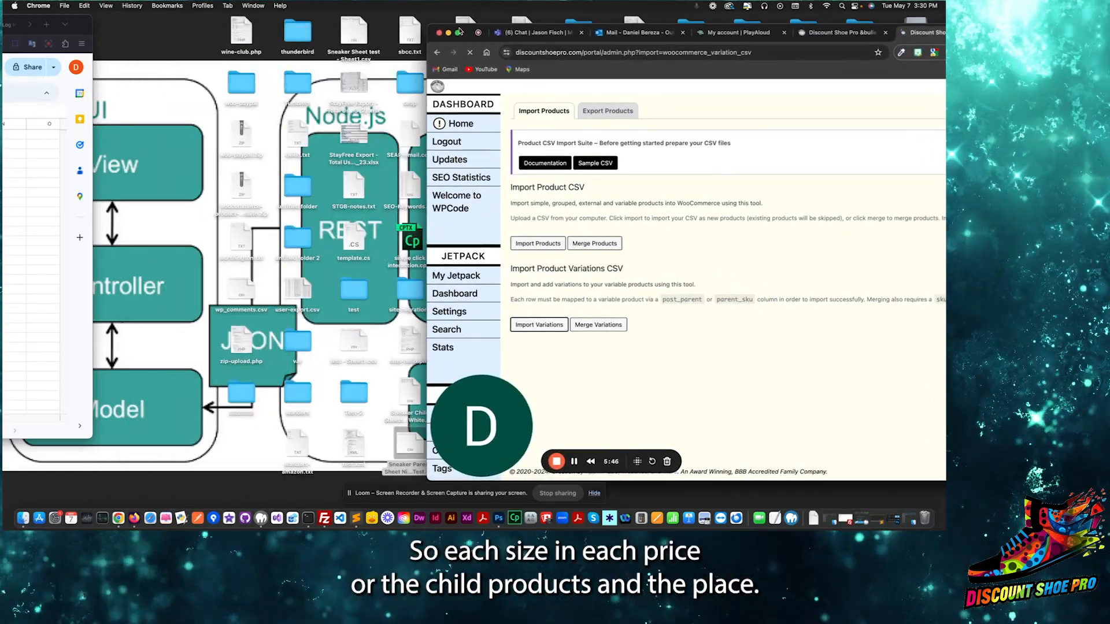
Import the child CSV as variations, upload it and submit the parent SKU, stock, price and size mapping
left_click(538, 324)
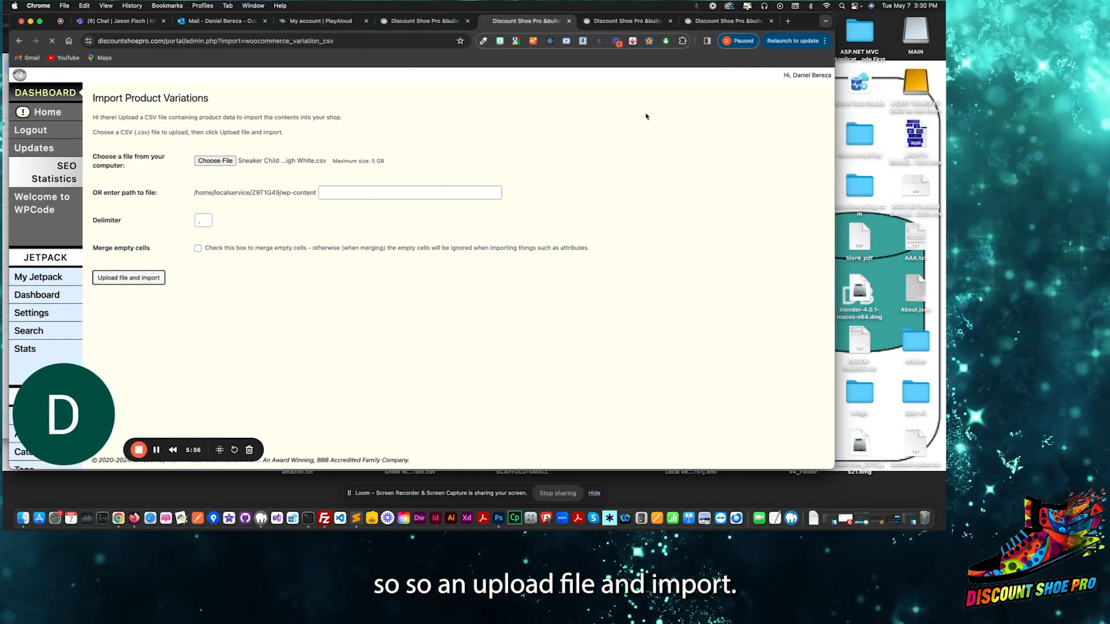
left_click(721, 21)
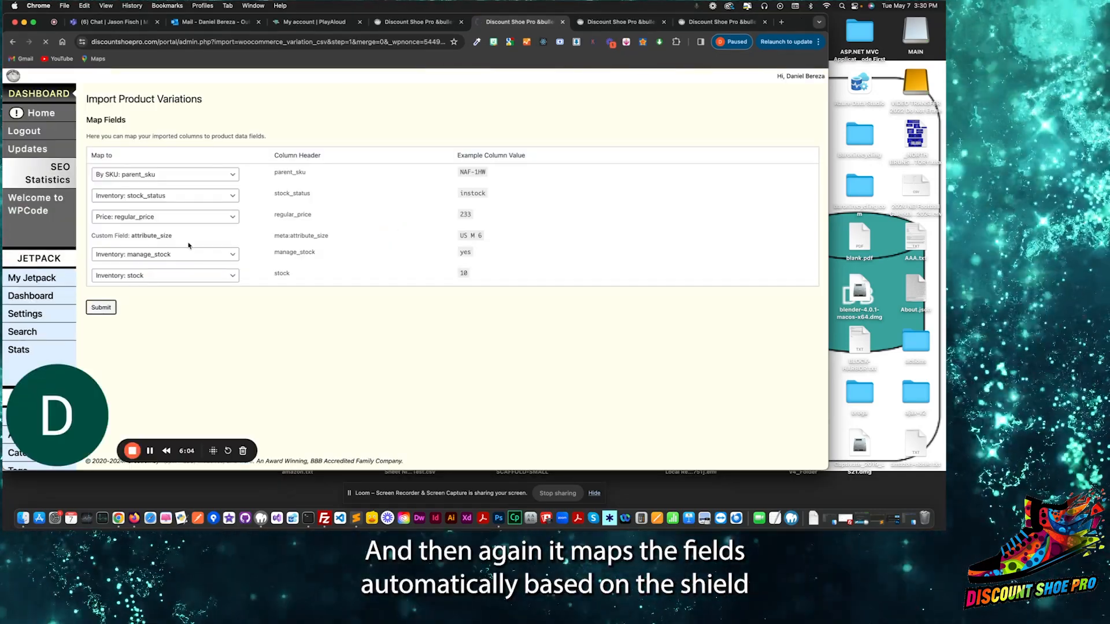
left_click(100, 307)
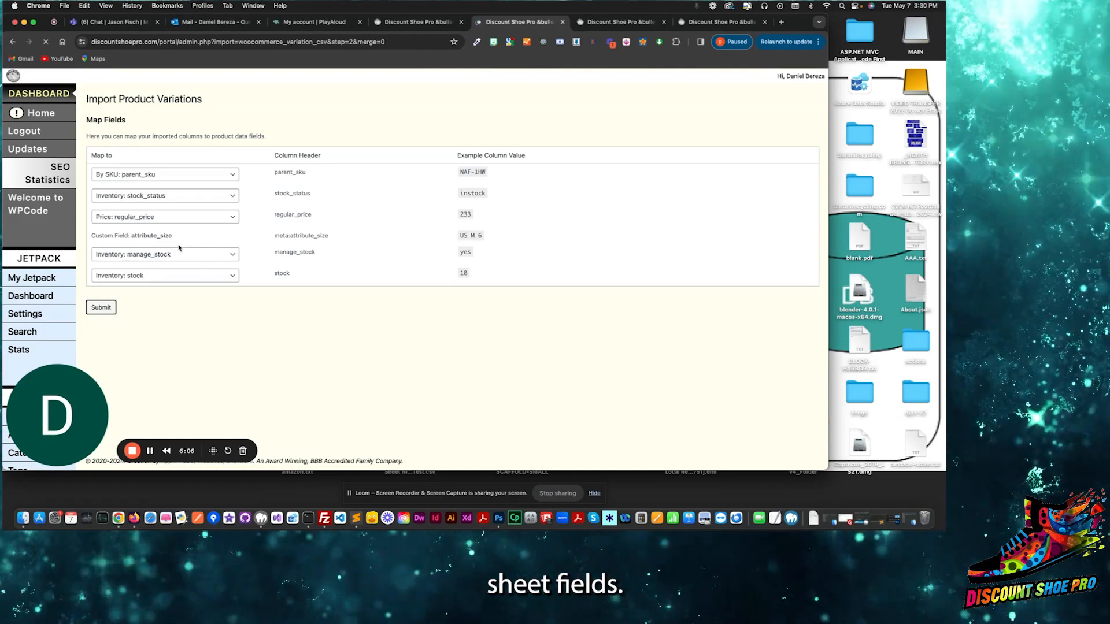
left_click(101, 307)
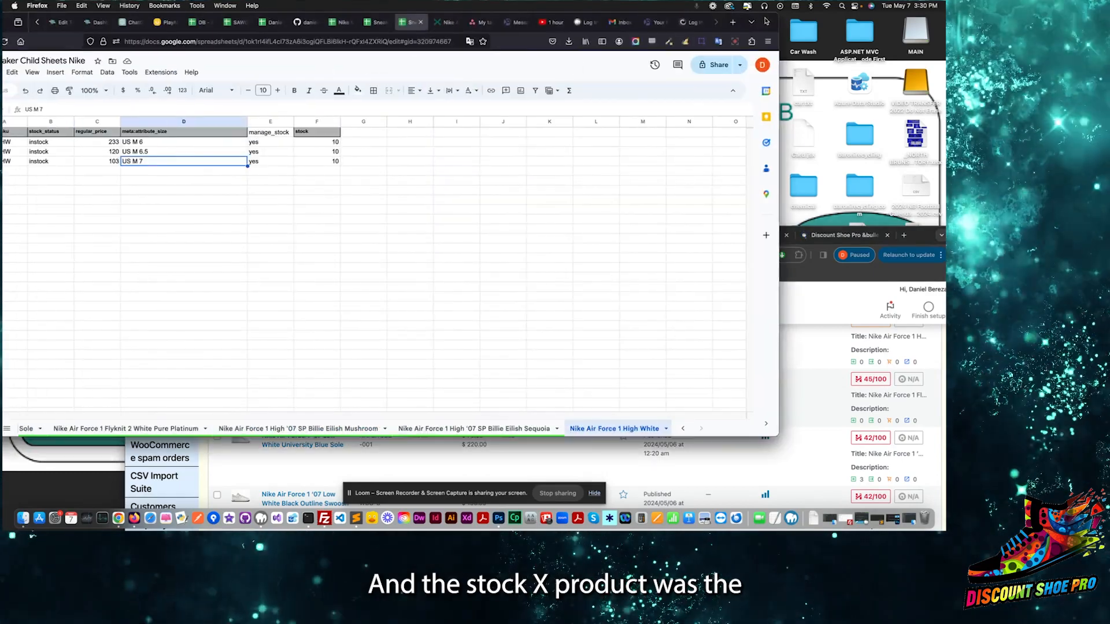
From the Products list, view Nike Air Force 1 High White on the storefront at $103–$233
left_click(432, 22)
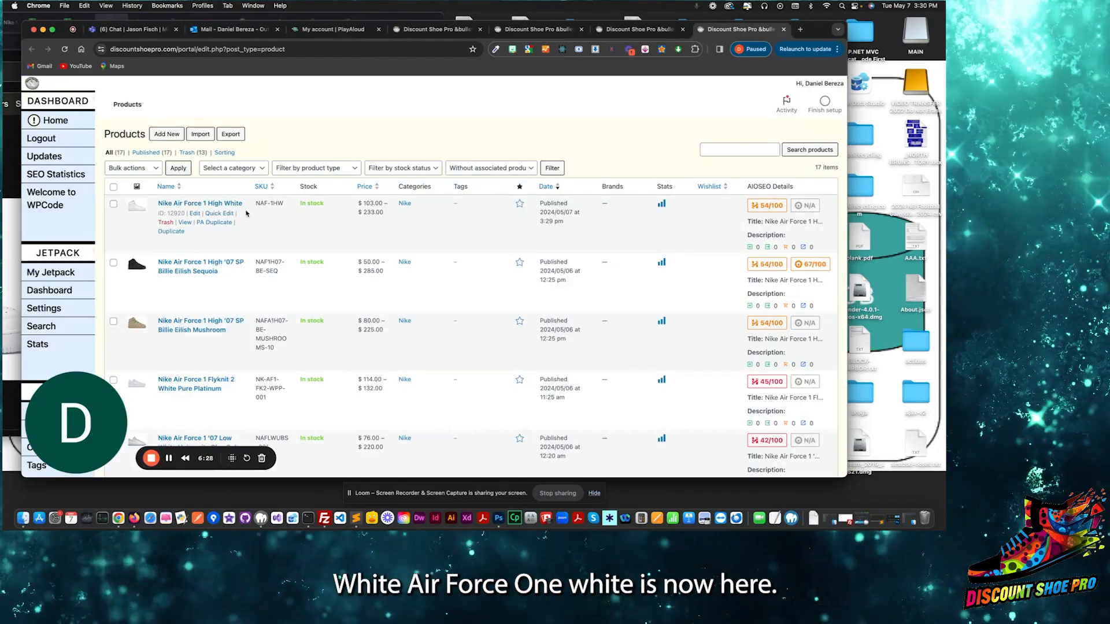
double_click(371, 213)
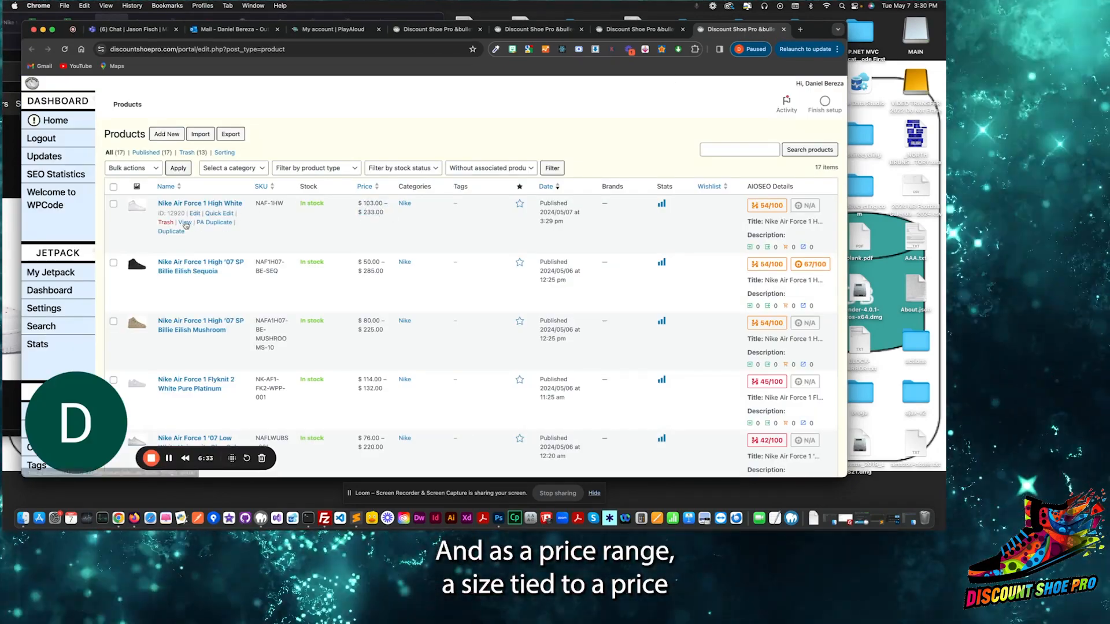
left_click(185, 222)
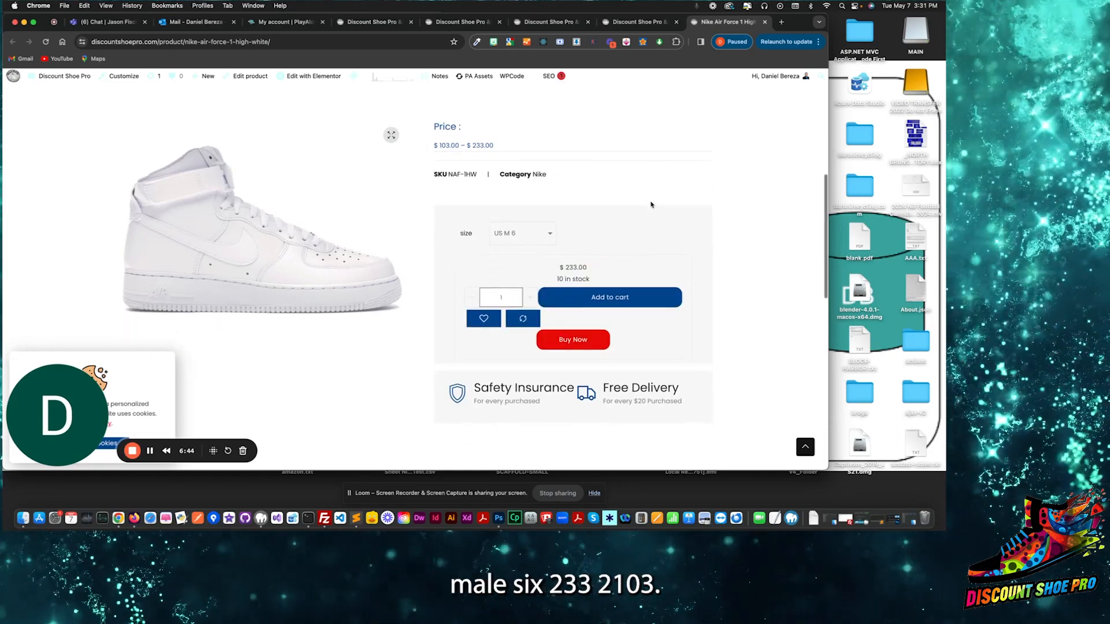
Choose size US M 6.5 in the dropdown to see its $120 price and stock
left_click(521, 232)
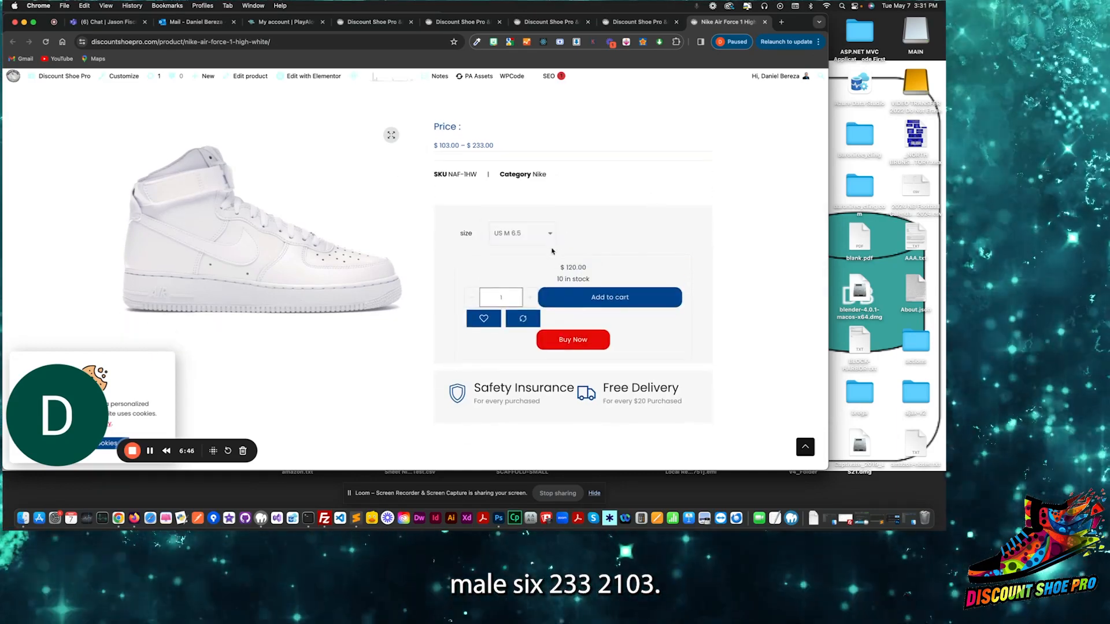
left_click(522, 232)
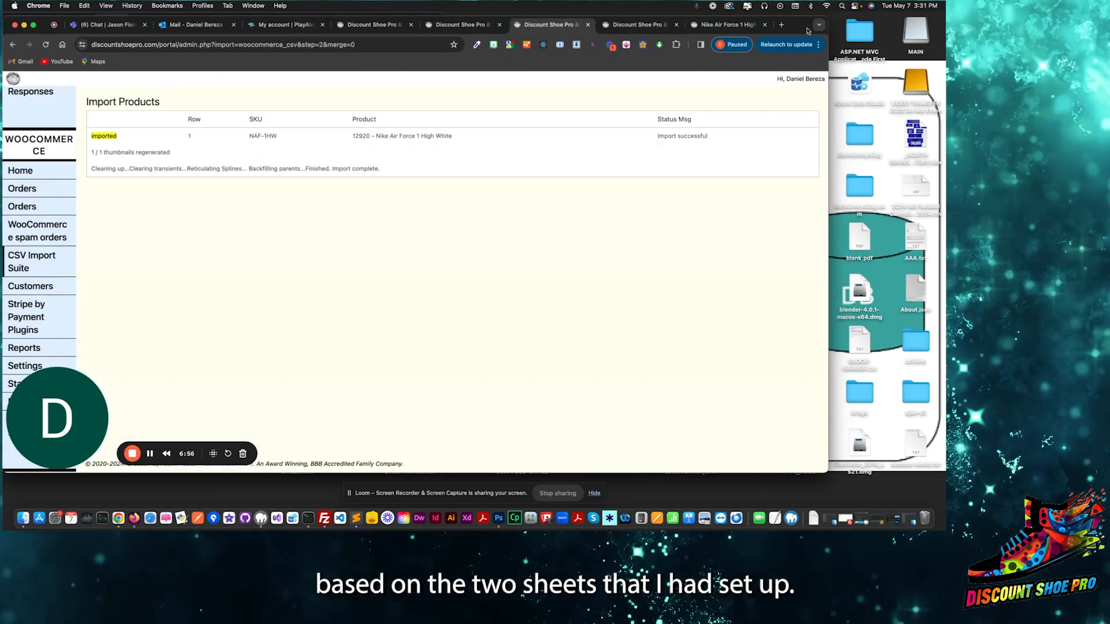
Return to the WooCommerce product list showing the sneaker at $103–$233
left_click(538, 24)
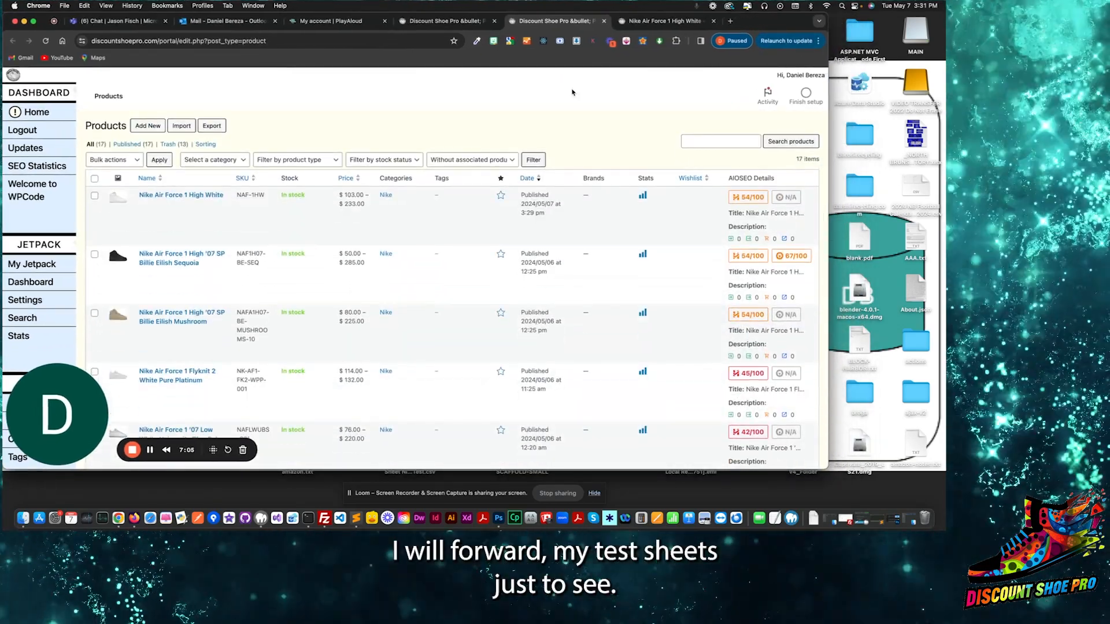
mouse_move(719, 65)
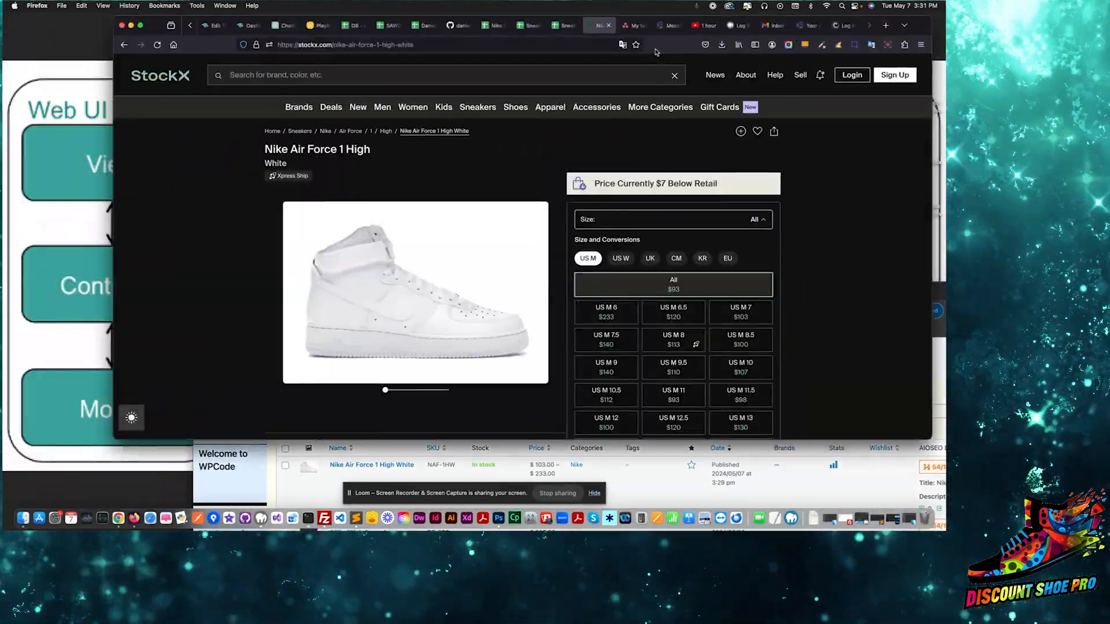
Review the Nike Master sheet's names and image links, then begin a new WooCommerce product
left_click(457, 26)
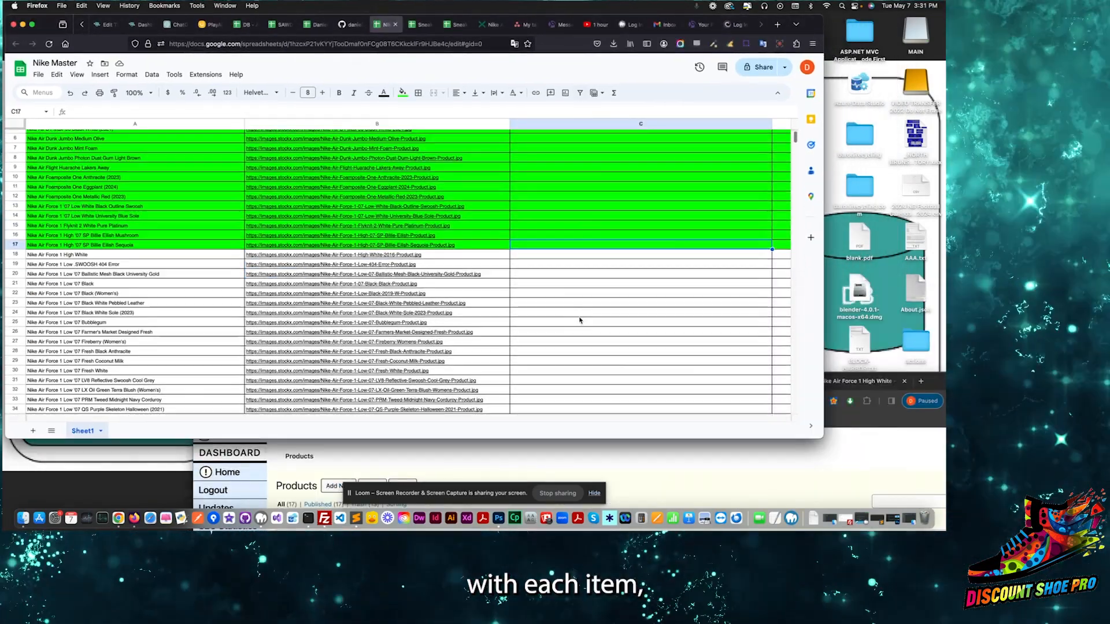
left_click(421, 24)
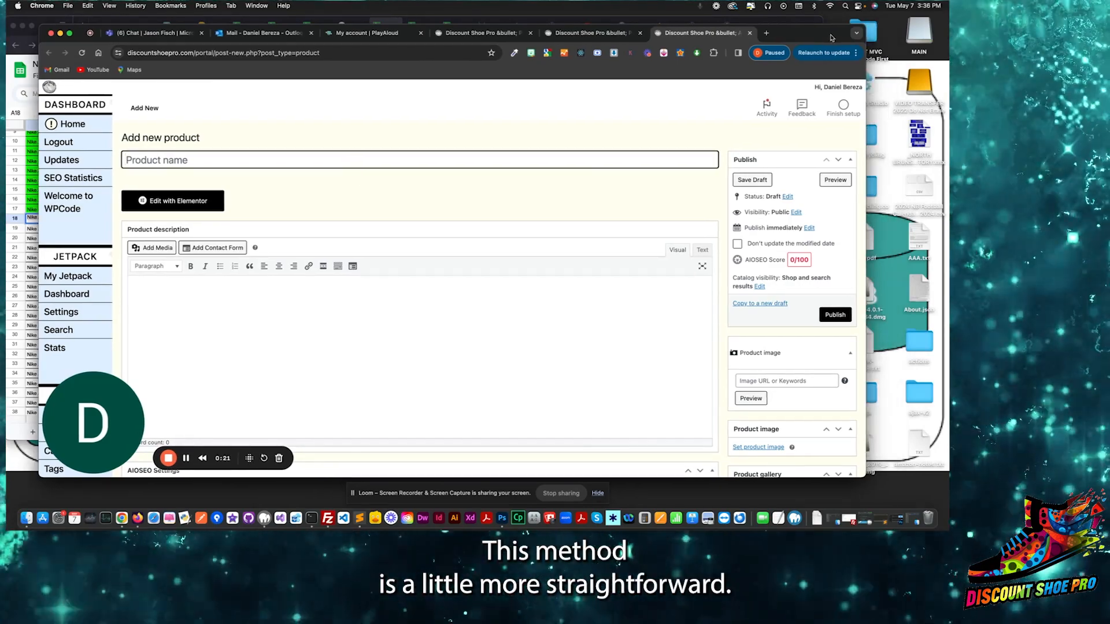
Name the product 'Nike Air Force 1 High White' and set its type to Variable product
type("Nike Air Force 1 High White")
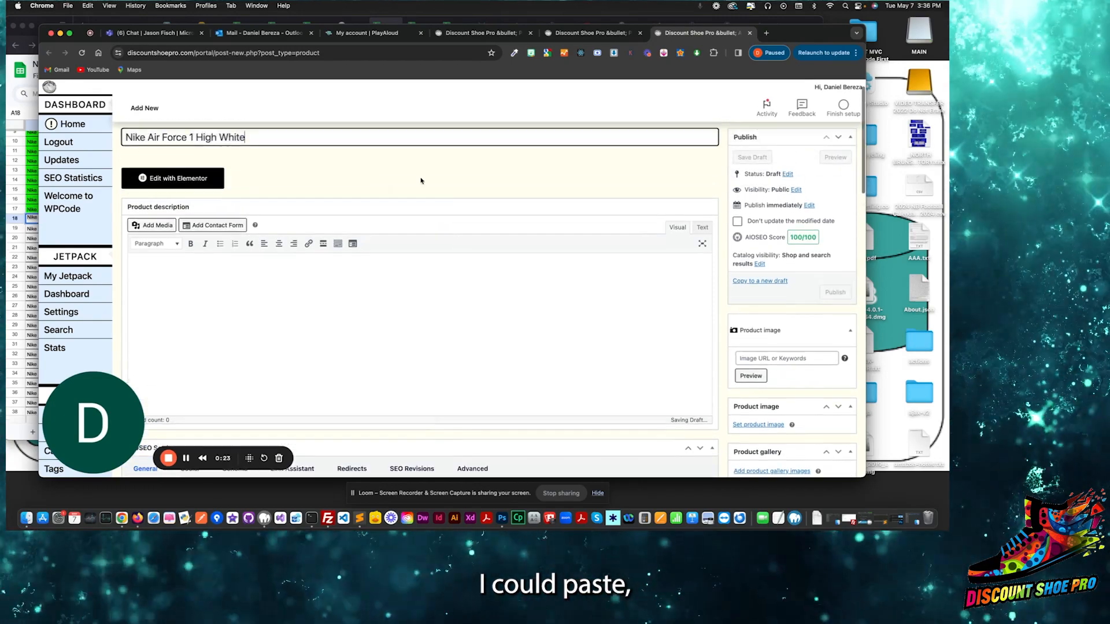
scroll("down", 3)
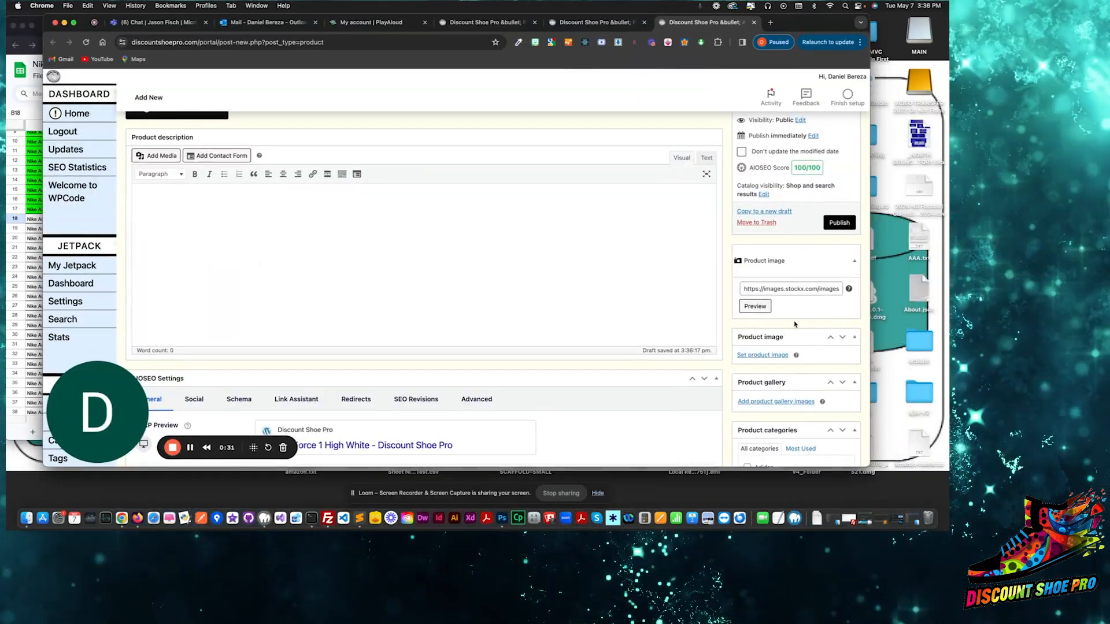
scroll("down", 3)
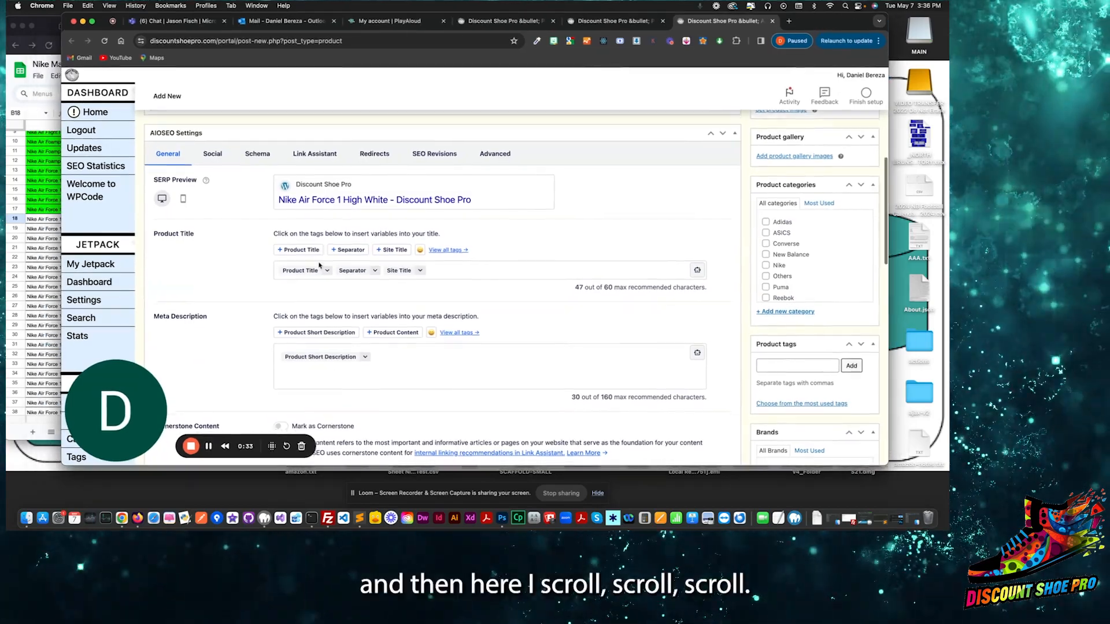
scroll("down", 3)
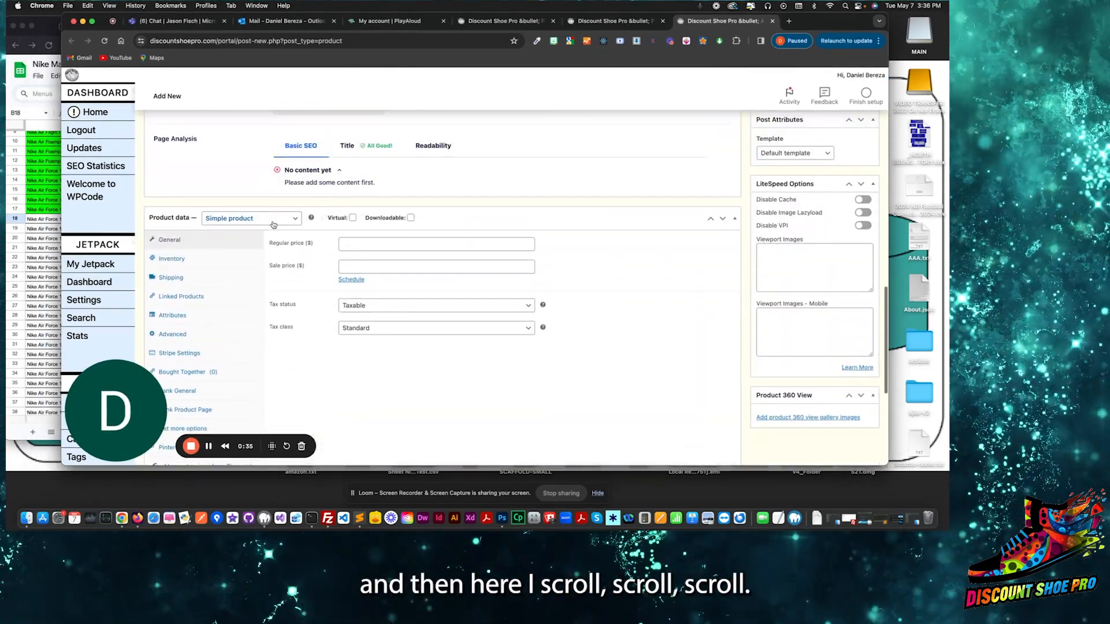
left_click(251, 218)
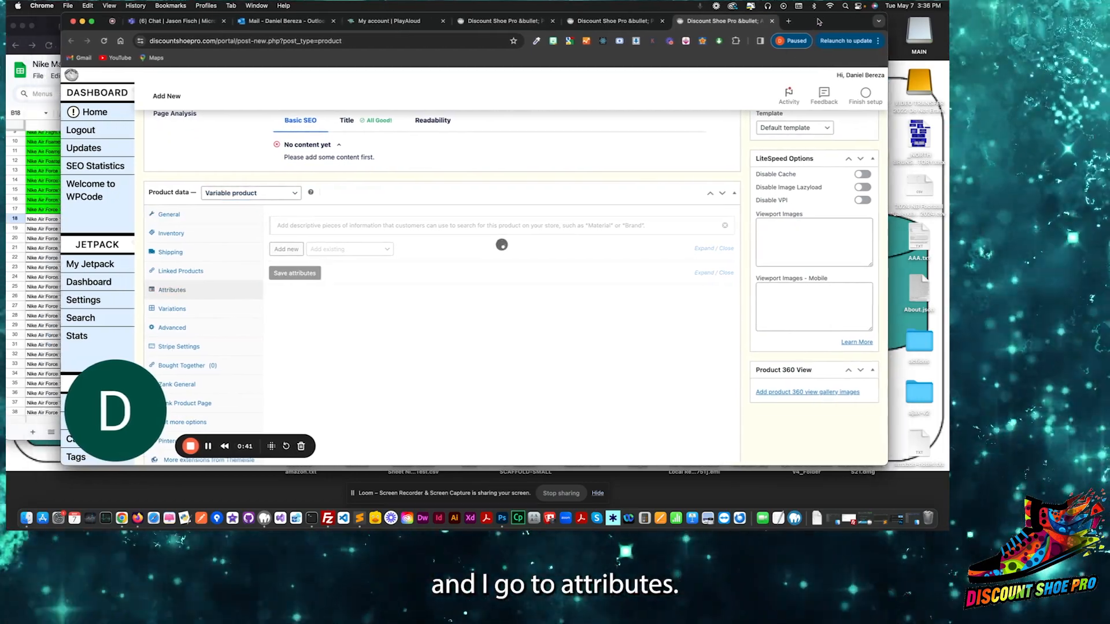
Add a 'size' attribute 'US M 6 | US M 6.5', visible and used for variations, and save it
type("size")
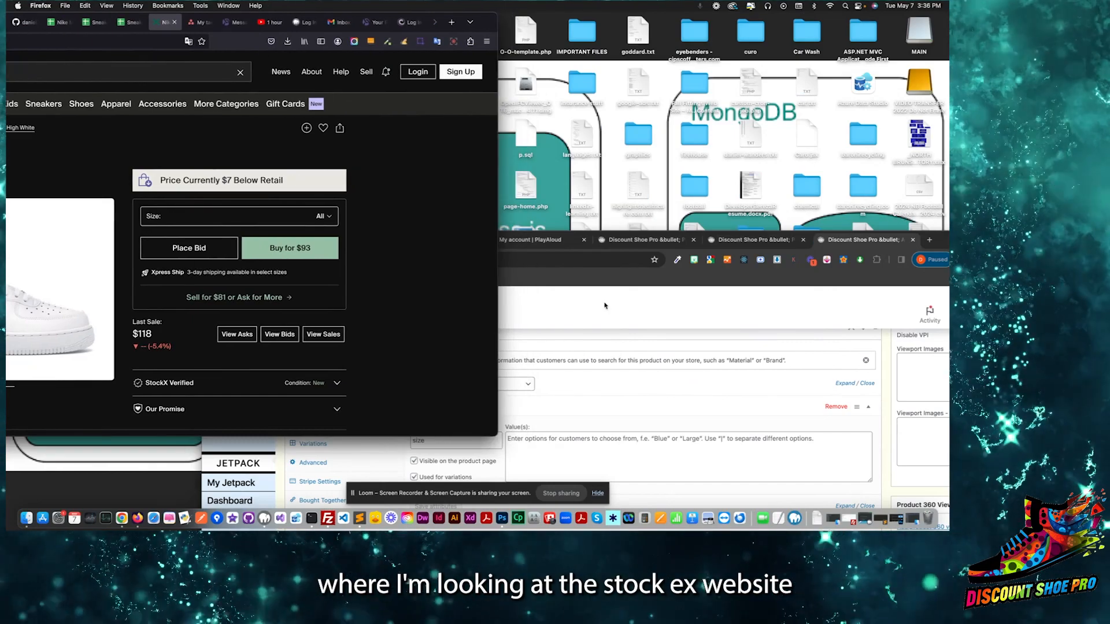
left_click(321, 216)
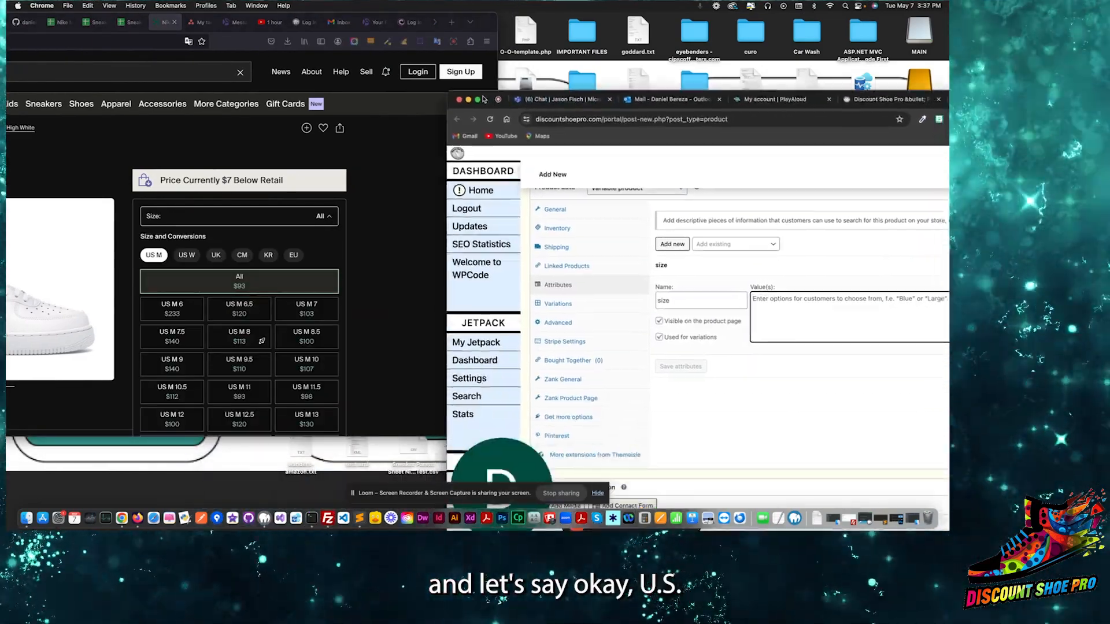
type("US M 6")
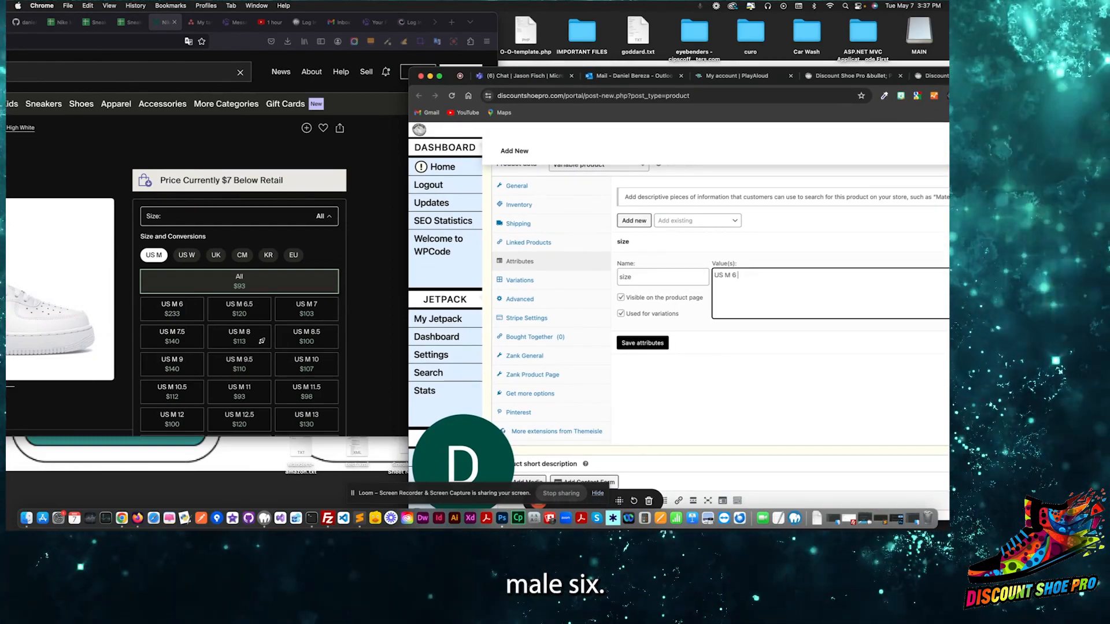
type("| U")
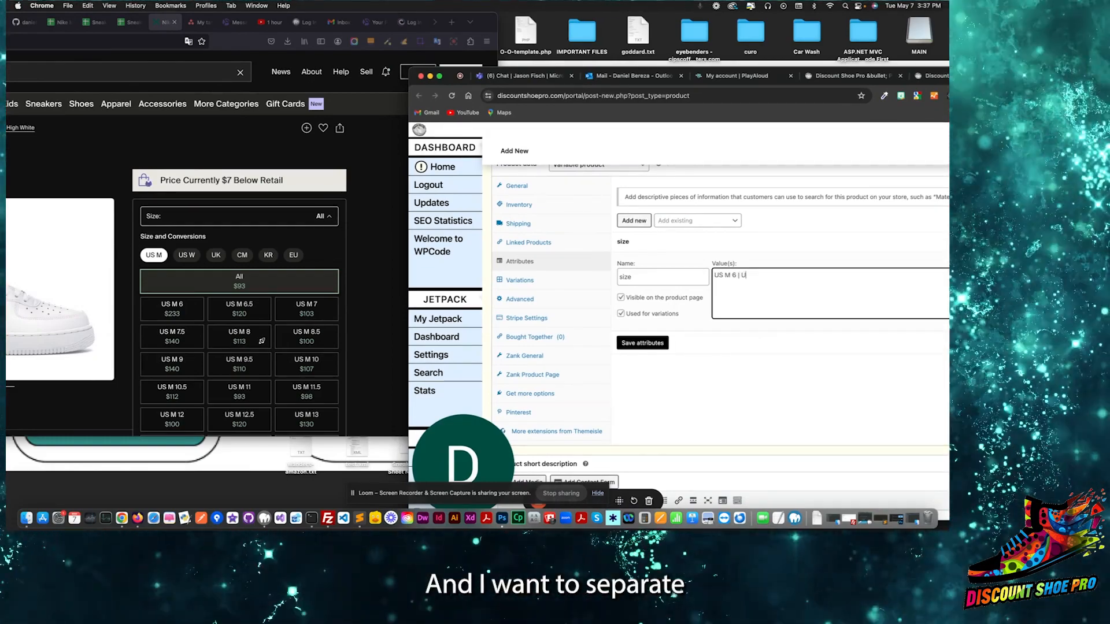
type("S M 6")
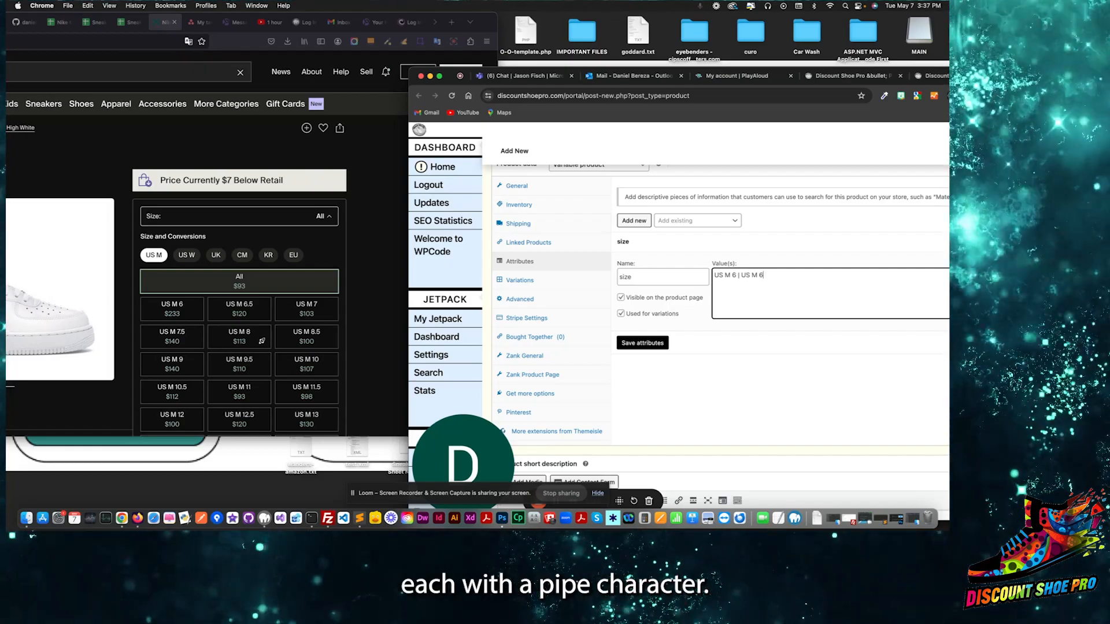
type(".5")
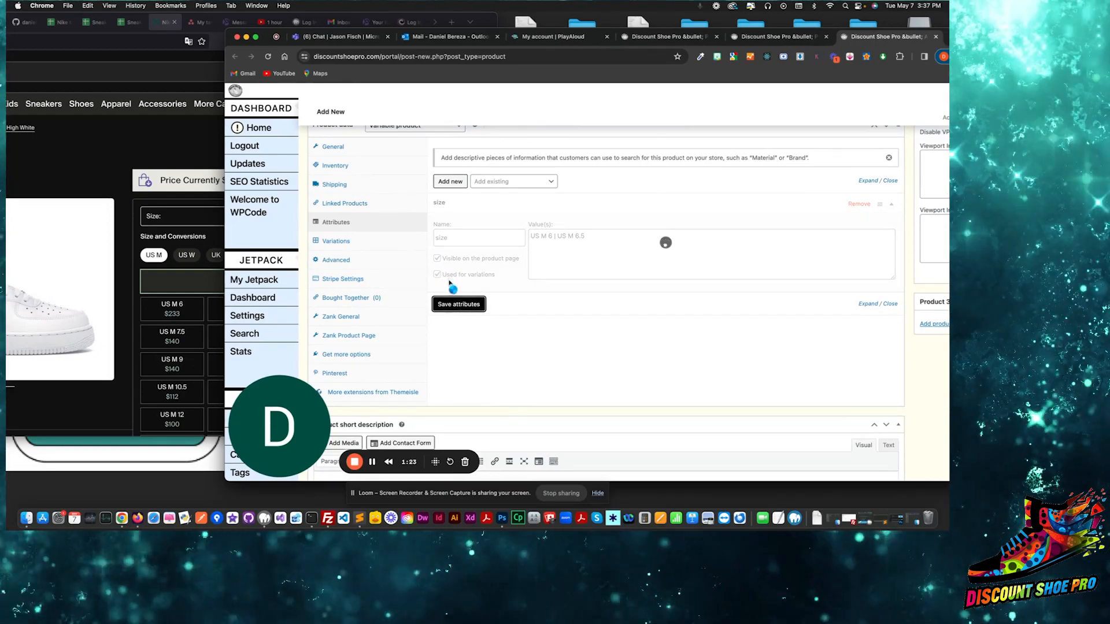
left_click(891, 203)
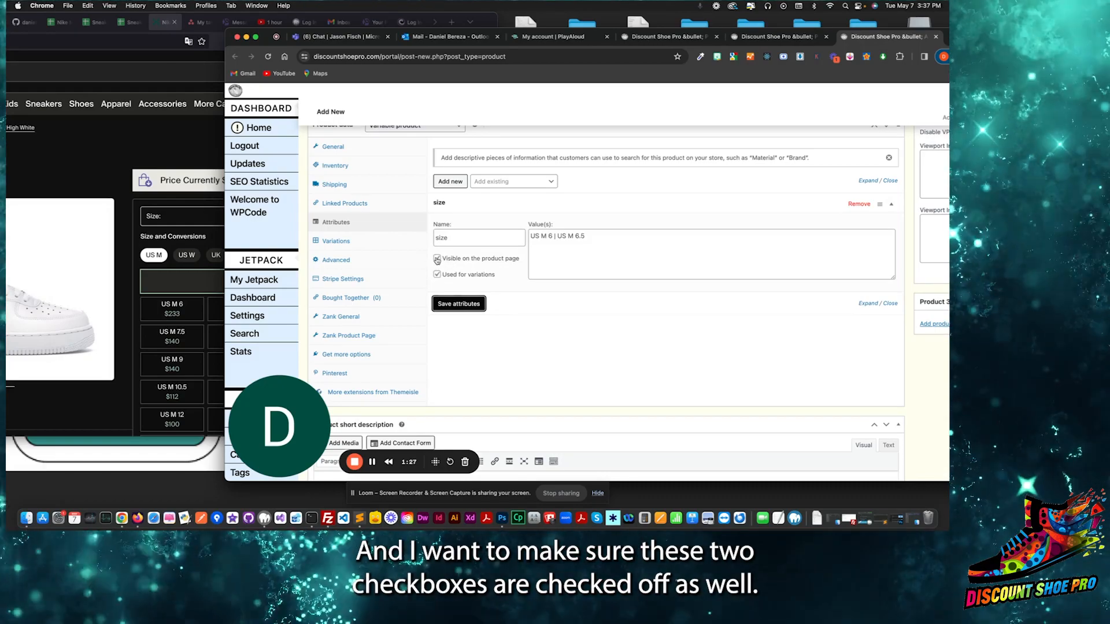
left_click(459, 303)
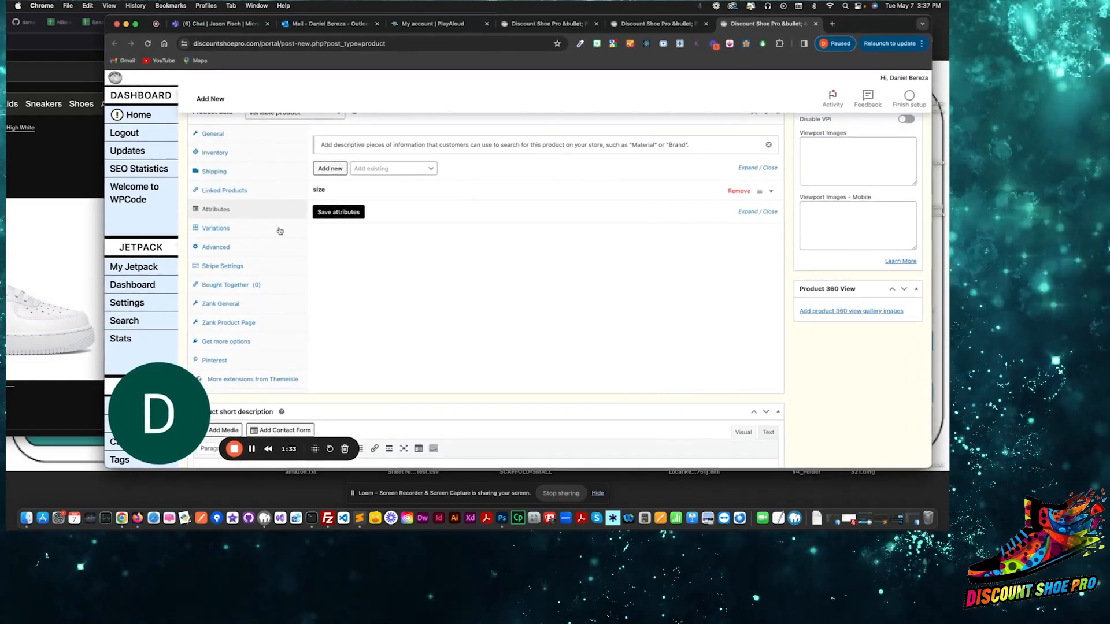
Confirm the size values 'US M 6 | US M 6.5' and generate variations from the size attribute
left_click(217, 227)
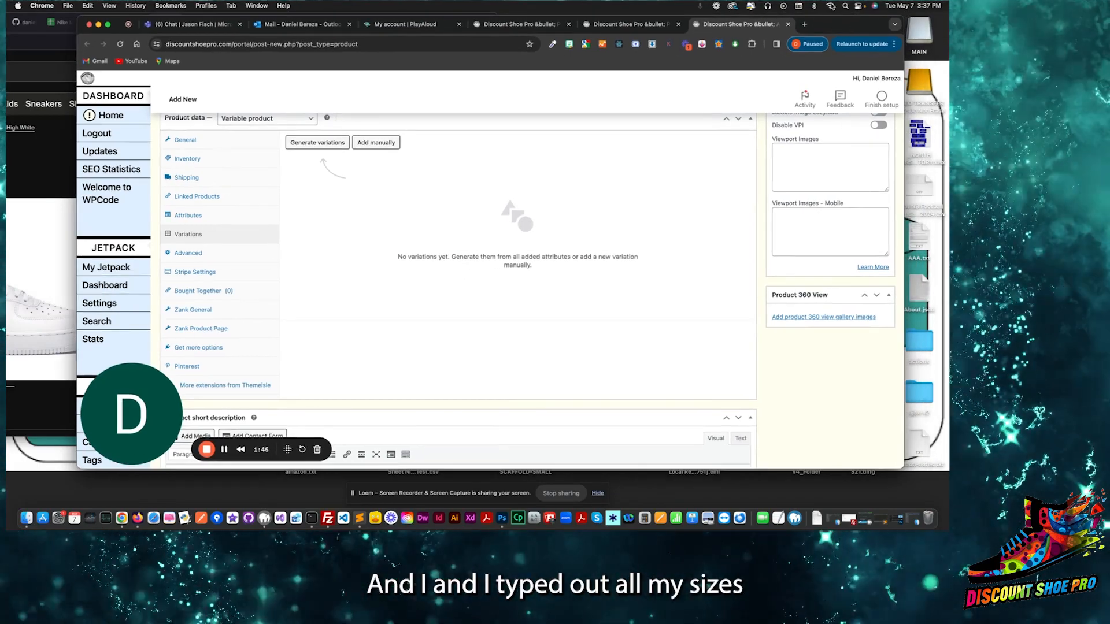
left_click(189, 215)
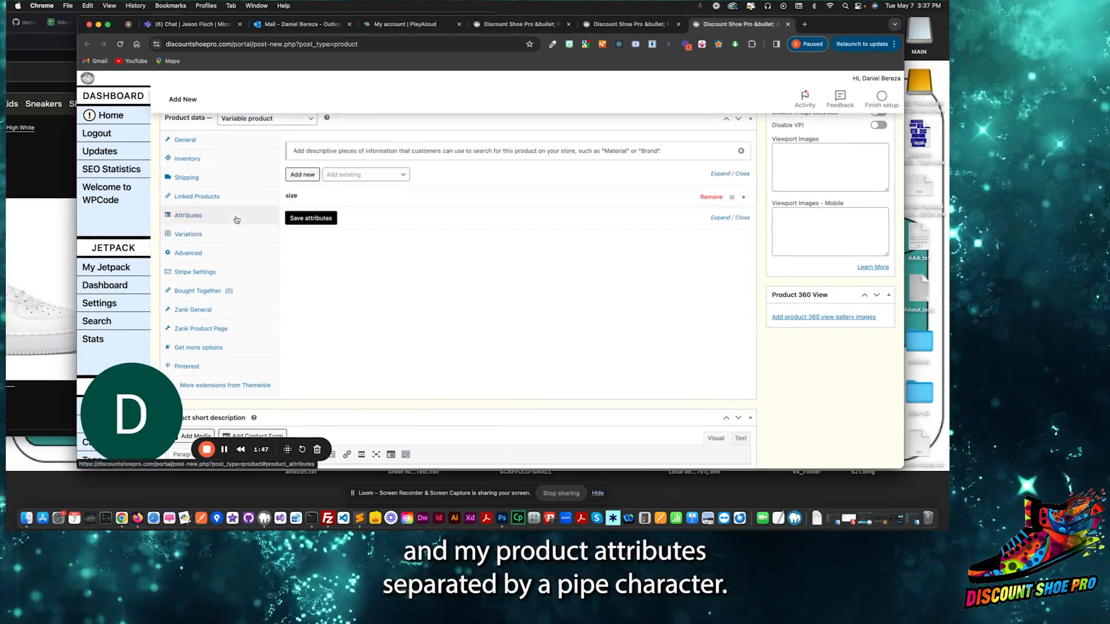
type("US M 6 | US M 6.5")
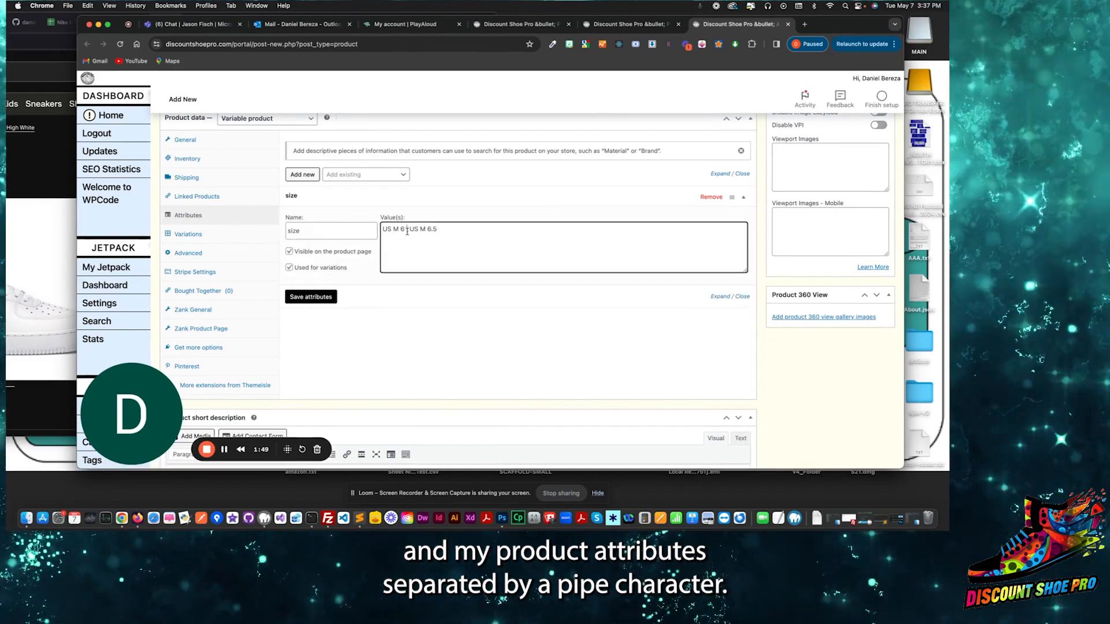
left_click(187, 233)
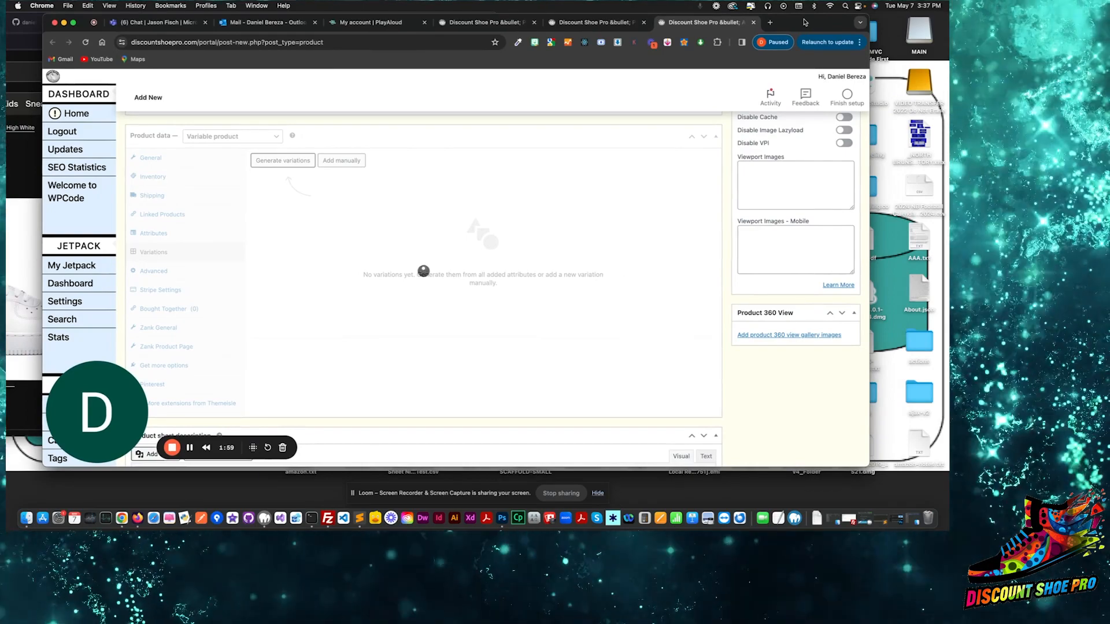
left_click(282, 160)
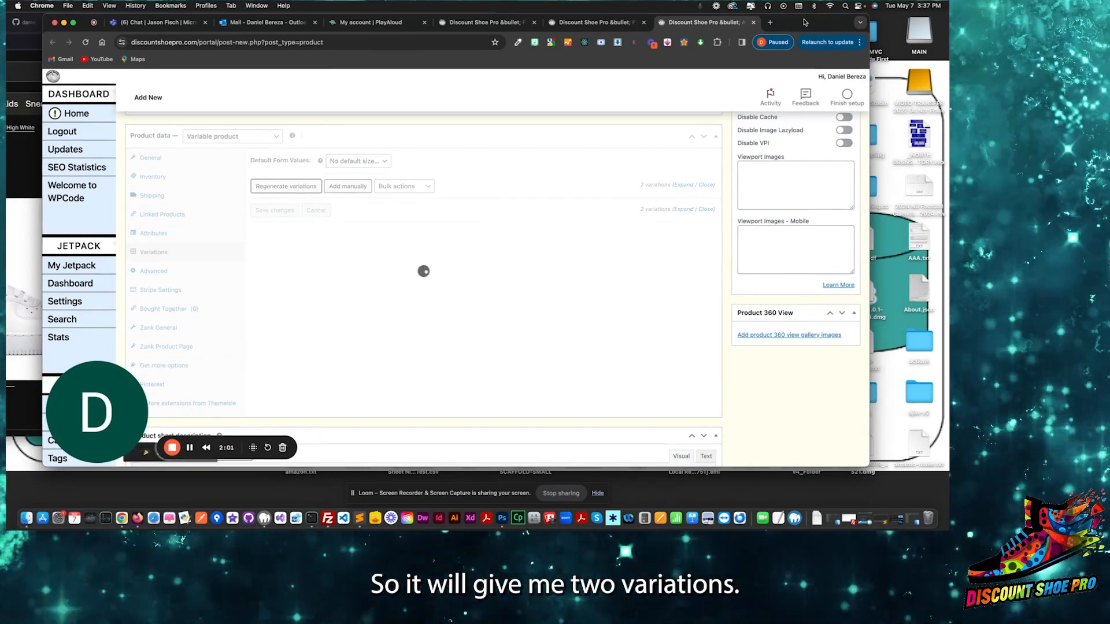
Price US M 6 at 233 and US M 6.5 at 120 with stock tracking on and quantity 10
left_click(286, 186)
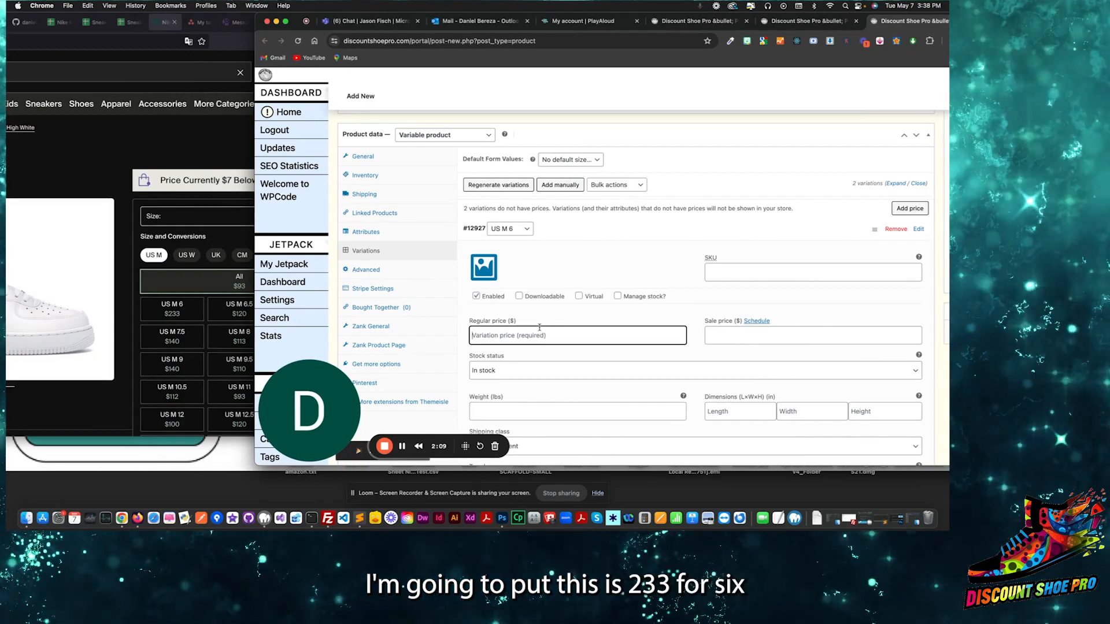
type("233")
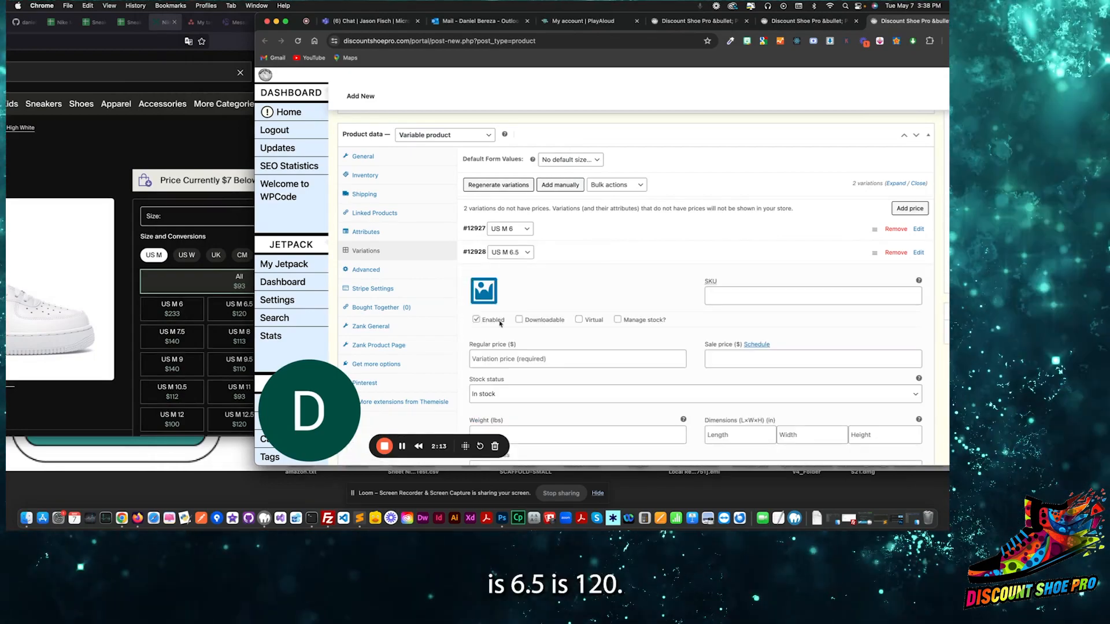
type("120")
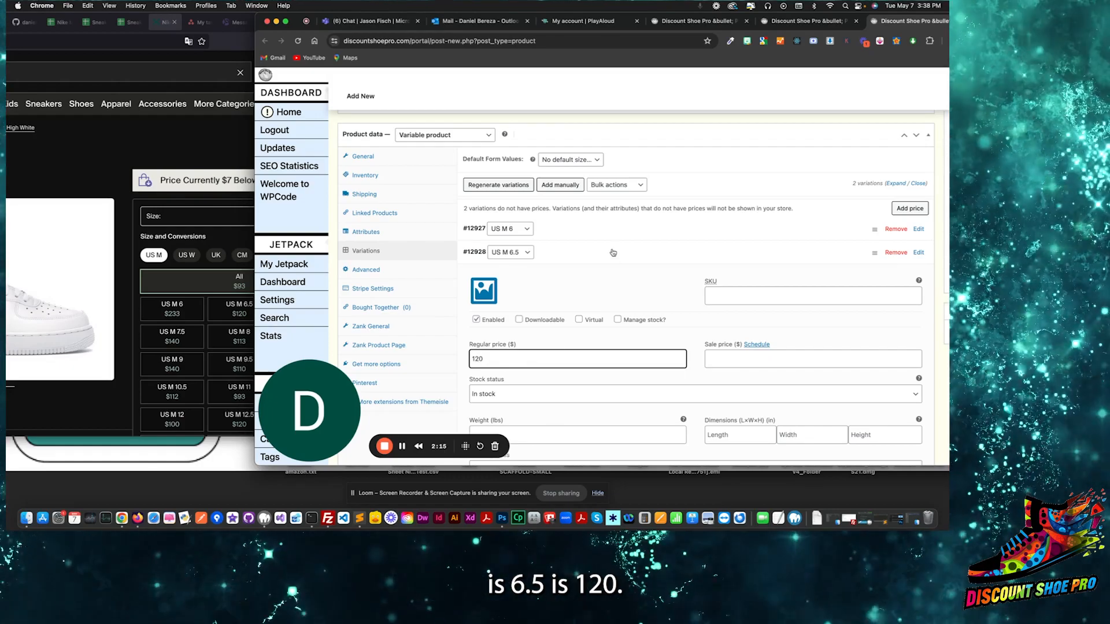
left_click(617, 319)
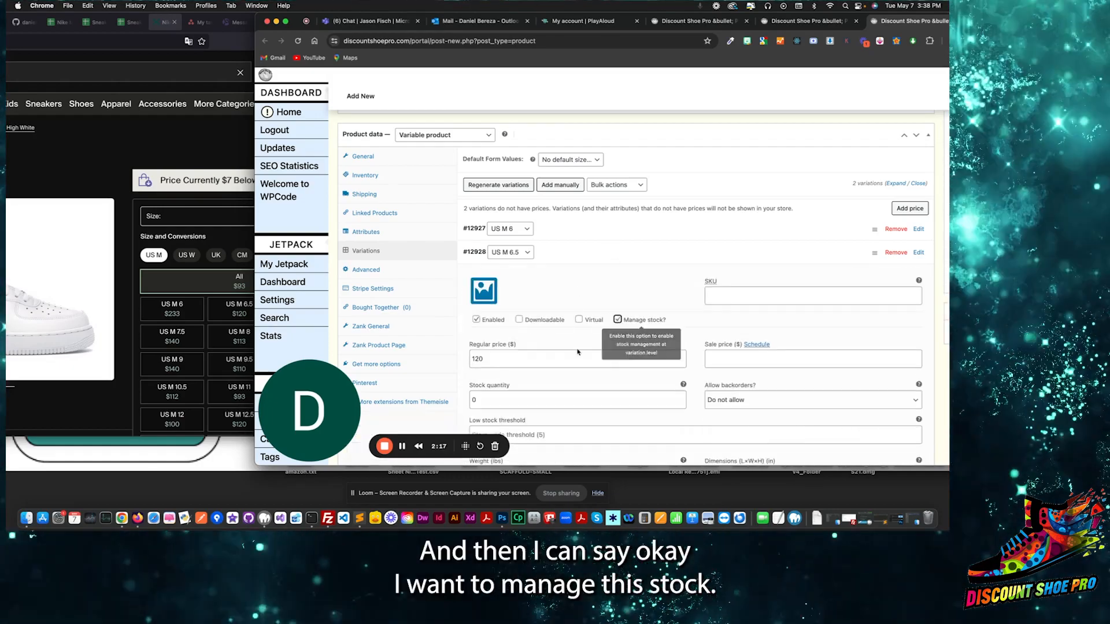
type("10")
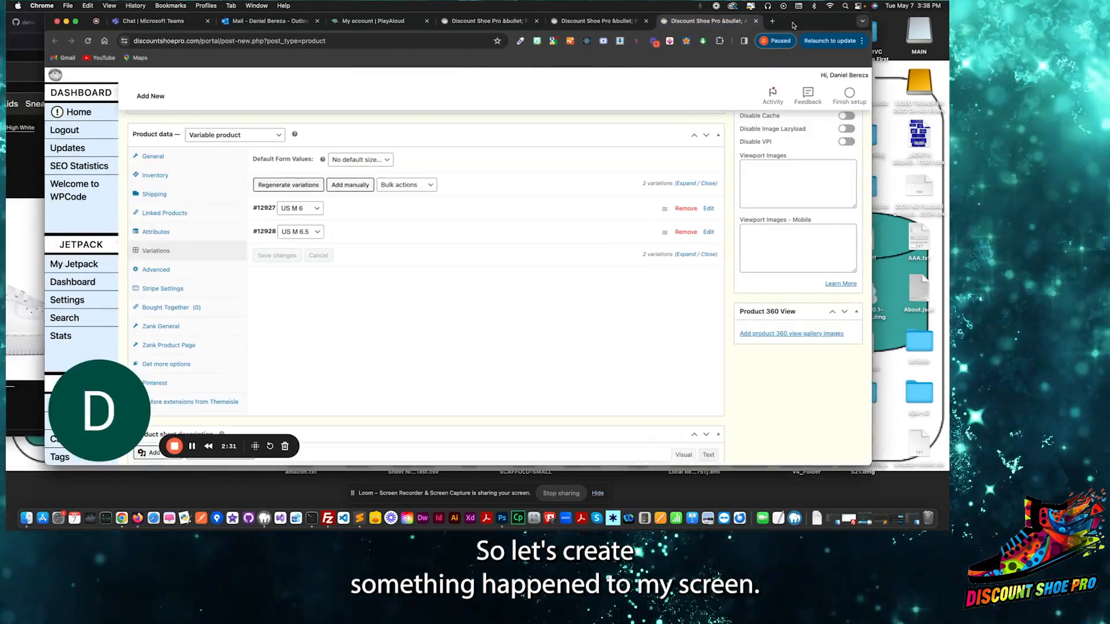
Publish the product and check its store page shows US M 6.5 at $120 with 10 in stock
scroll("down", 3)
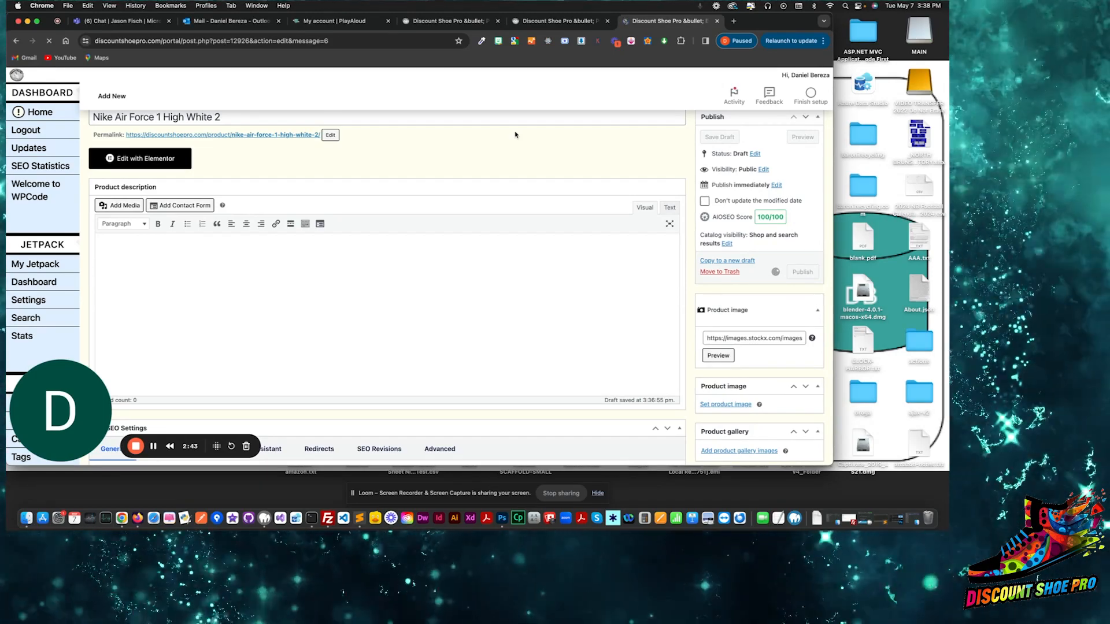
left_click(801, 272)
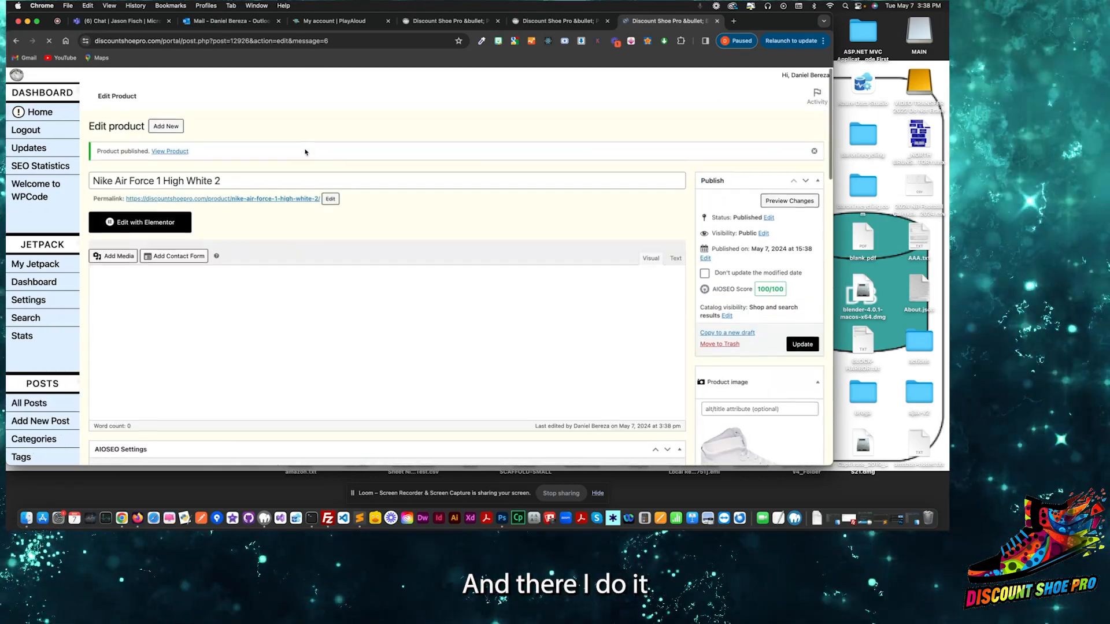
left_click(170, 151)
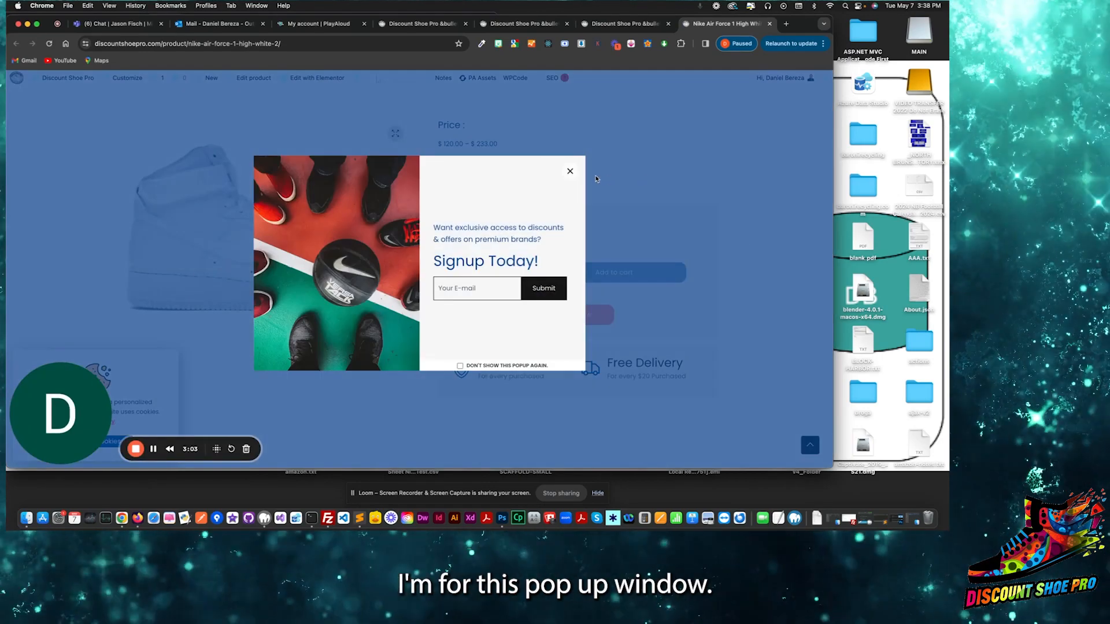
left_click(570, 171)
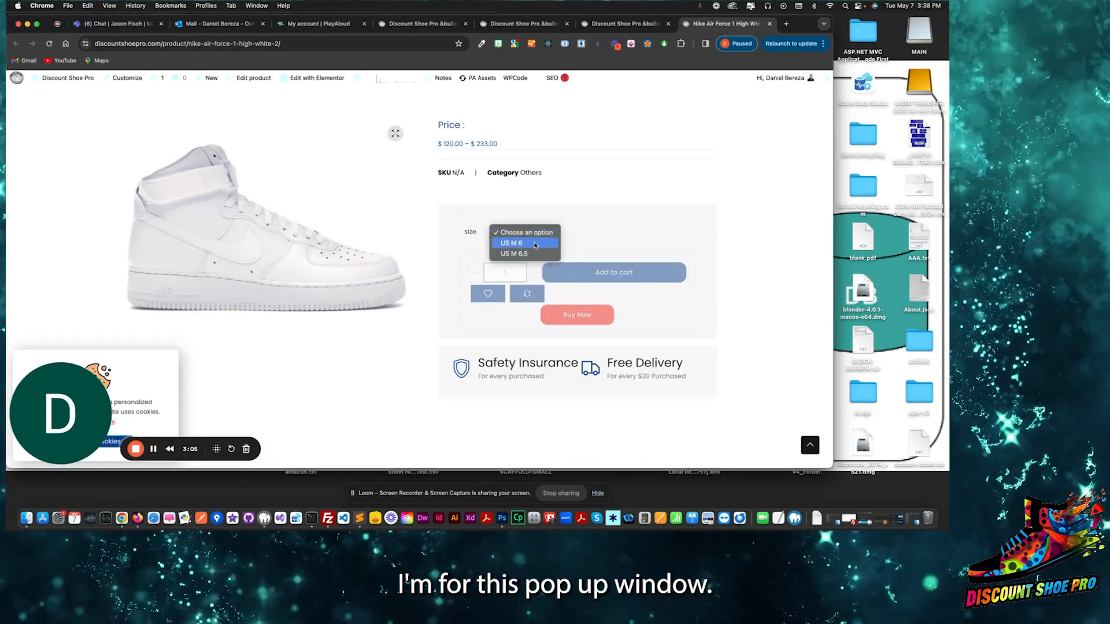
left_click(519, 253)
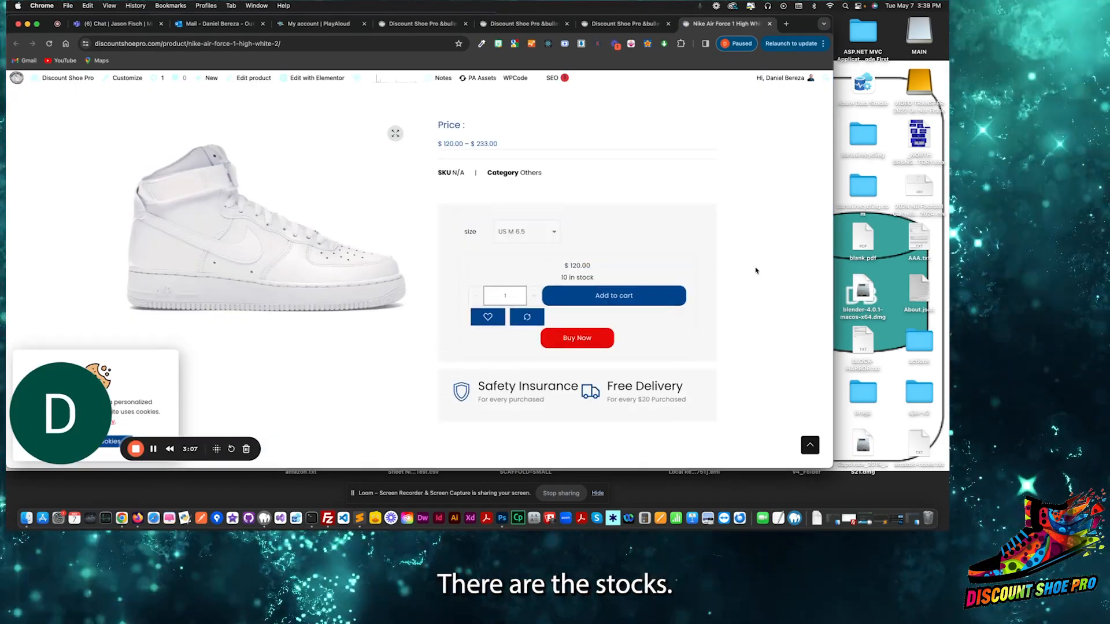